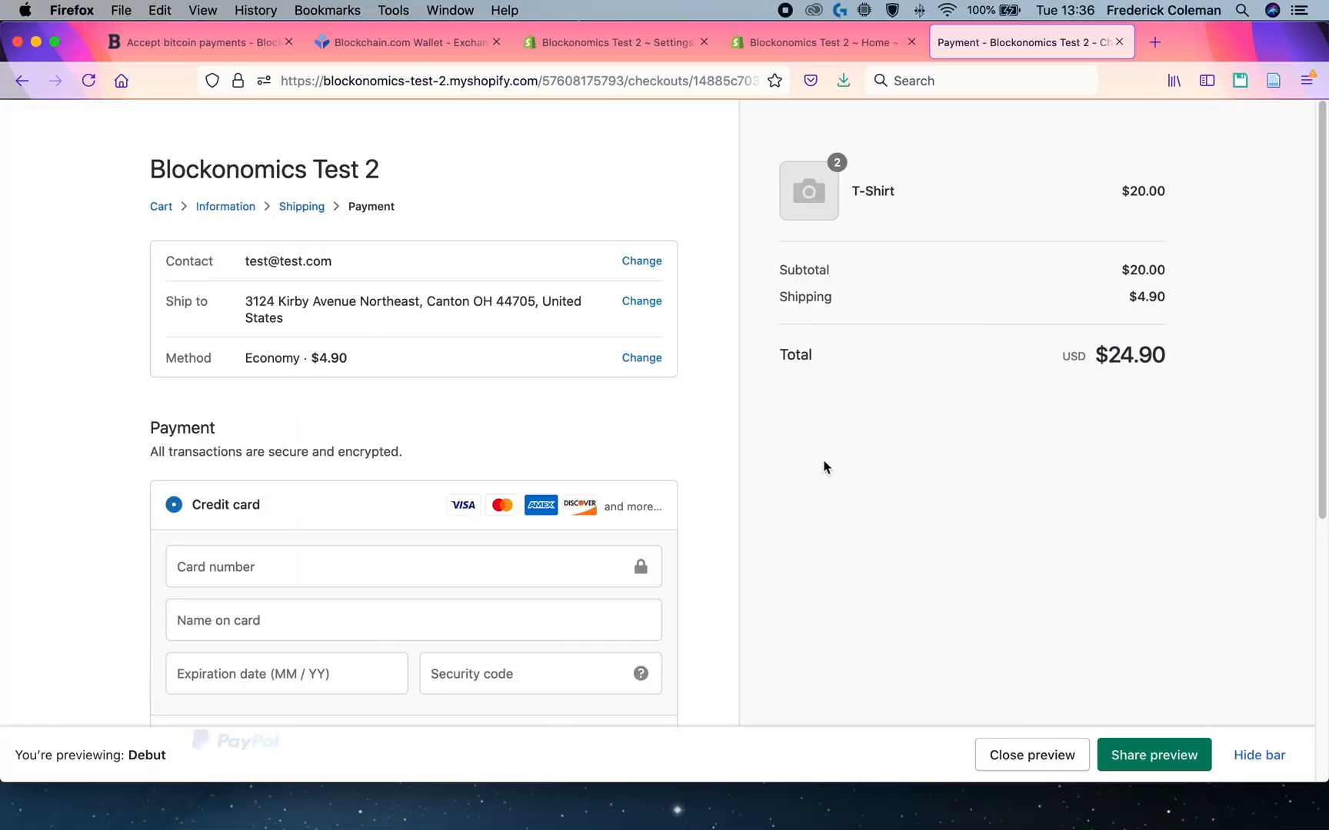
mouse_move(933, 283)
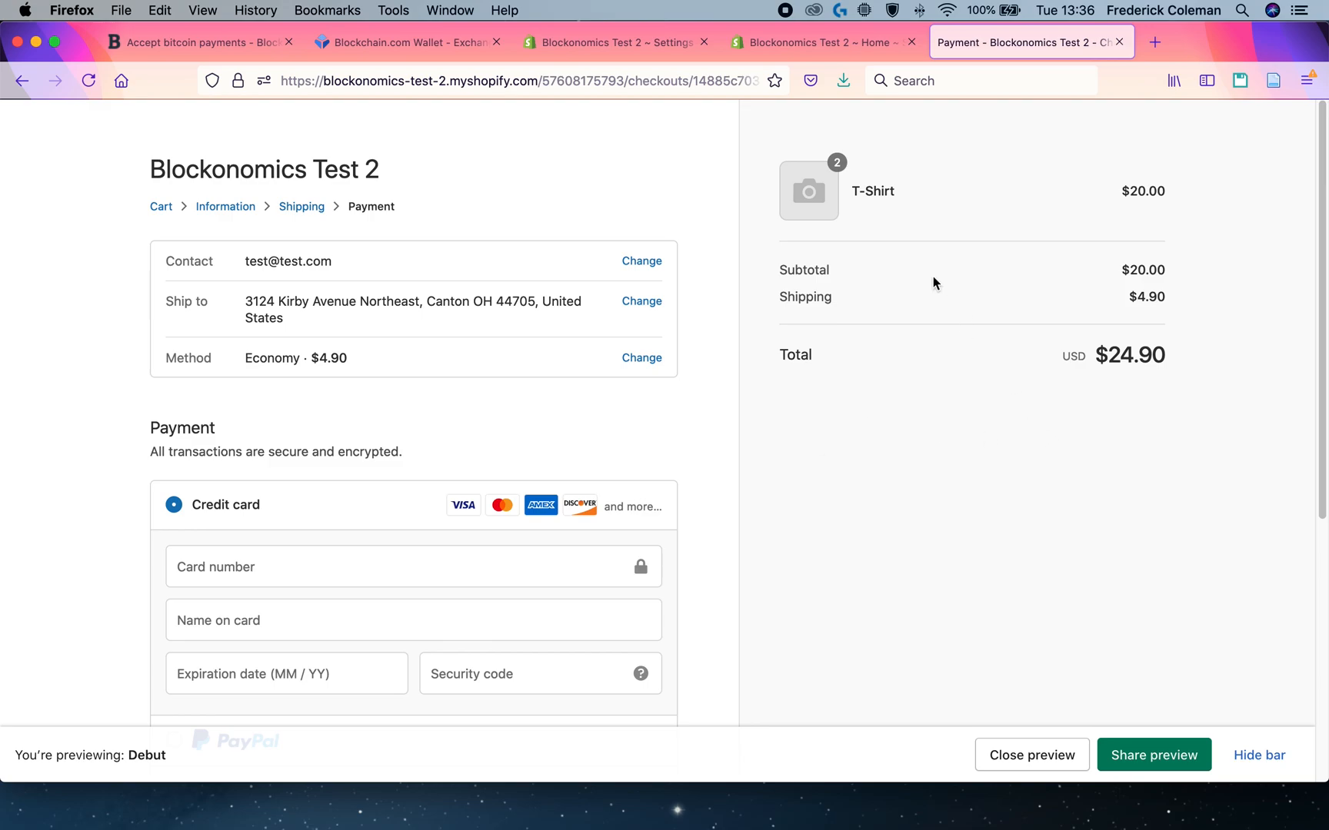
Step: Choose Pay with Bitcoin and complete the T-Shirt order as #1001 for $24.90
scroll("down", 3)
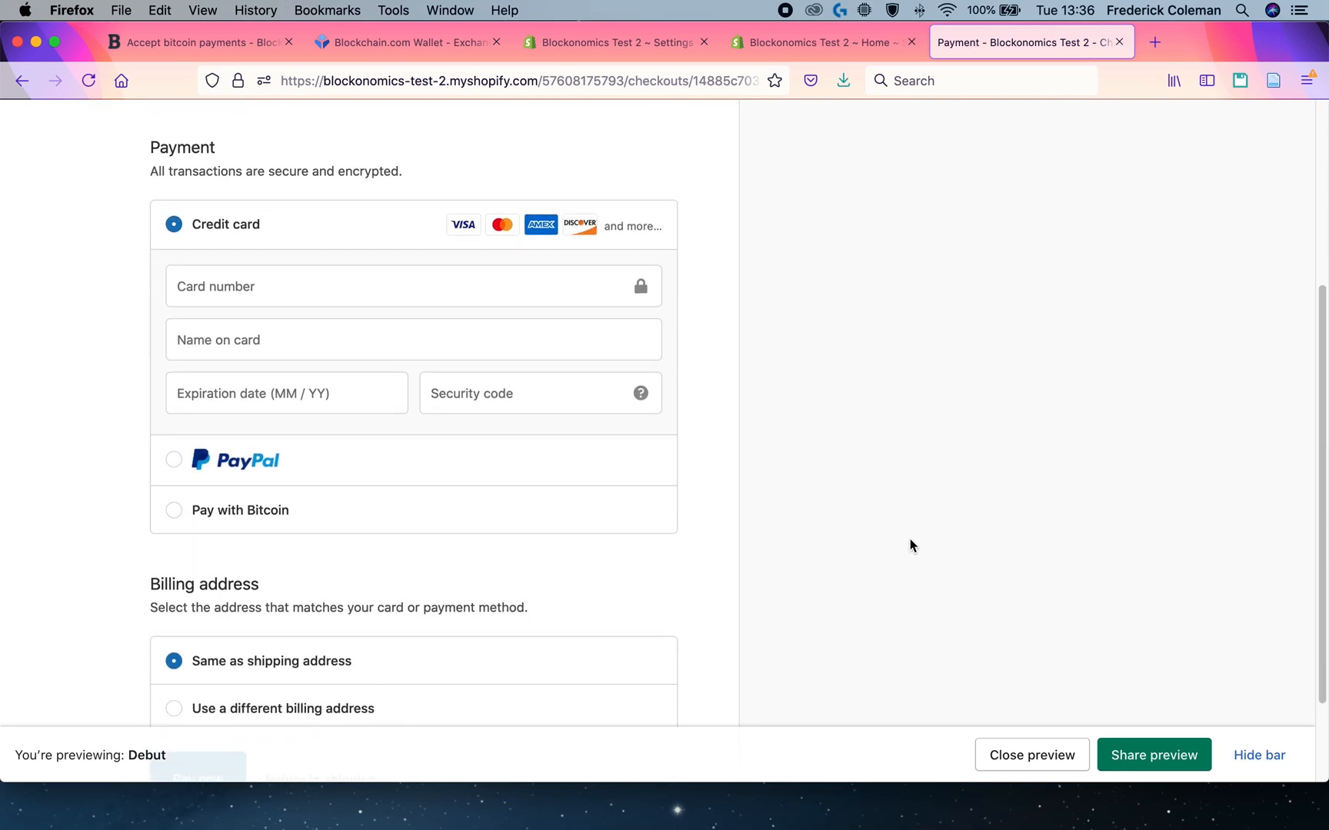
scroll("down", 3)
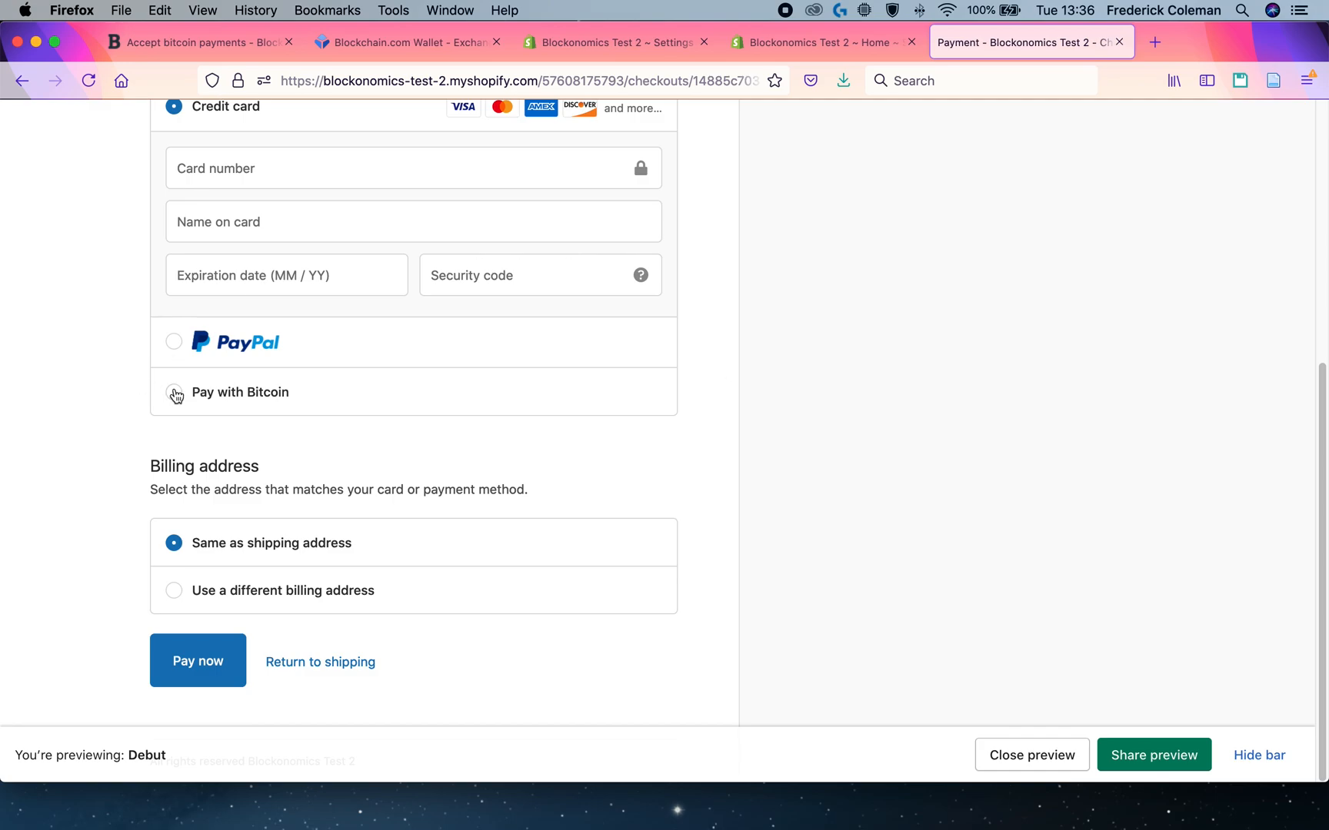
left_click(173, 392)
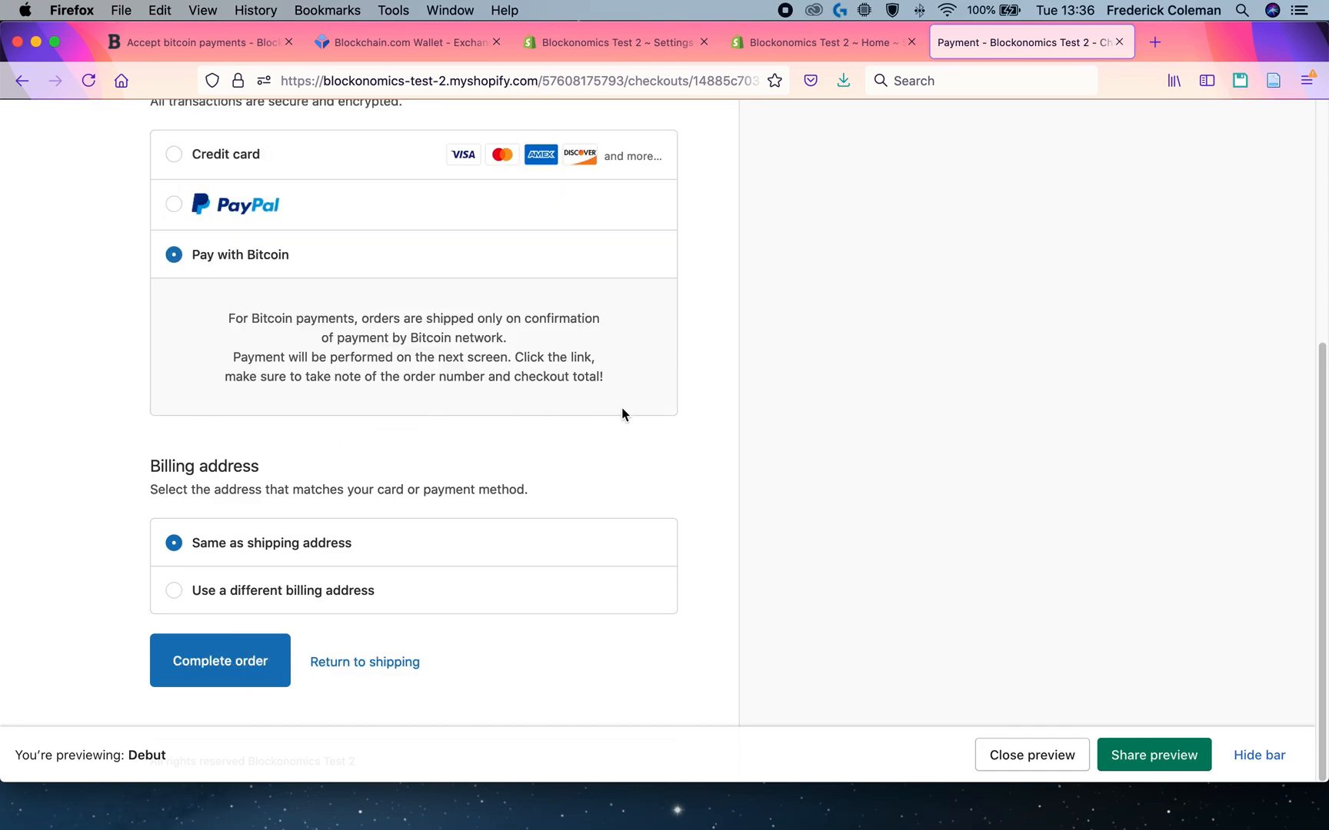
mouse_move(259, 356)
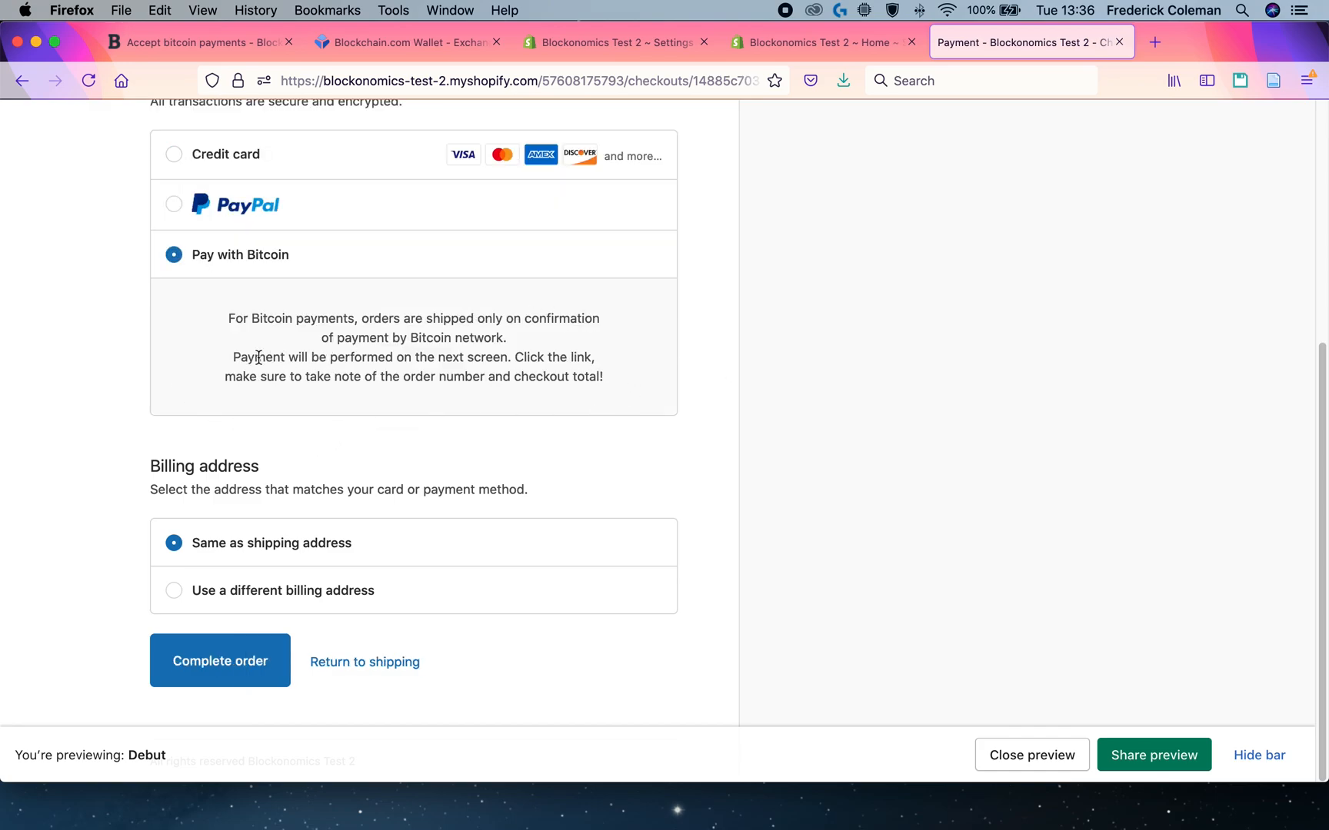
mouse_move(265, 383)
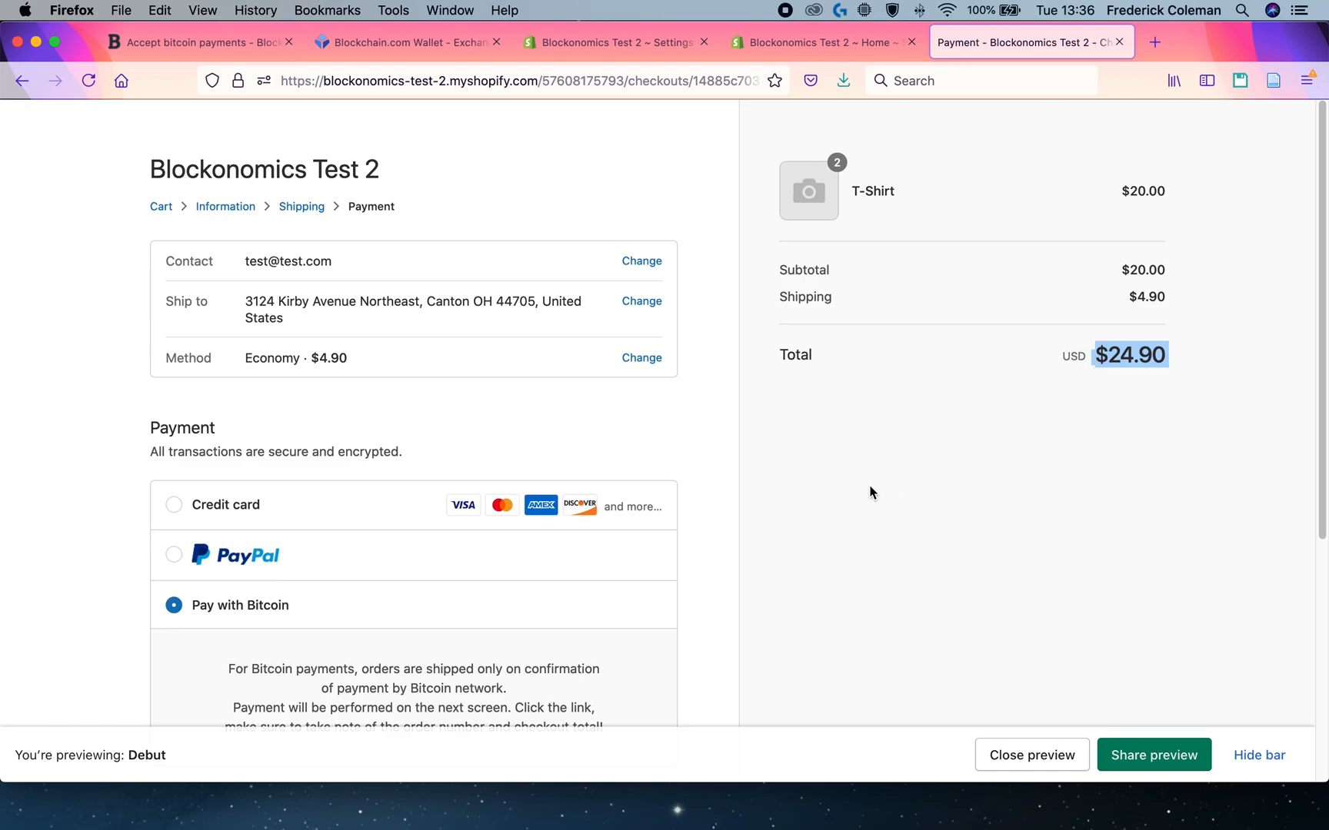
scroll("down", 3)
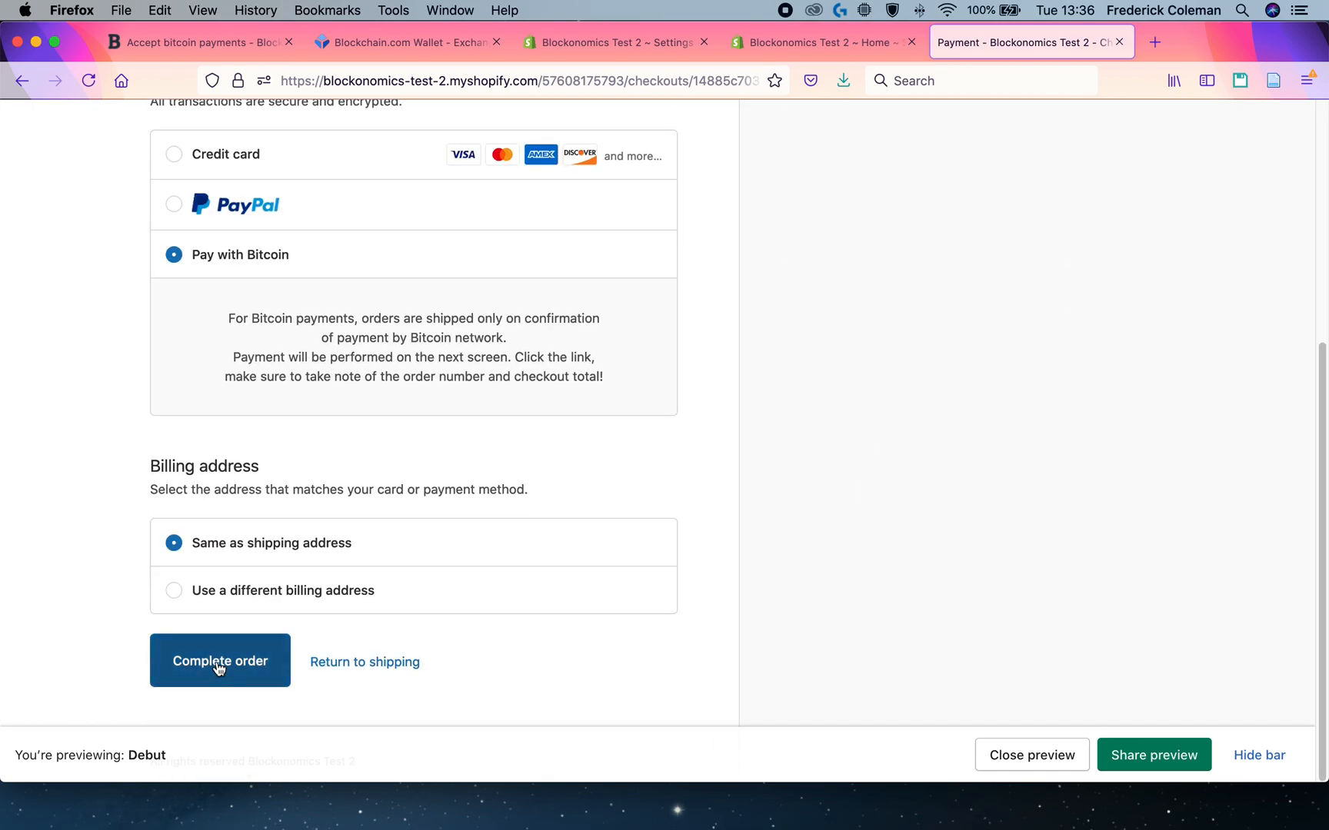
left_click(219, 661)
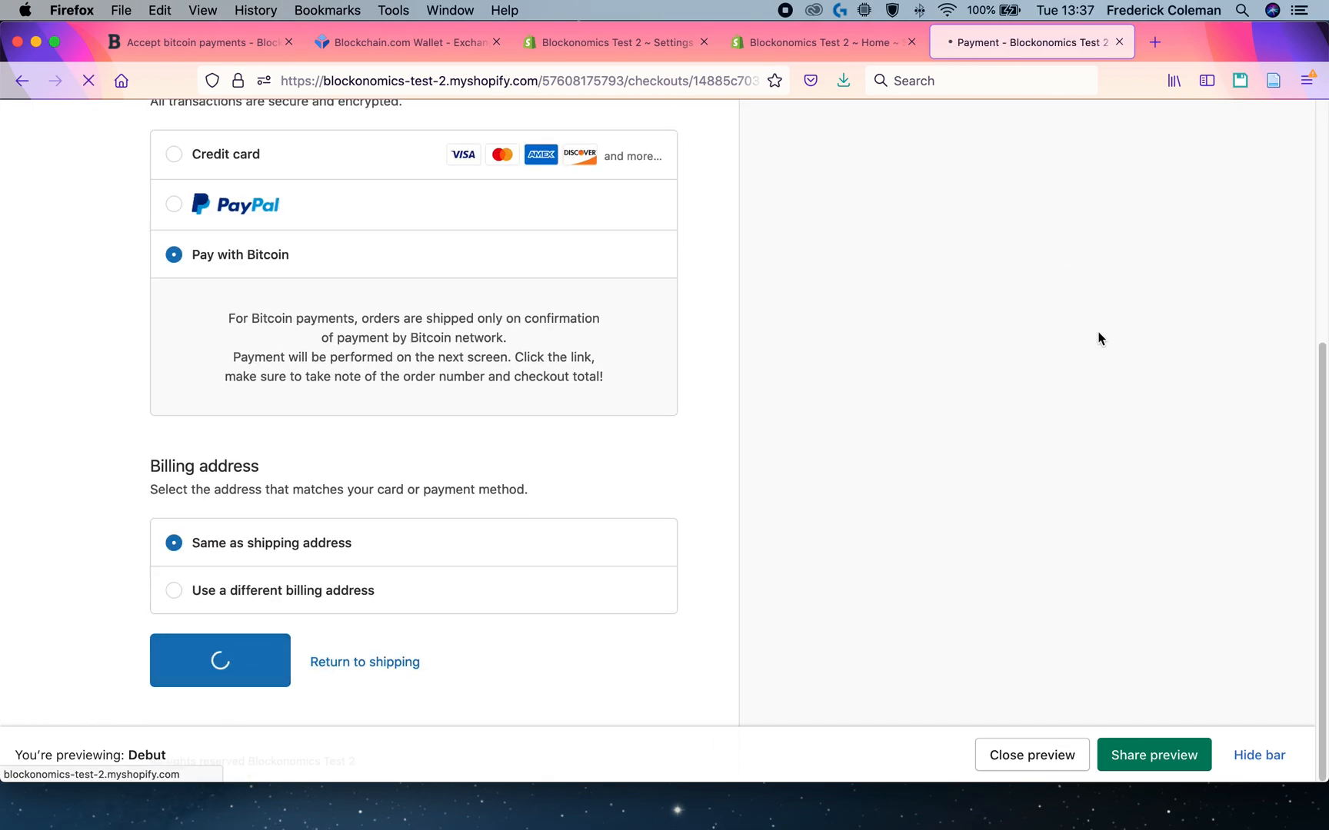
left_click(219, 660)
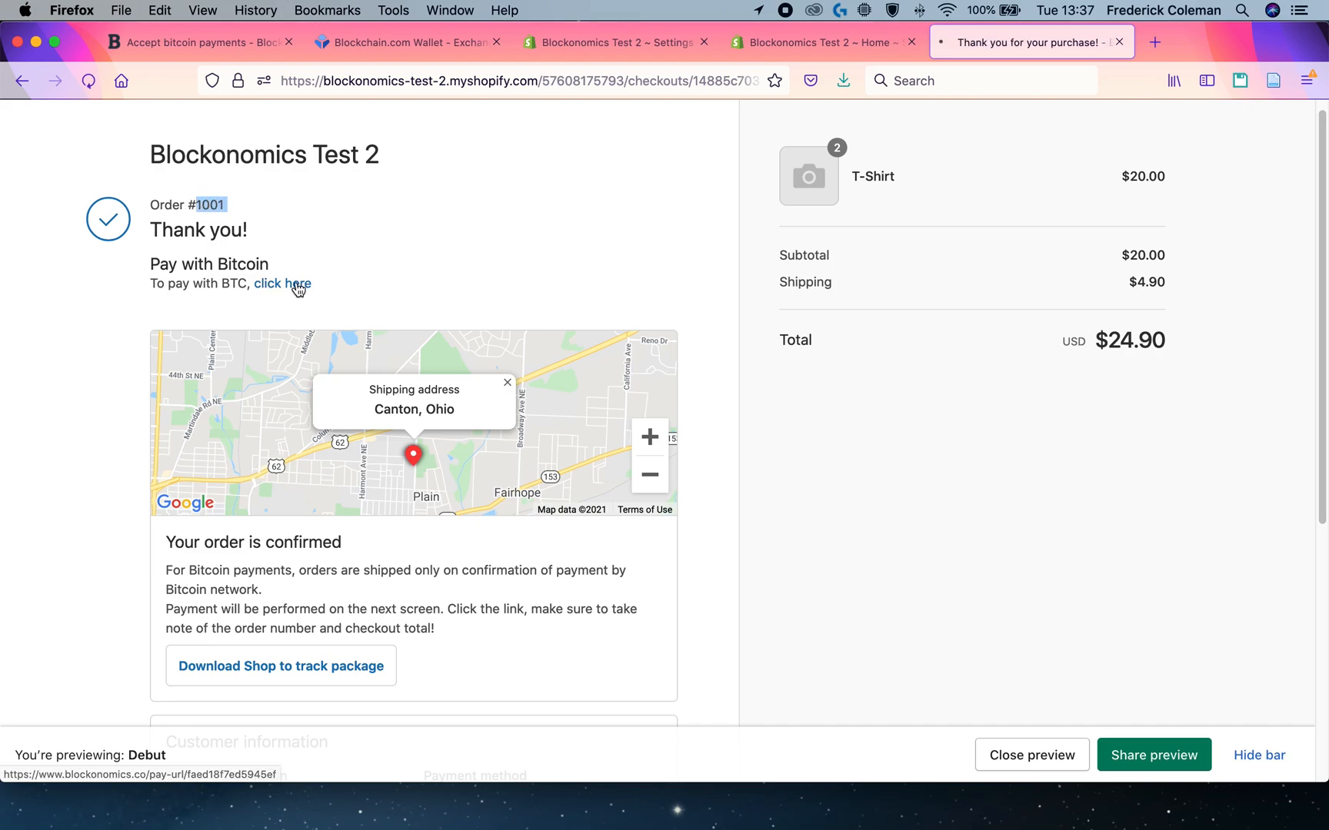
Step: Fill the Blockonomics pay form with the 24.90 amount and order 1001, then select the BTC address
left_click(282, 284)
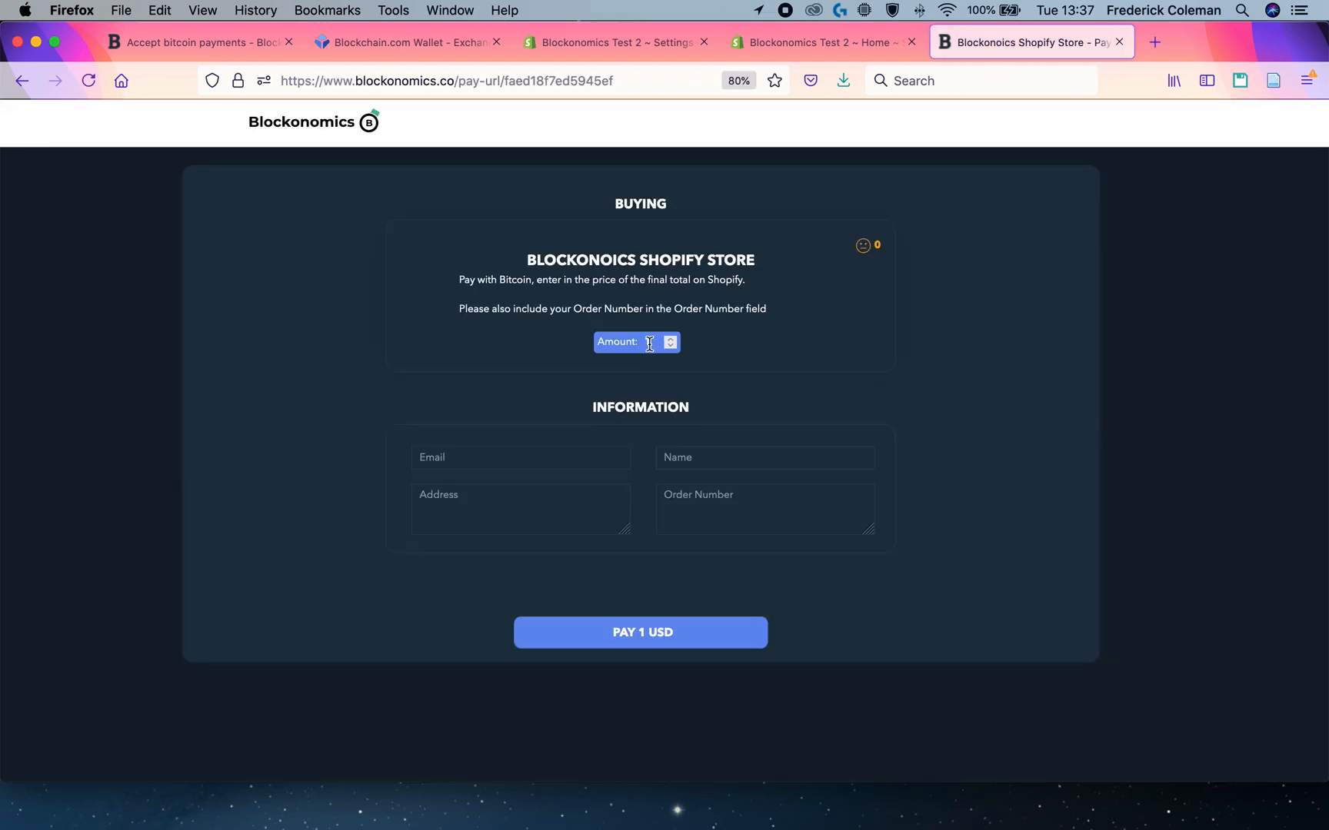
type("1")
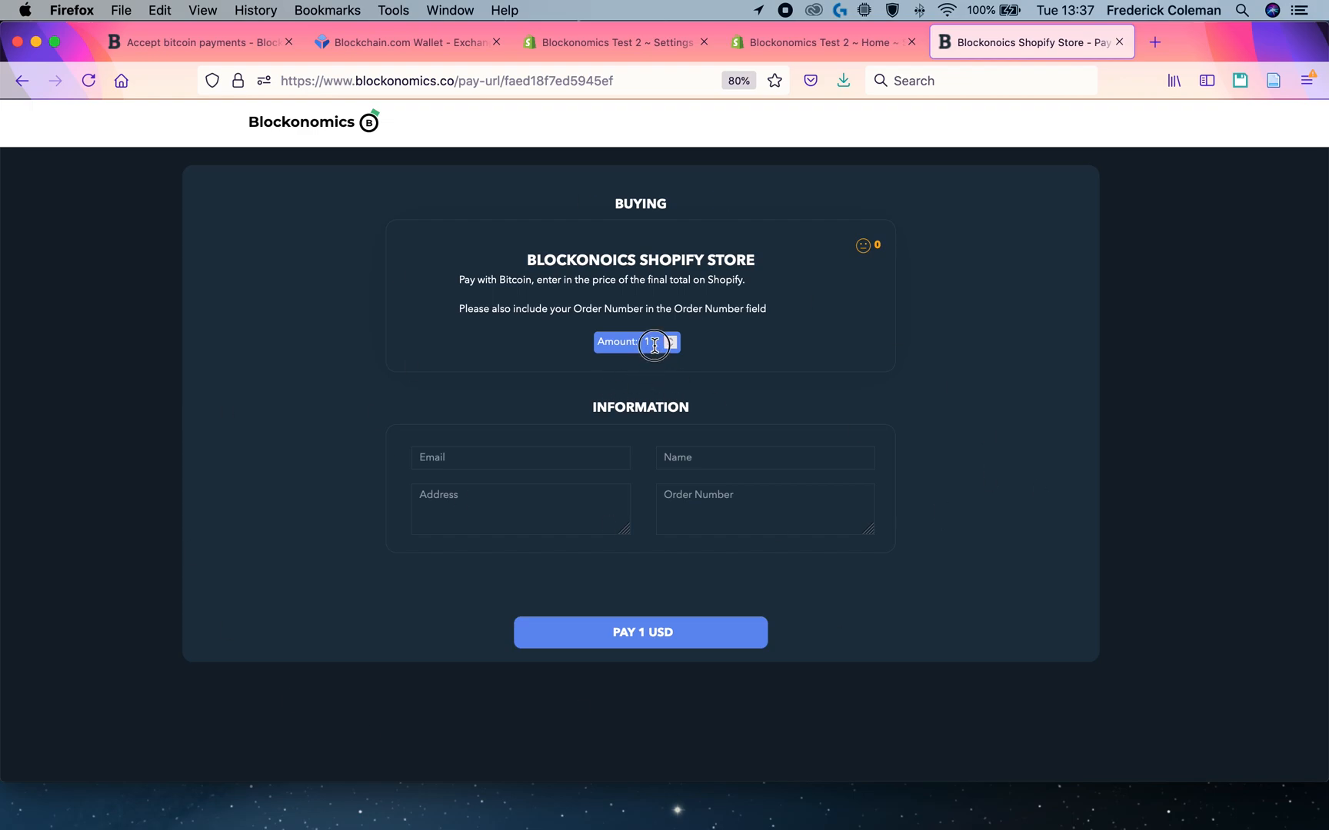
type("24")
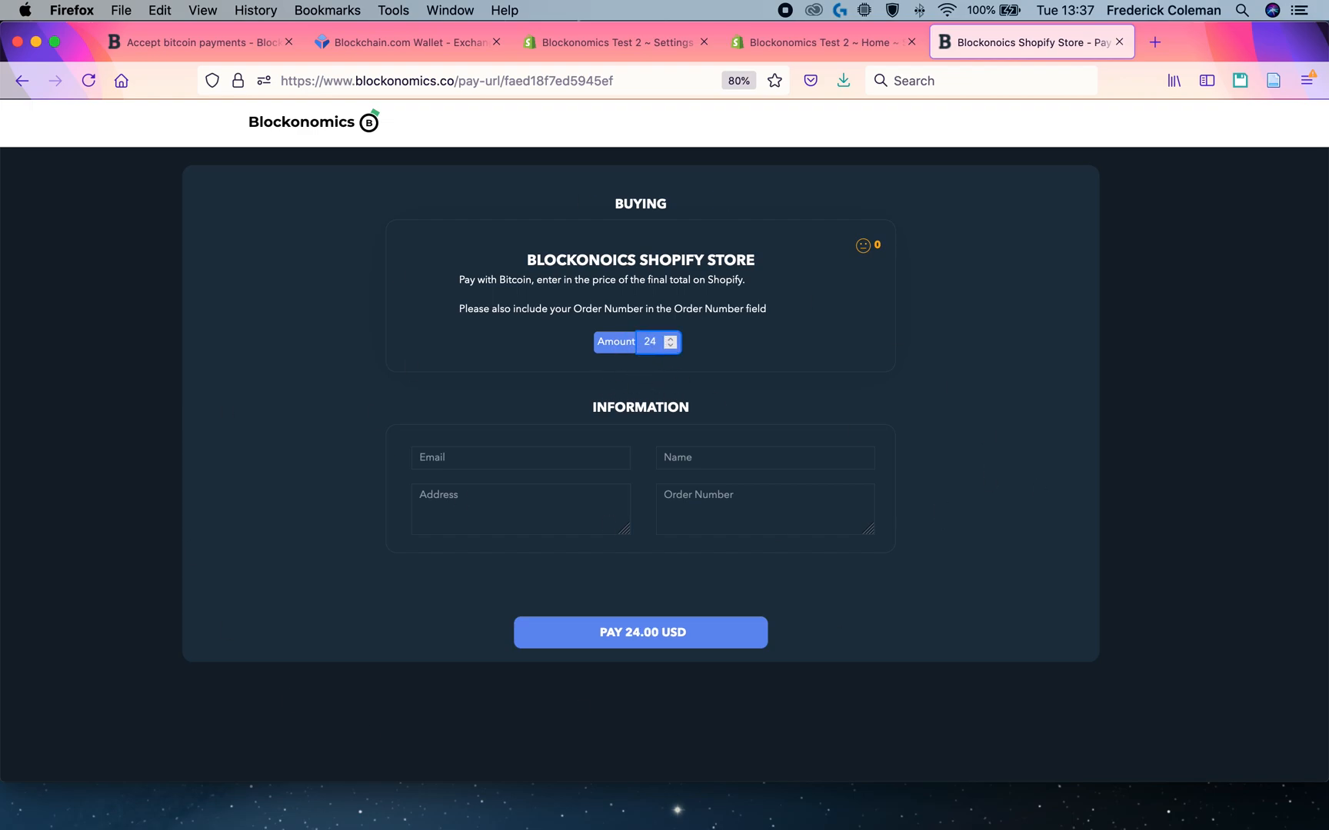
type("4.90")
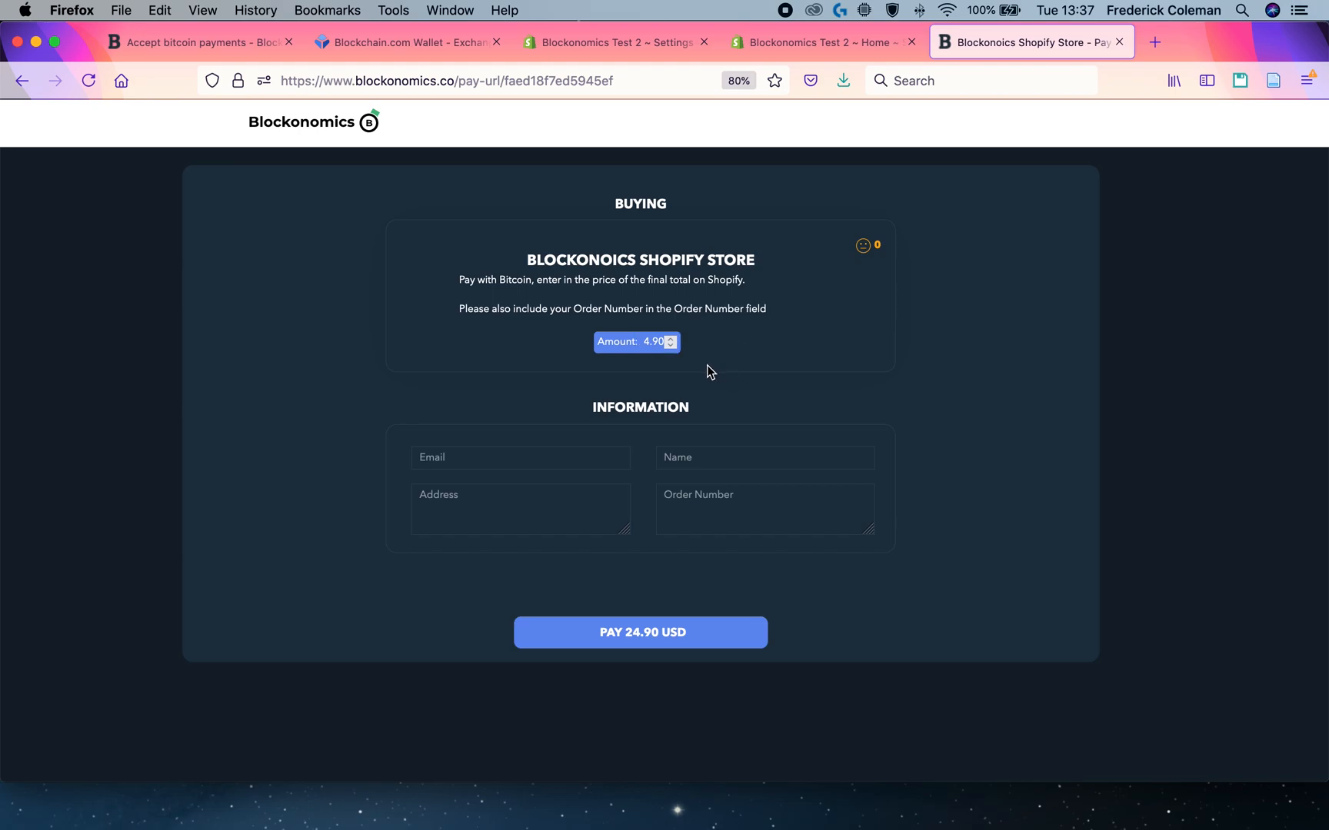
left_click(520, 458)
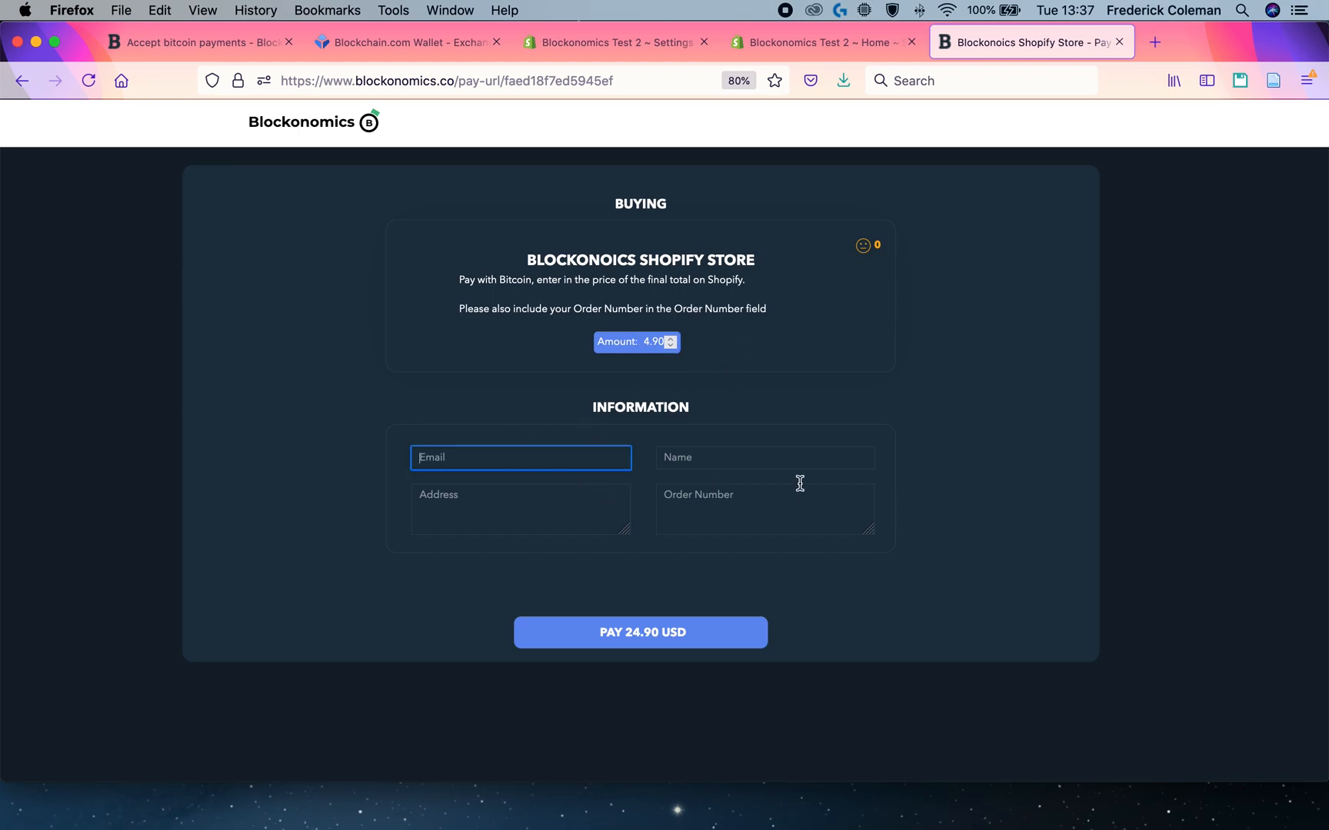
left_click(764, 508)
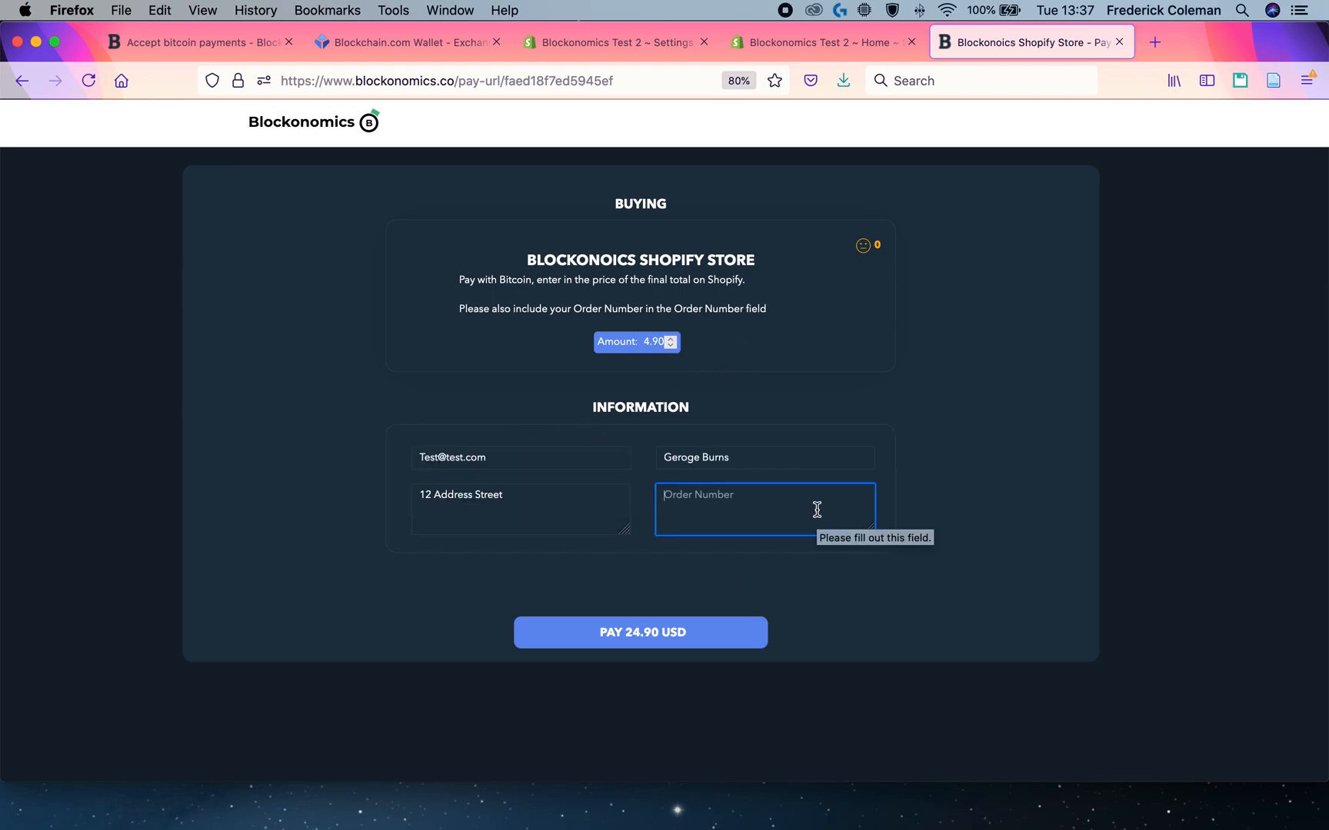
type("1001")
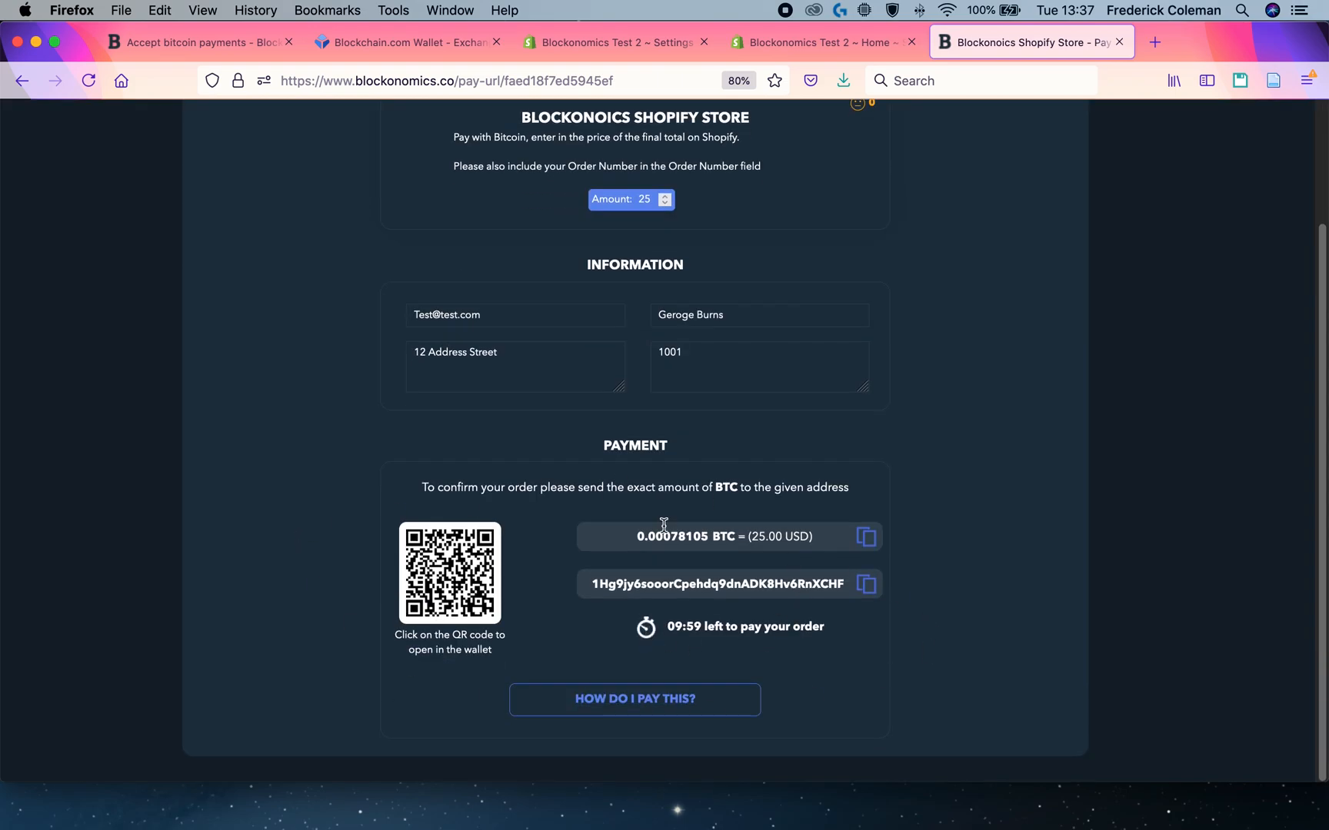
double_click(672, 535)
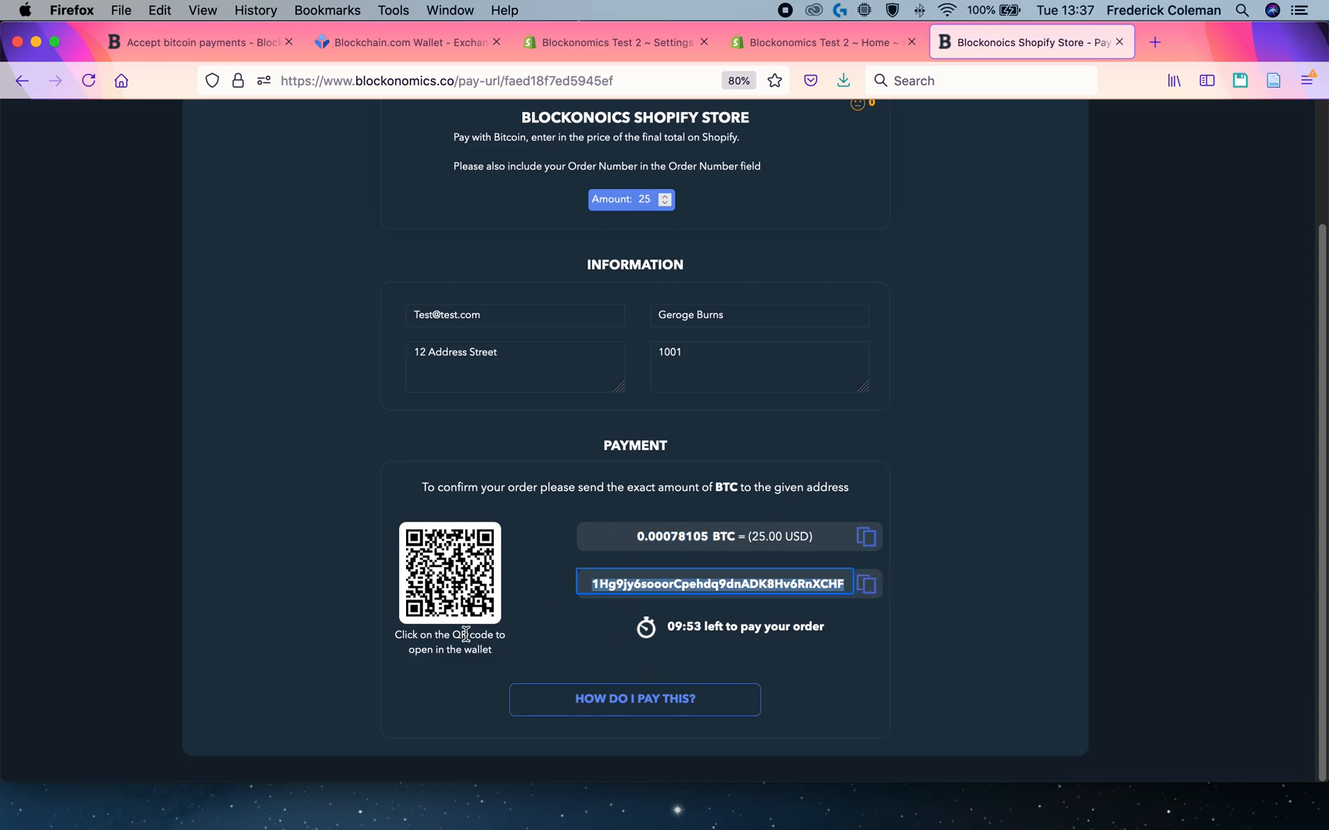
mouse_move(449, 574)
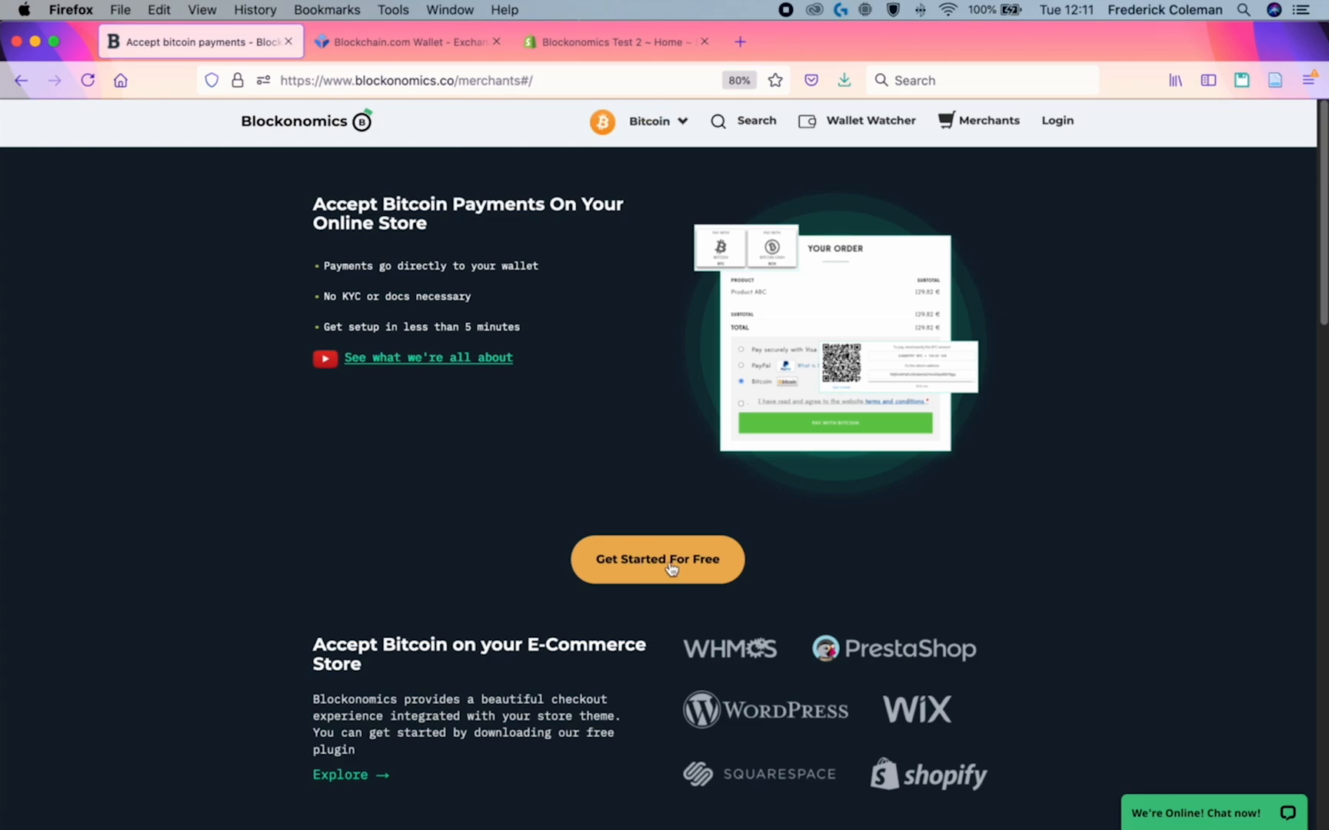
Step: Start the free Blockonomics merchant setup and reach the Payment Buttons / Links wallet form
left_click(657, 558)
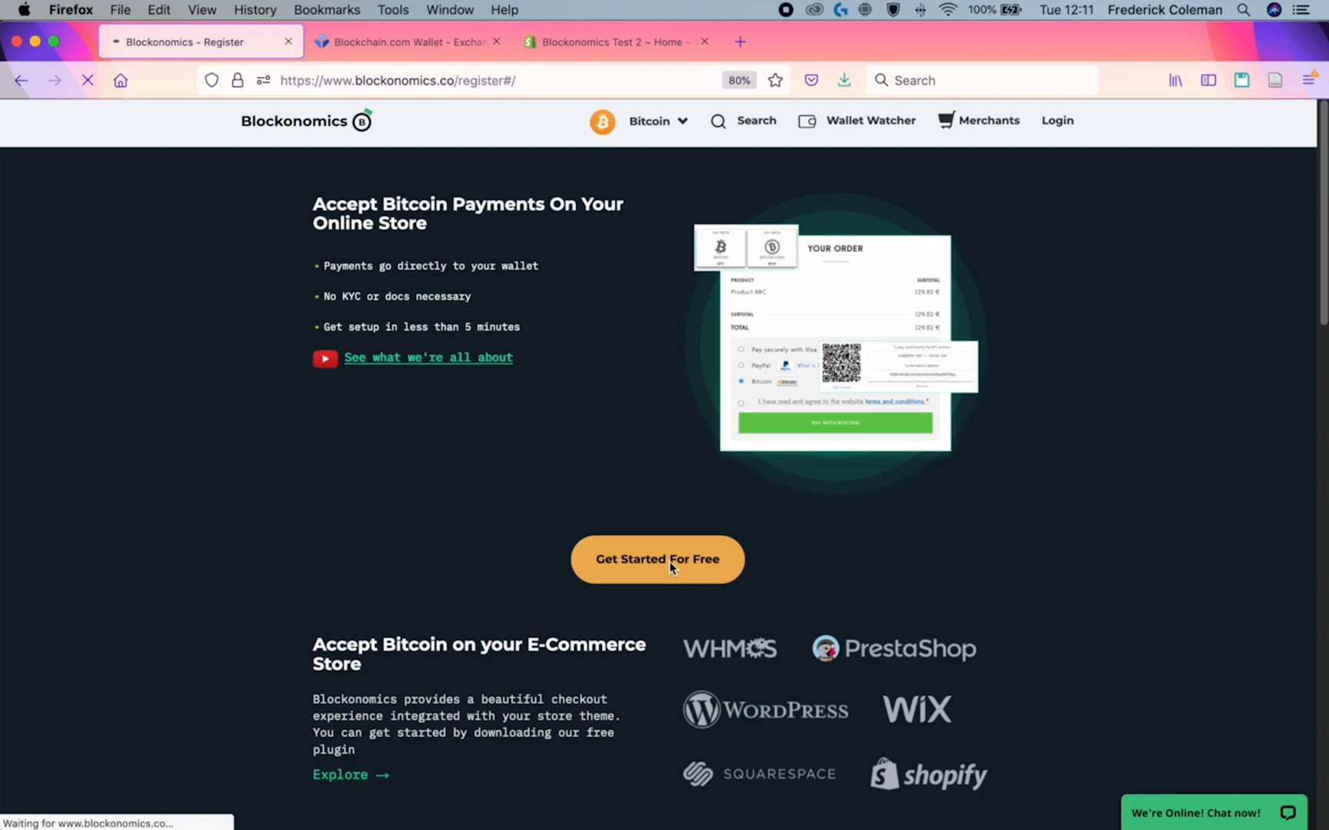
left_click(657, 559)
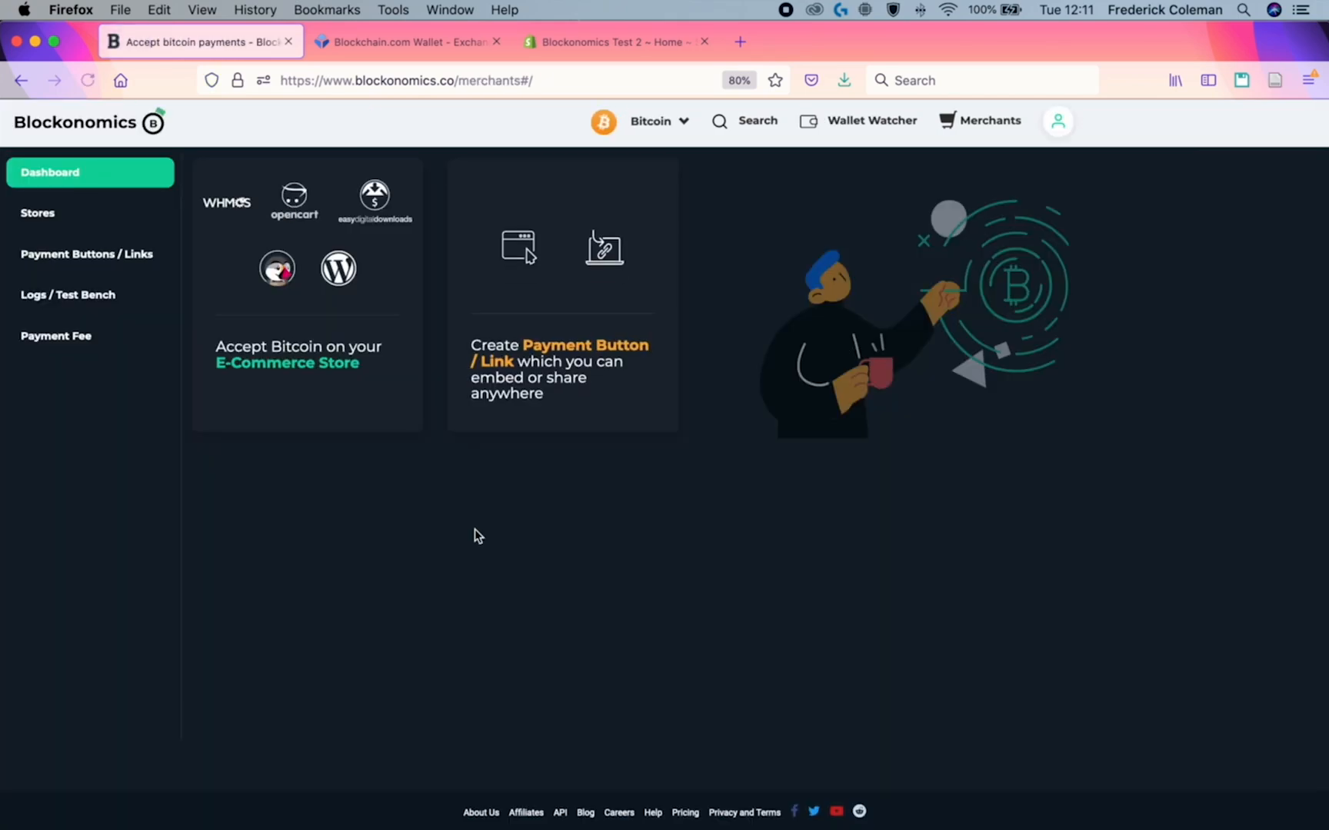
mouse_move(765, 397)
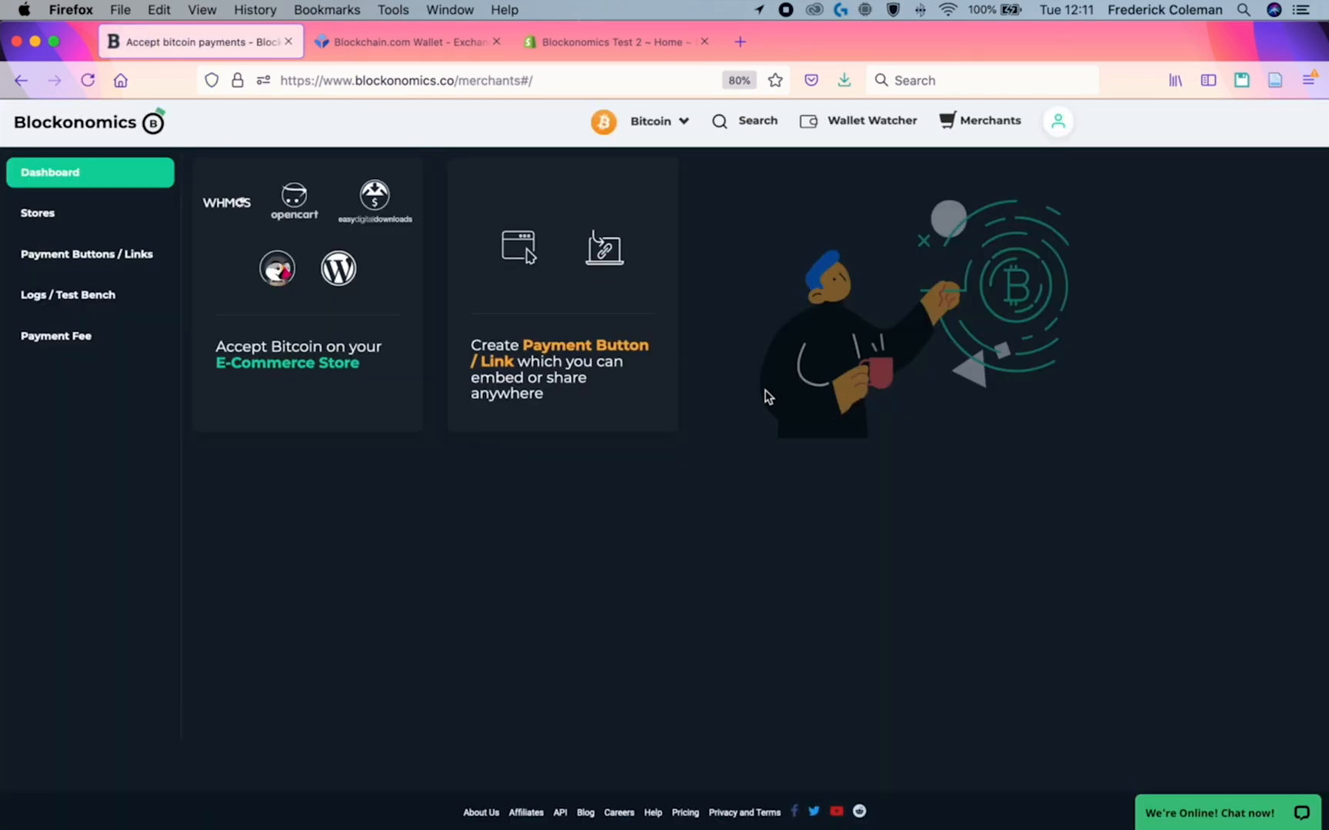
mouse_move(556, 298)
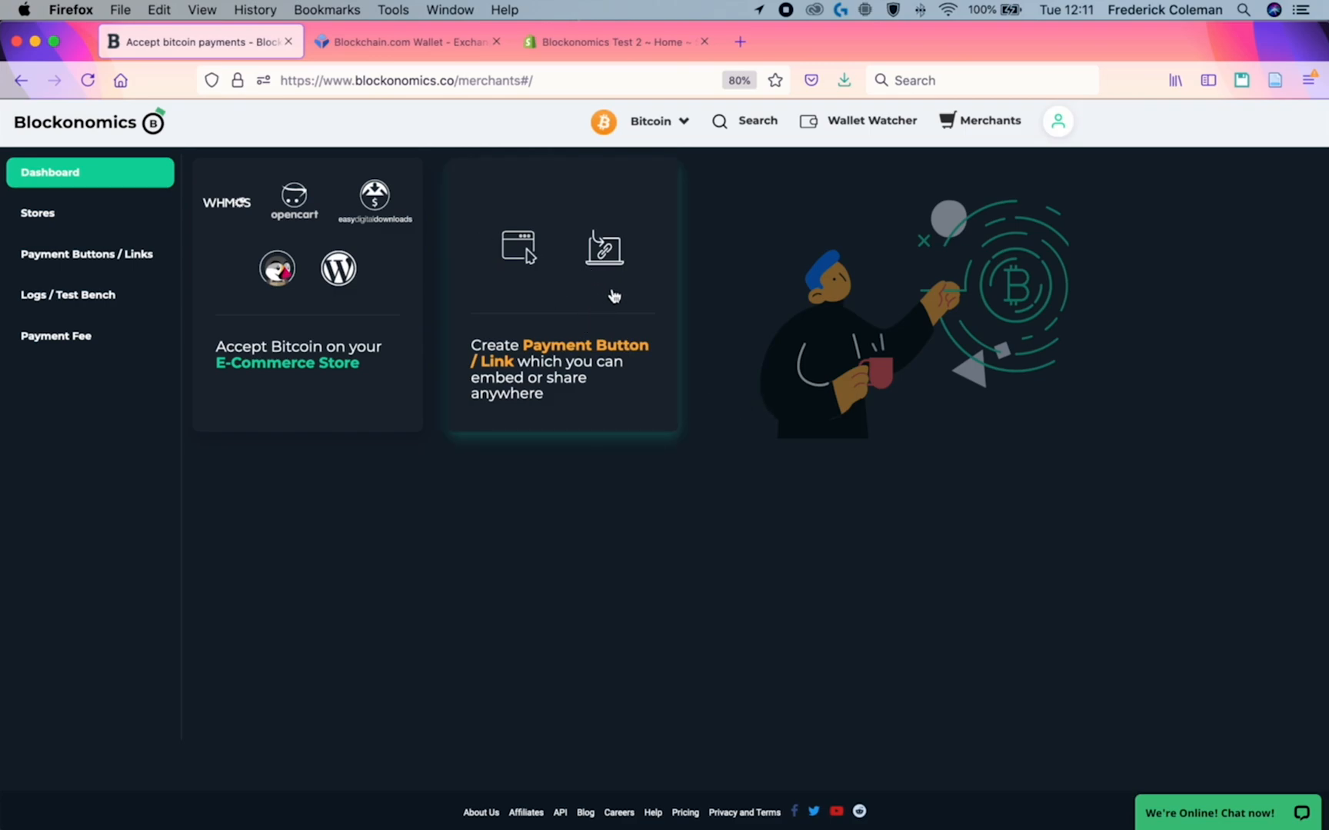
left_click(559, 297)
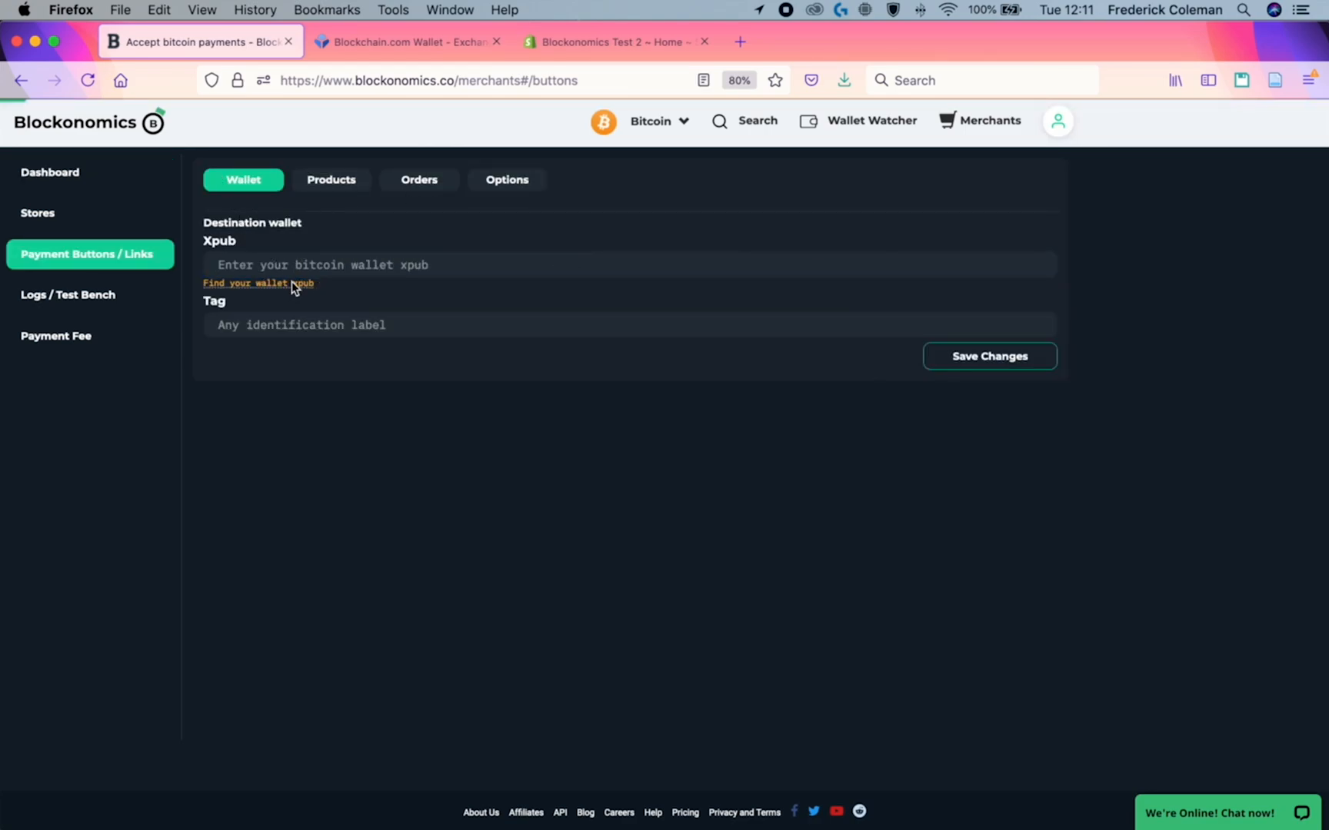
Step: Tag the bitcoin wallet 'Shopify' and save the wallet settings
left_click(258, 283)
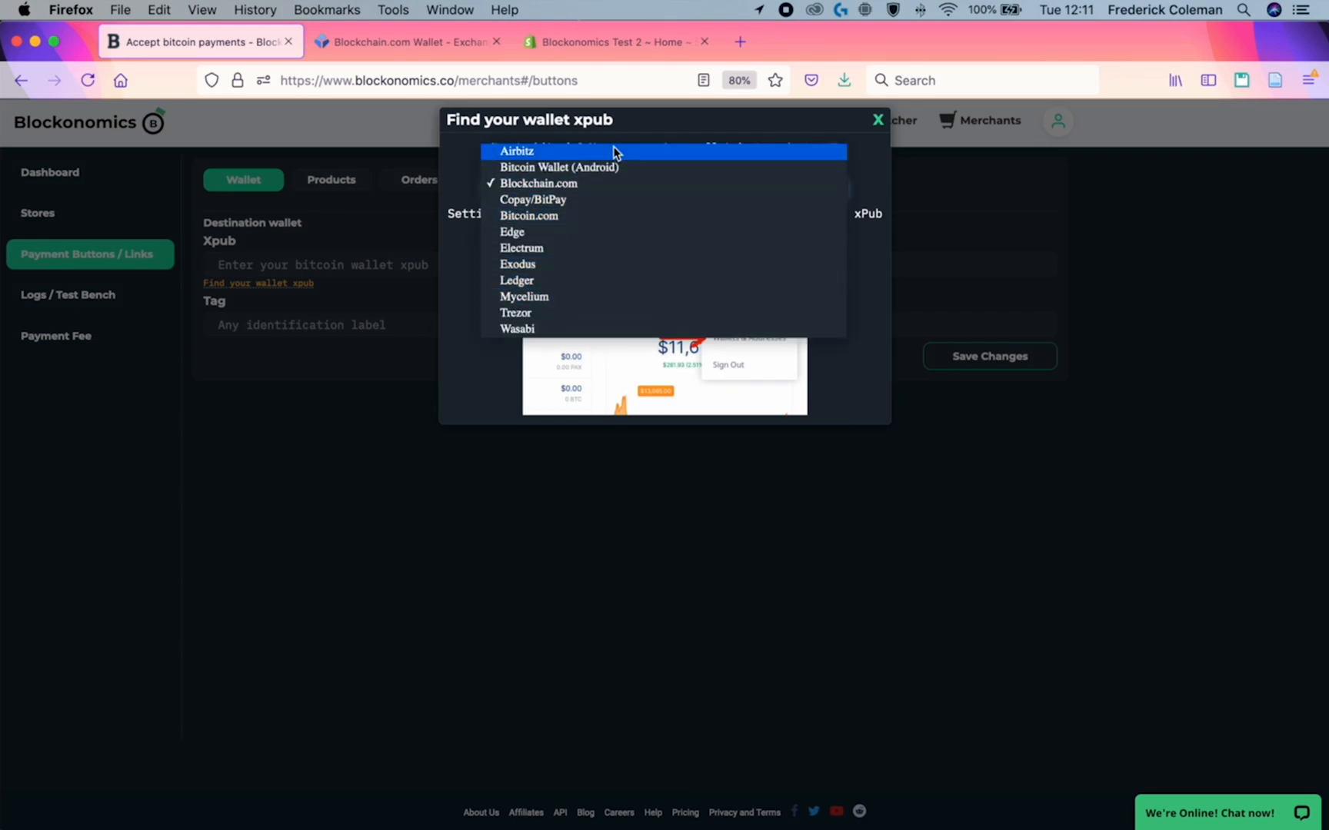
left_click(538, 183)
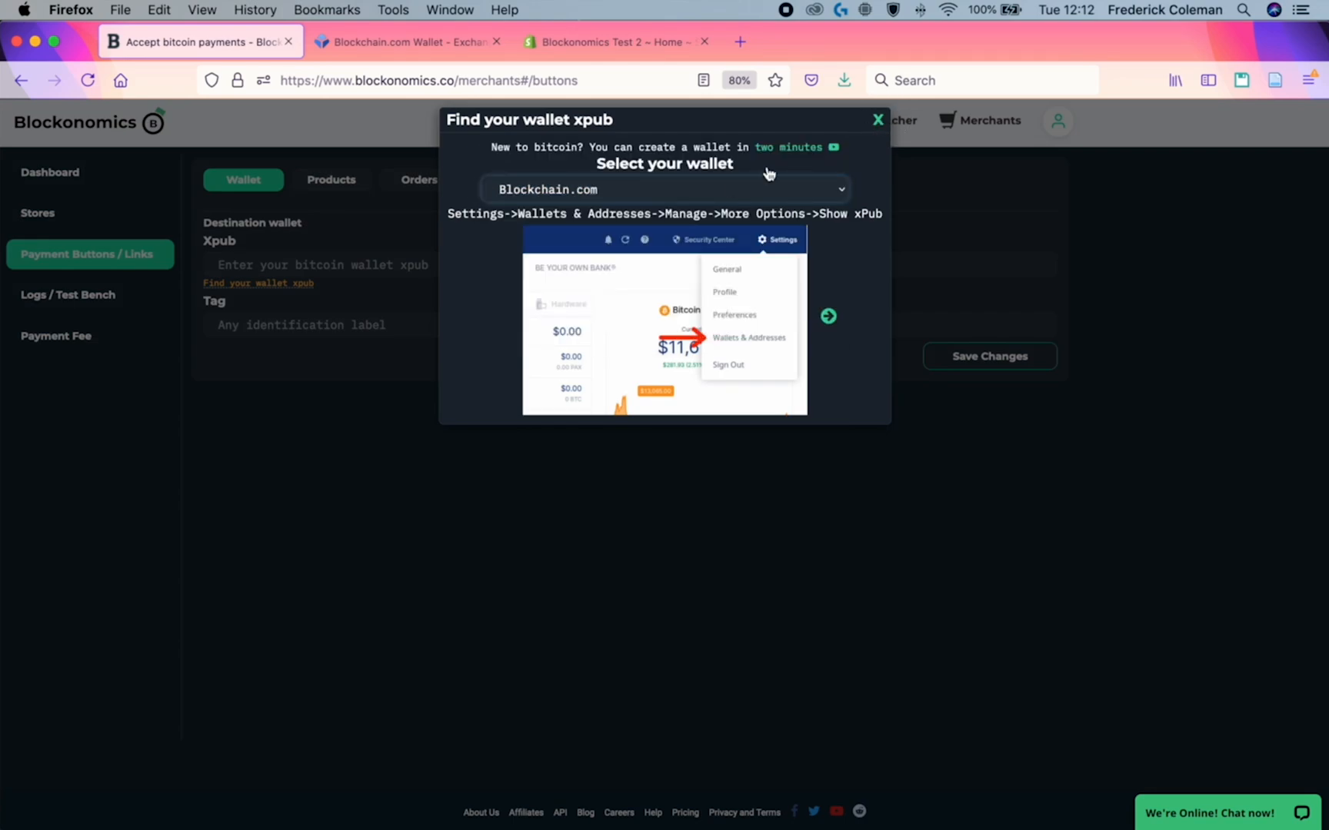
left_click(878, 119)
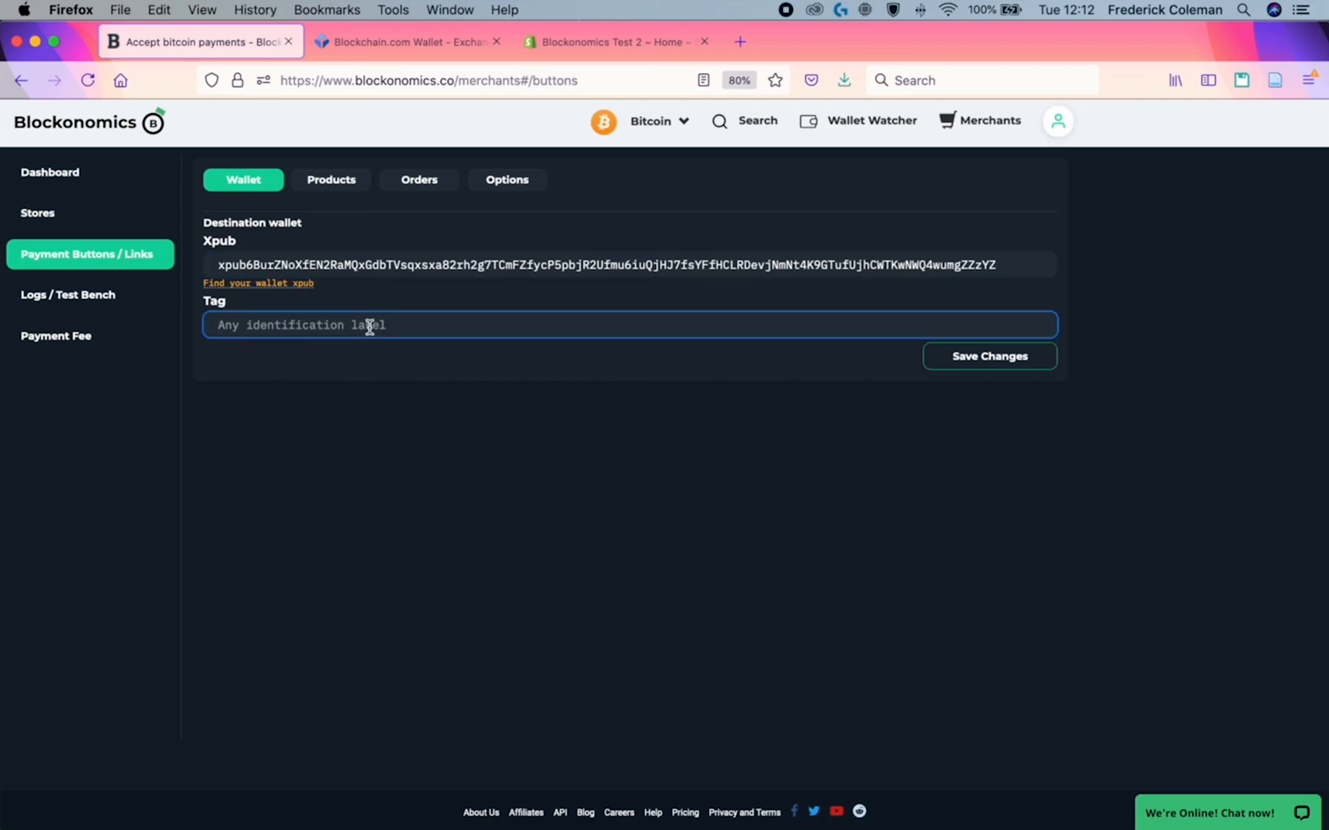
type("Shopify")
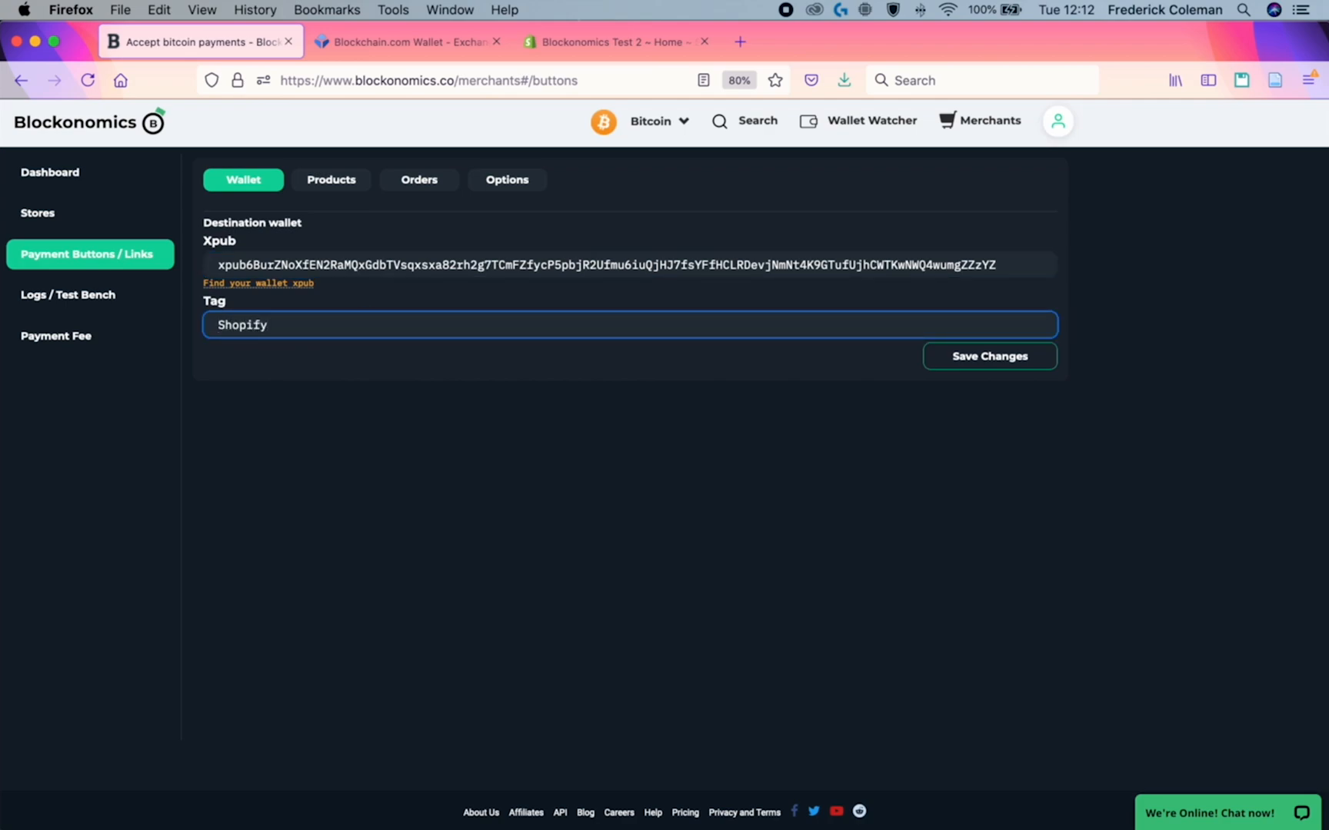
left_click(988, 356)
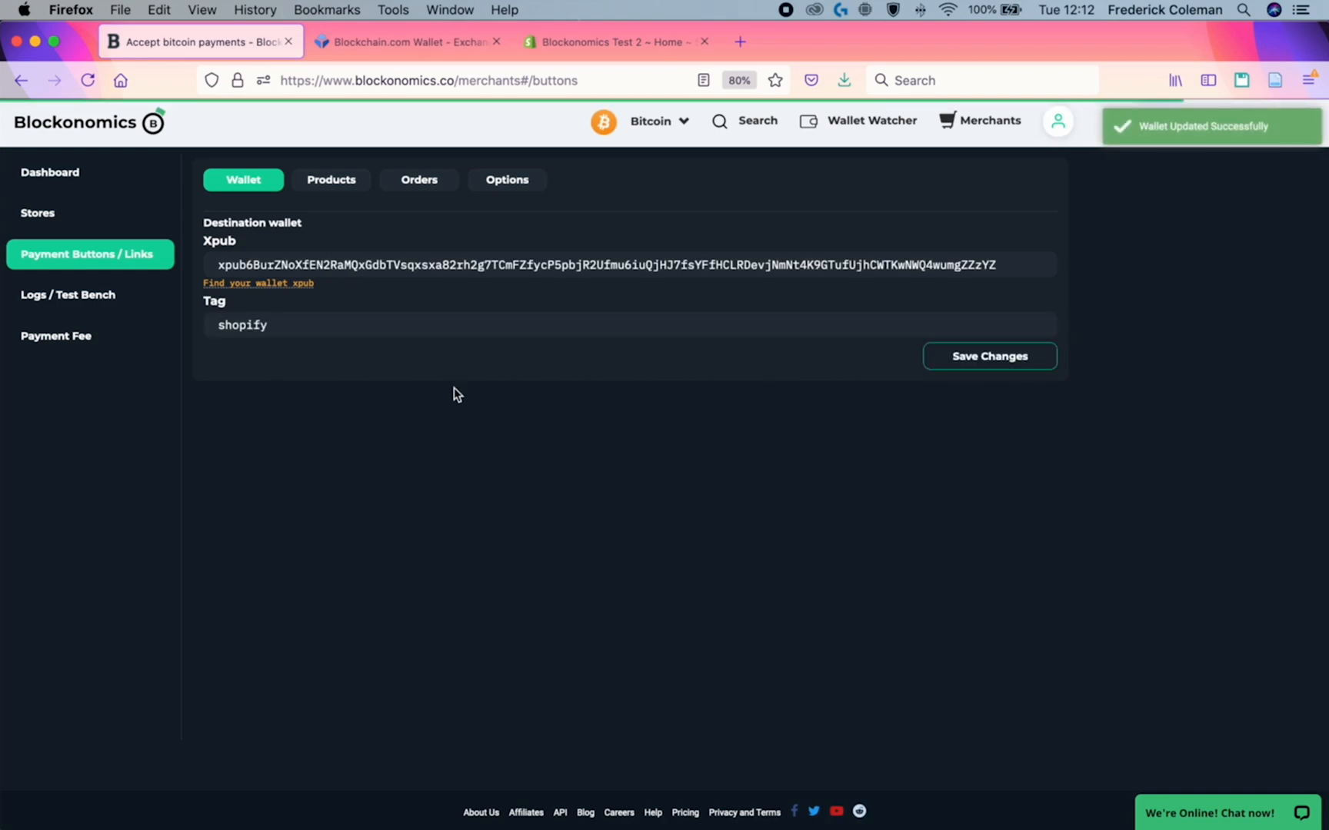
Step: Name the new product 'Blockonoics Shopify Store' and describe paying the final Shopify total
left_click(330, 180)
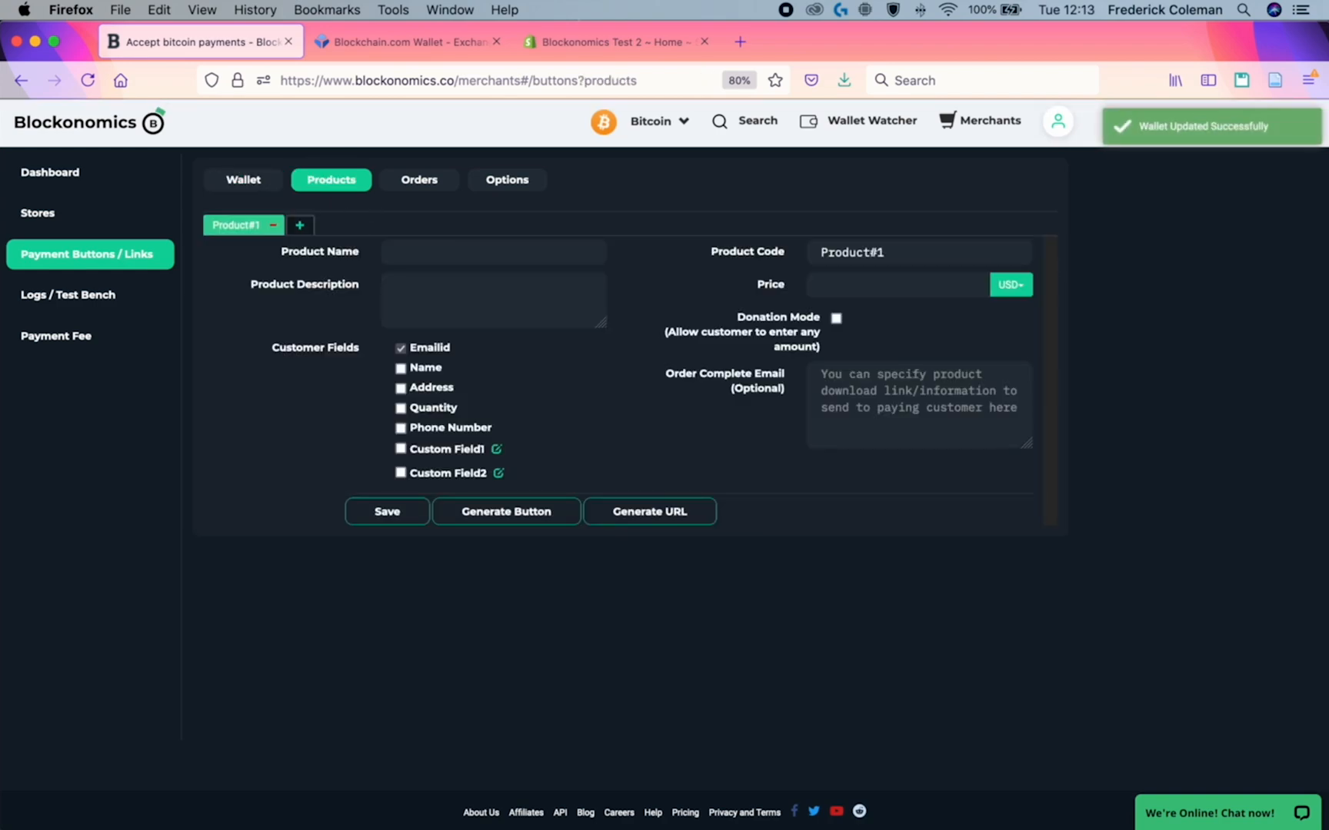
mouse_move(637, 366)
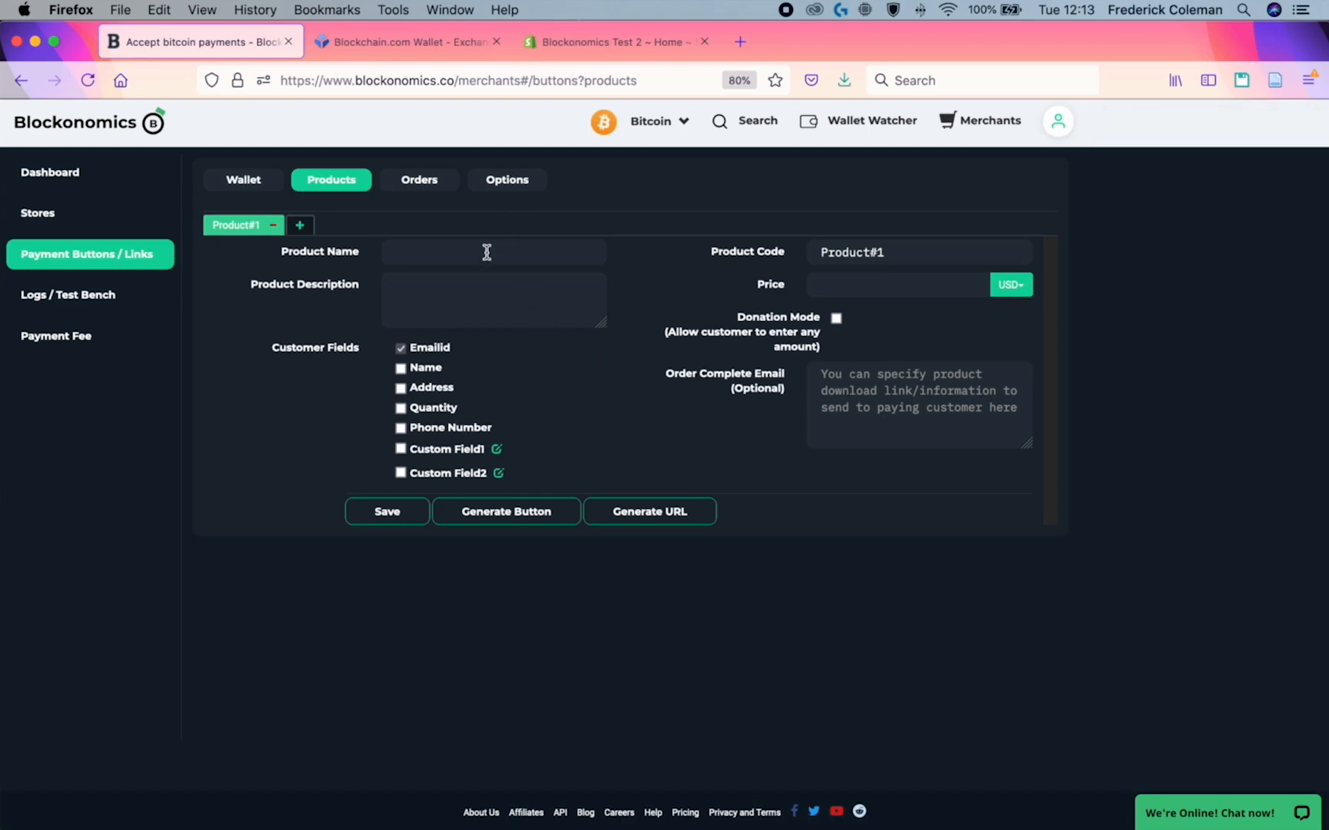
left_click(493, 252)
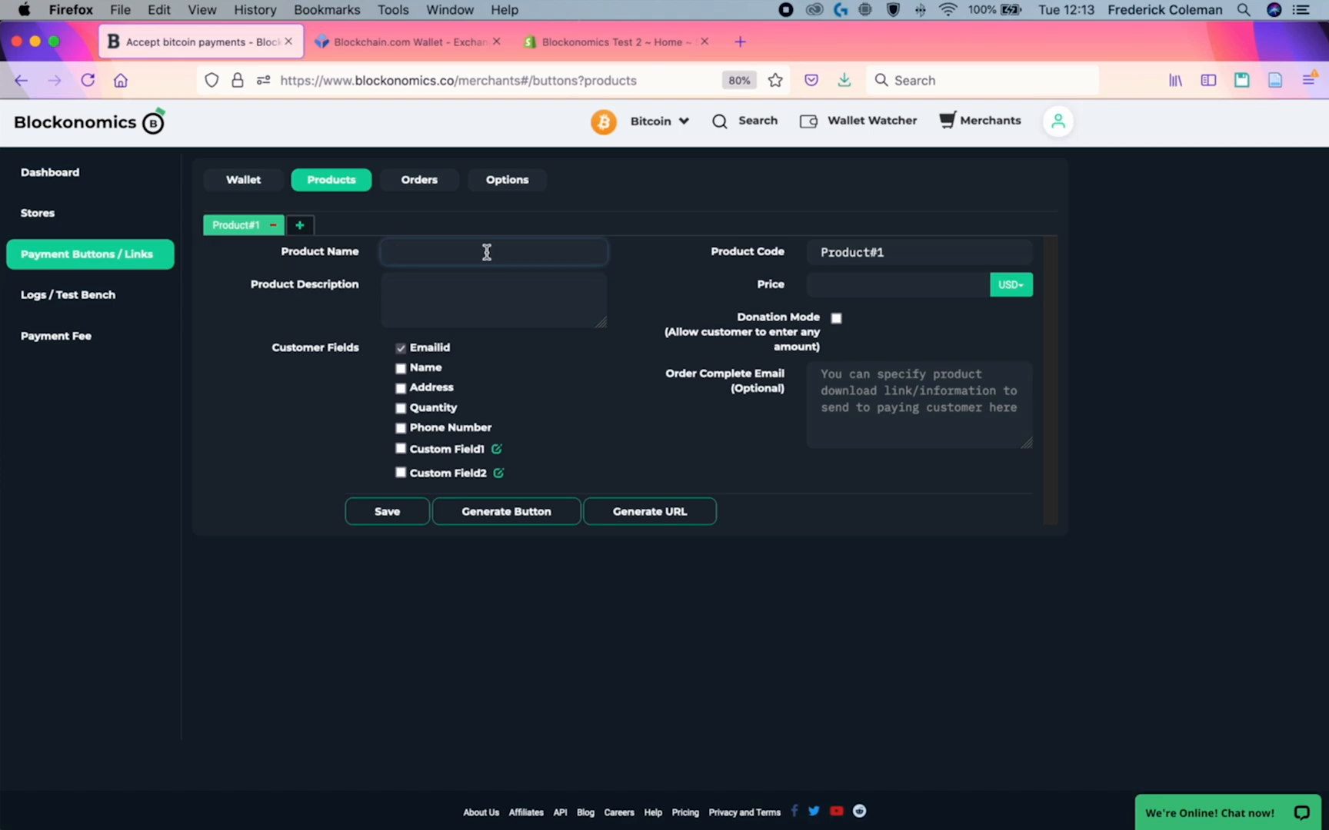
left_click(491, 251)
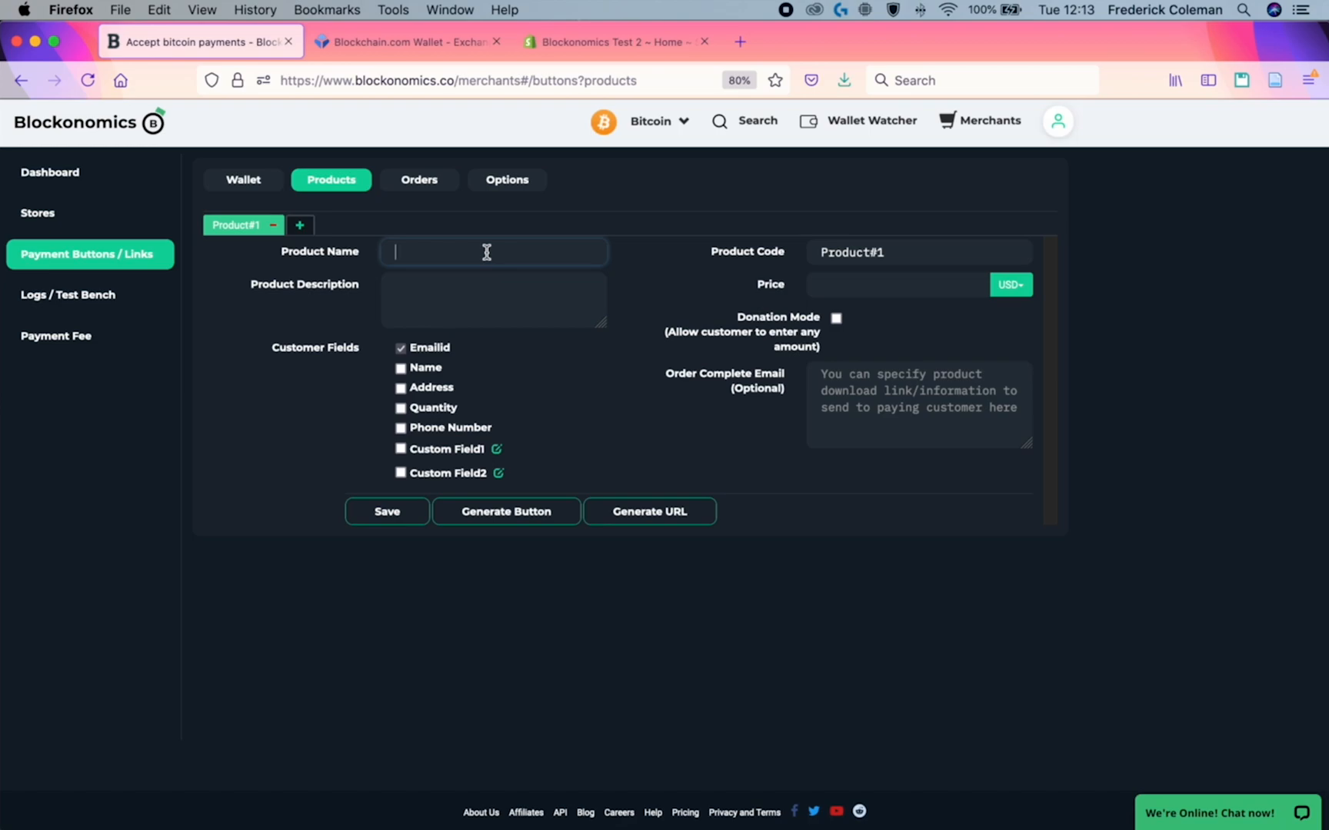
type("Blockonoics Shopify Store")
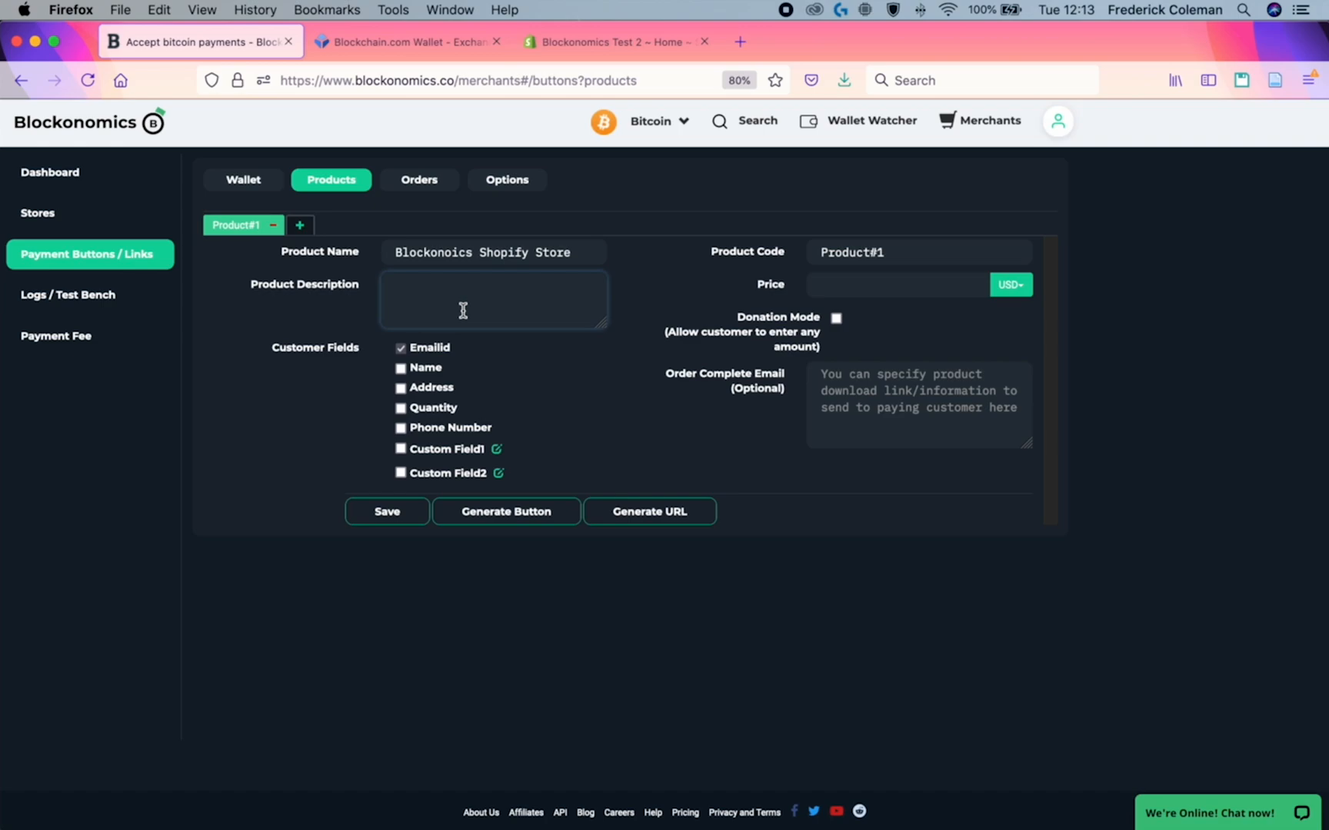
left_click(493, 298)
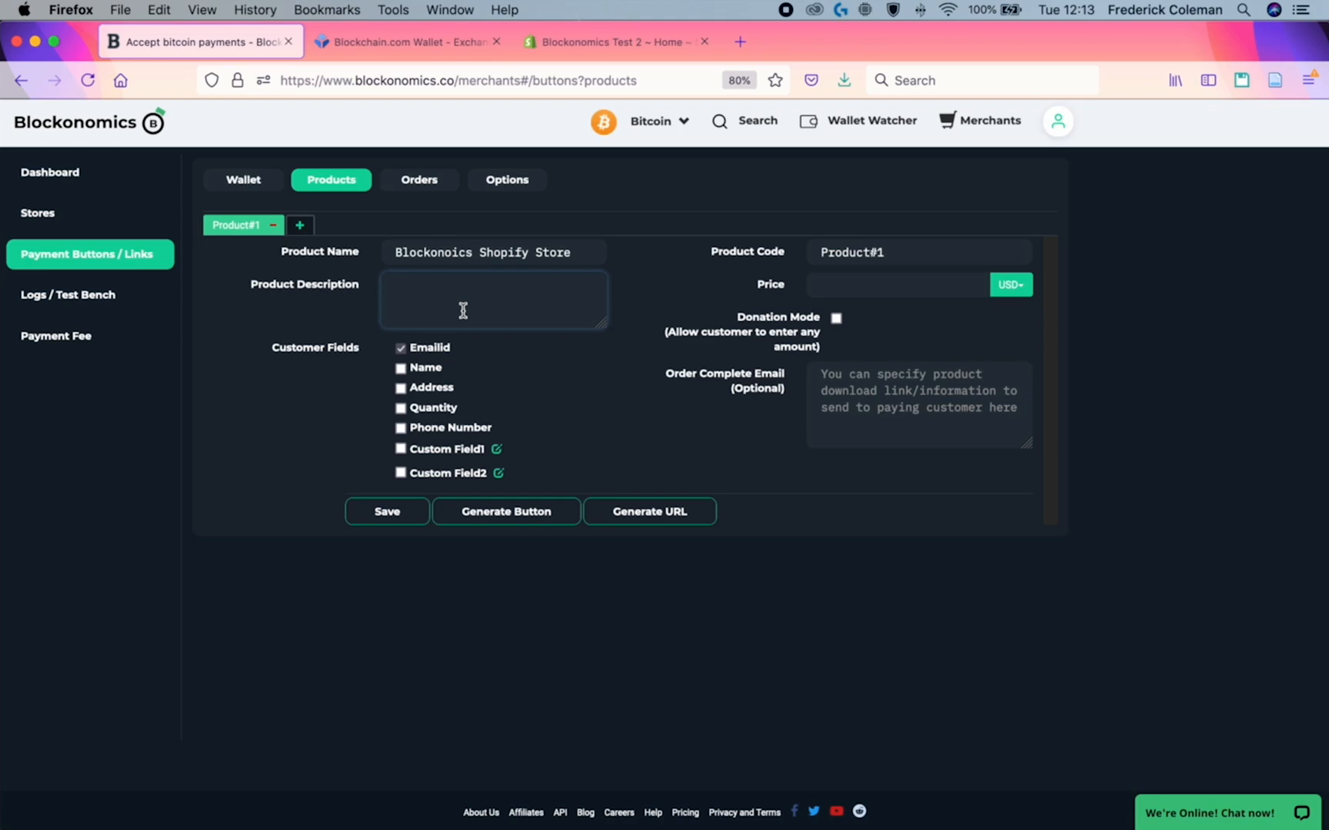
type("Pay with Bitcoin, enter in the price of the final total on Shopify")
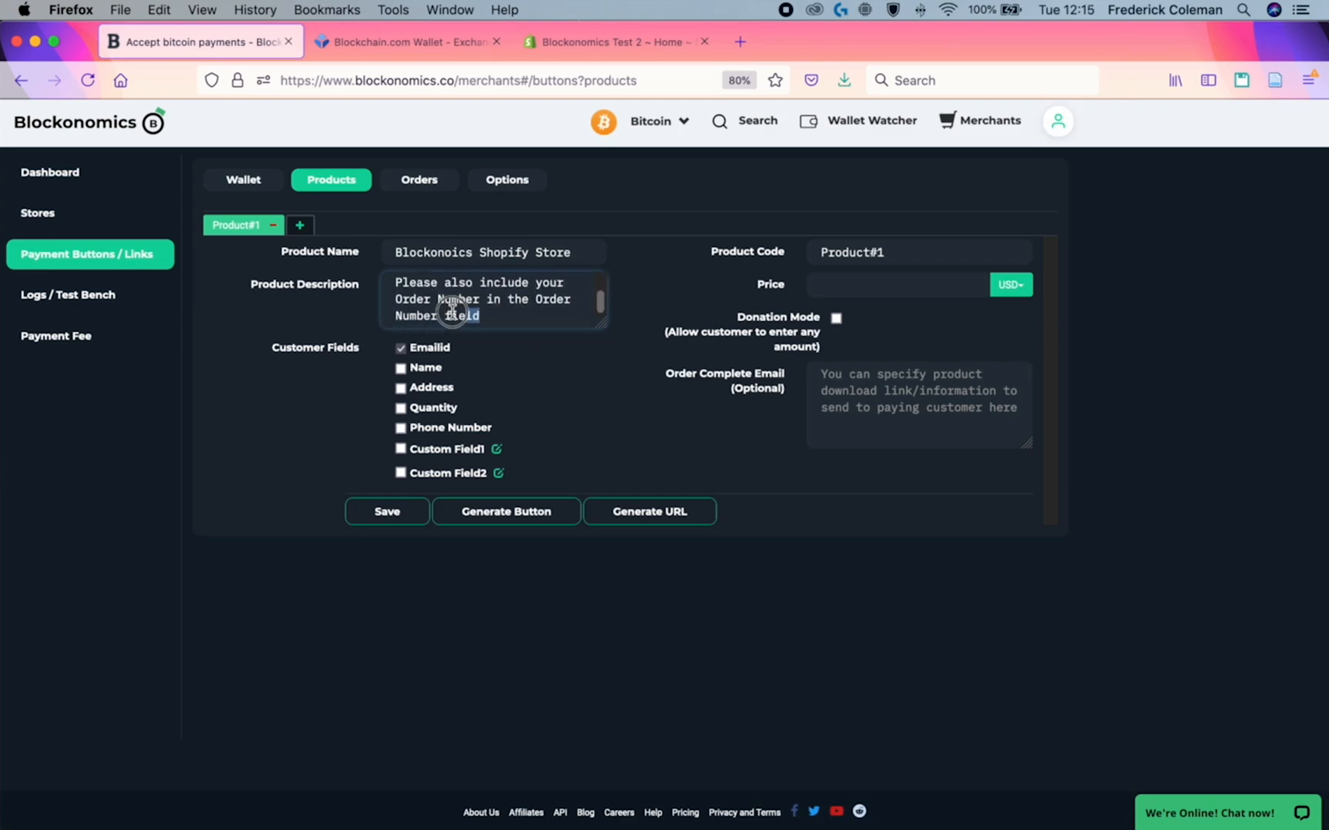
left_click_drag(396, 298, 479, 316)
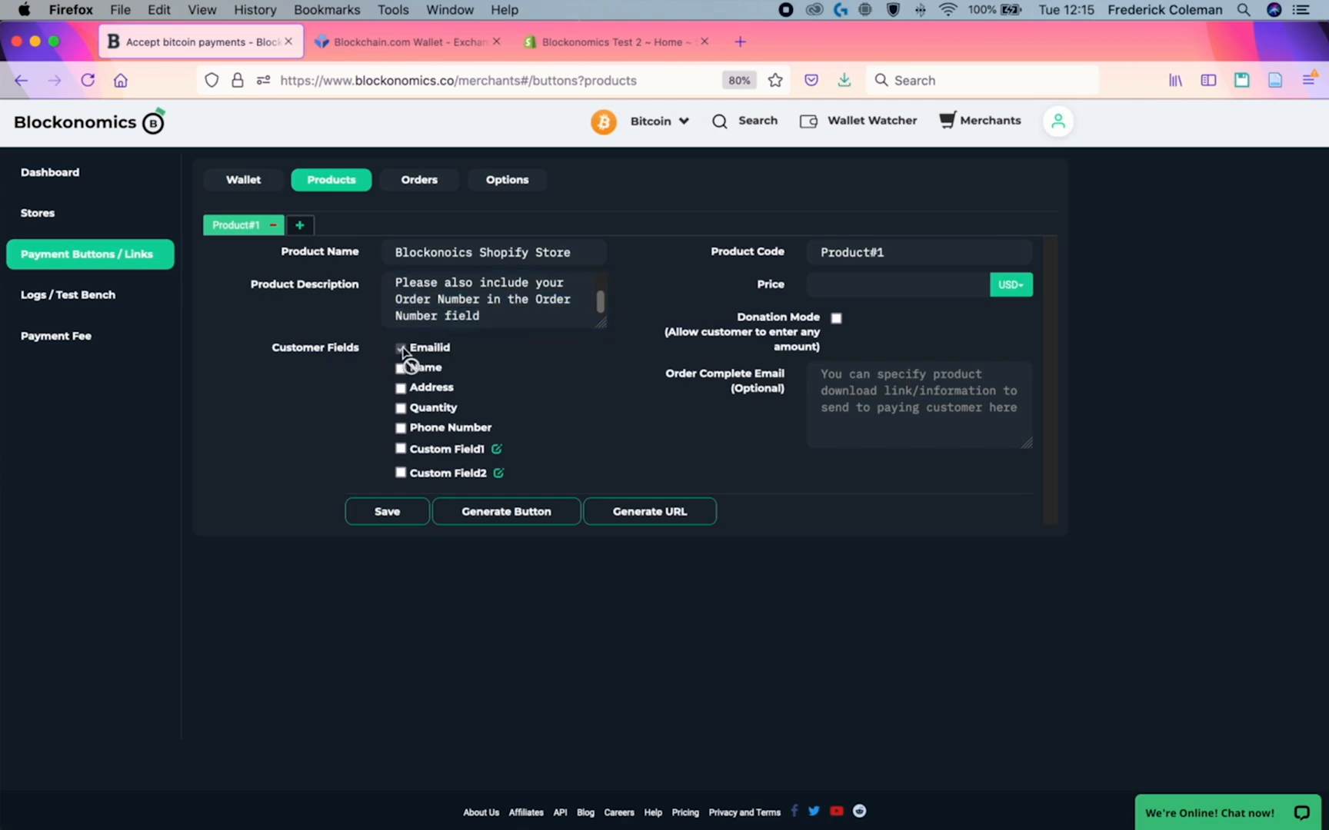
Step: Ask customers for name, address and an 'Order Number' custom field
left_click(400, 350)
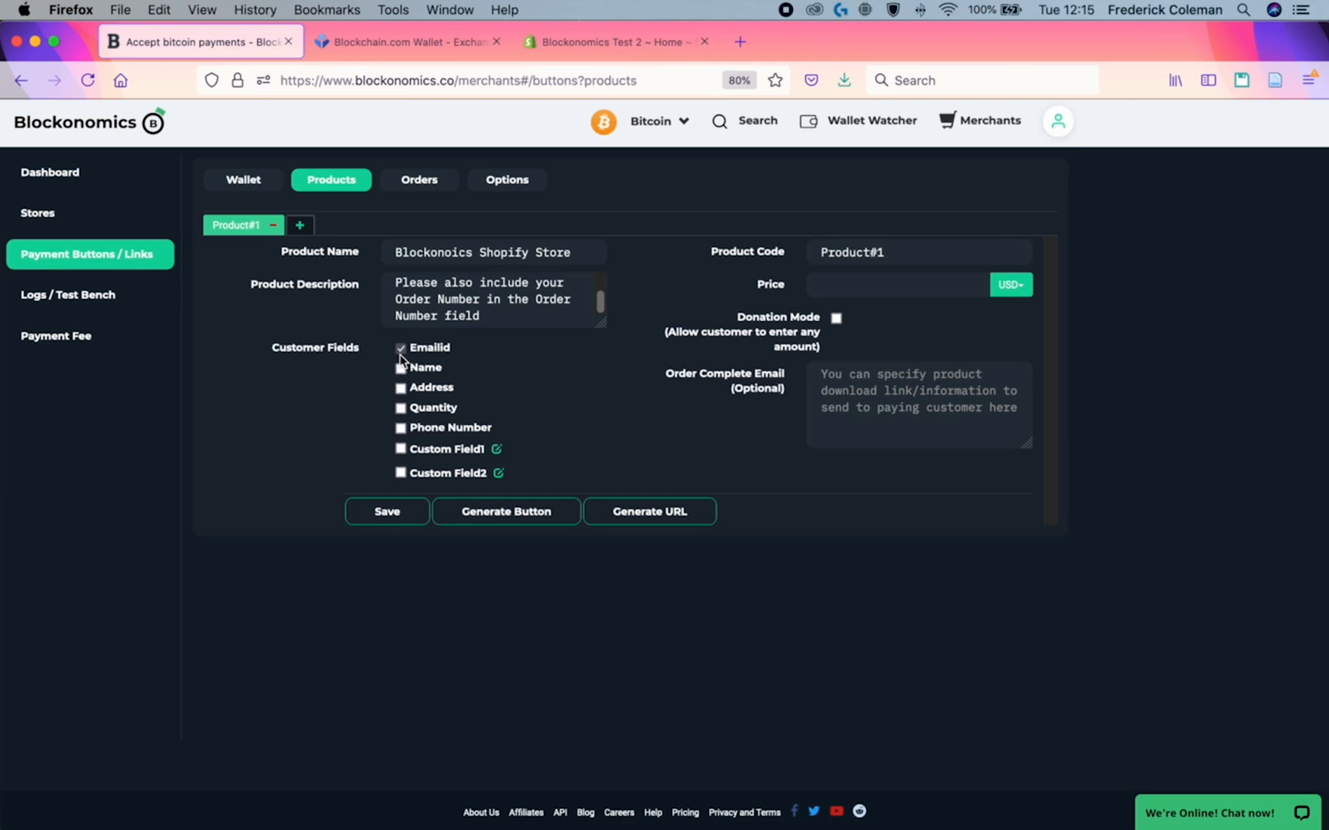
mouse_move(401, 348)
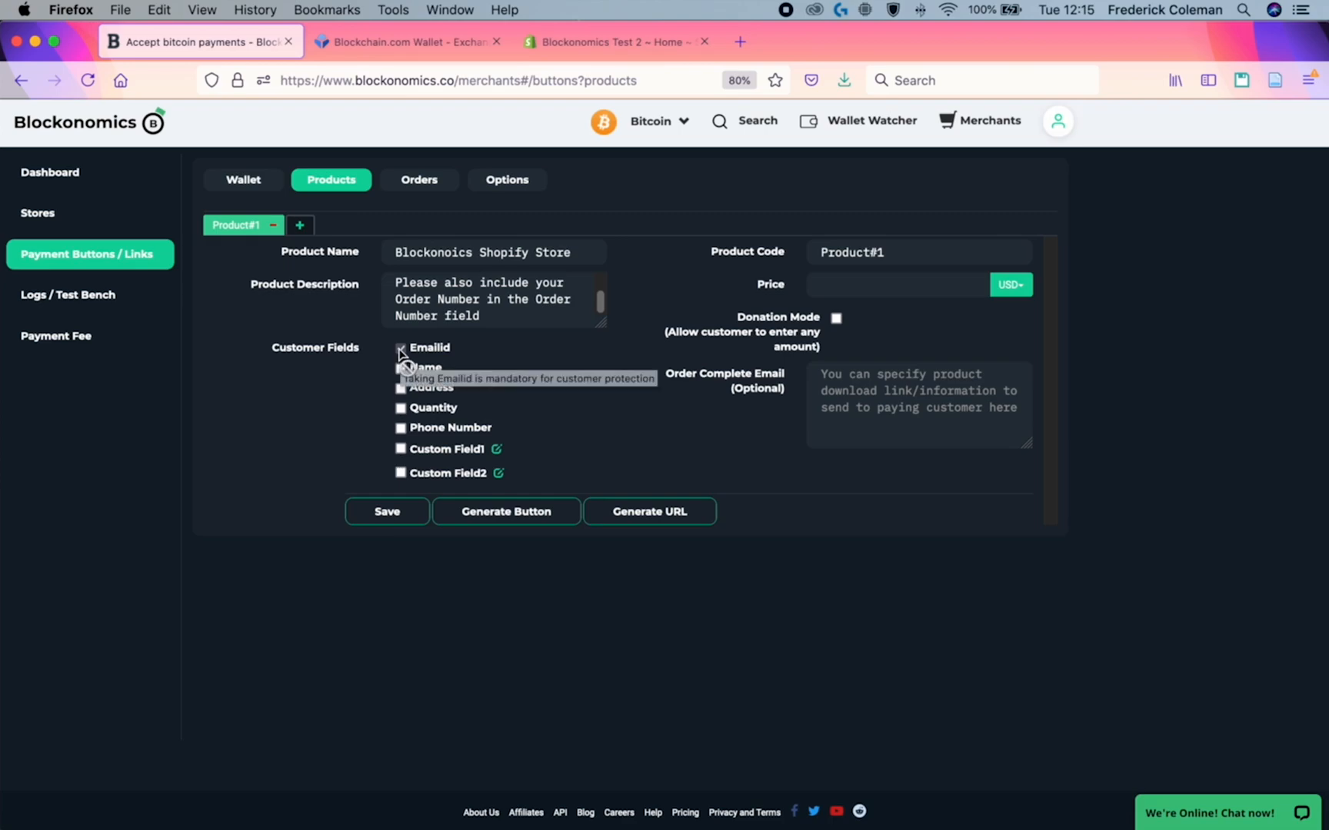
left_click(399, 366)
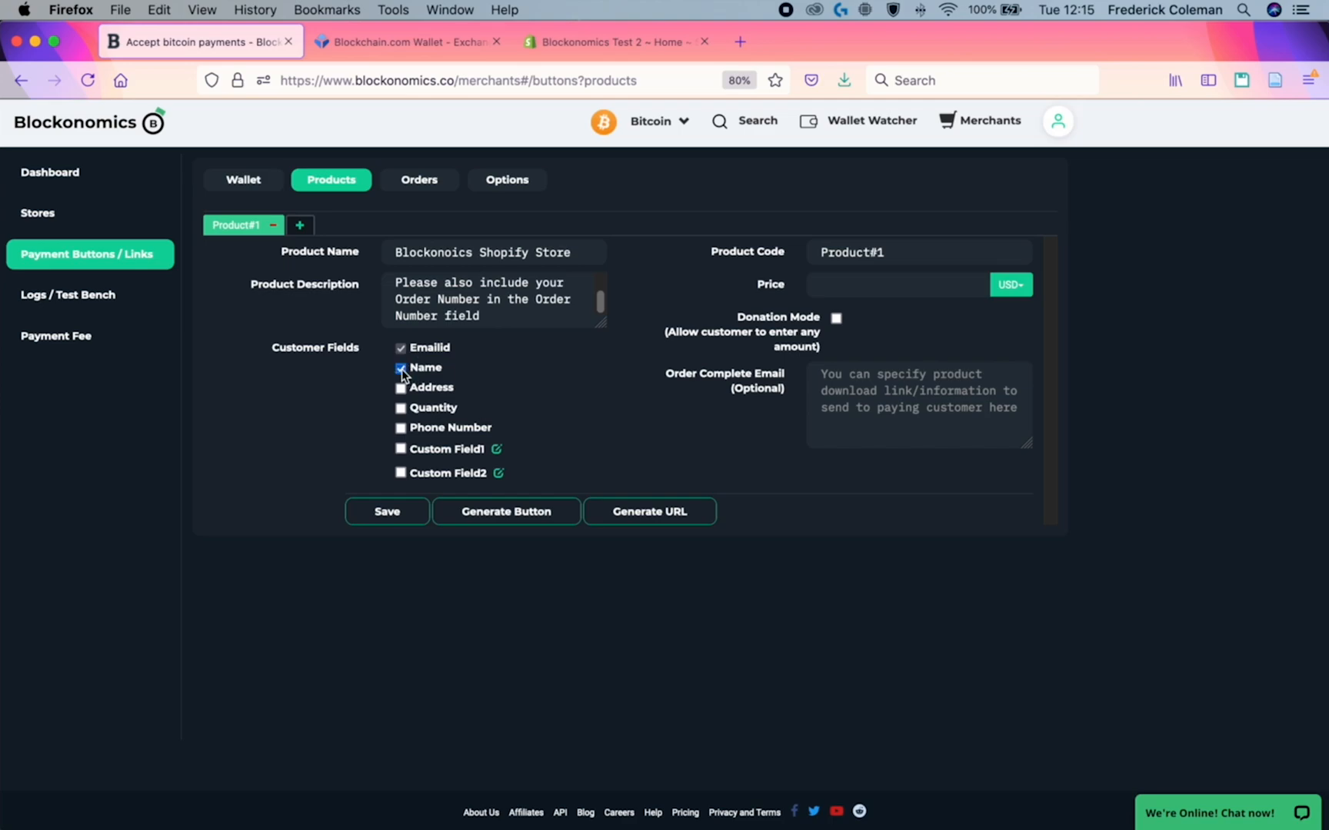
left_click(400, 388)
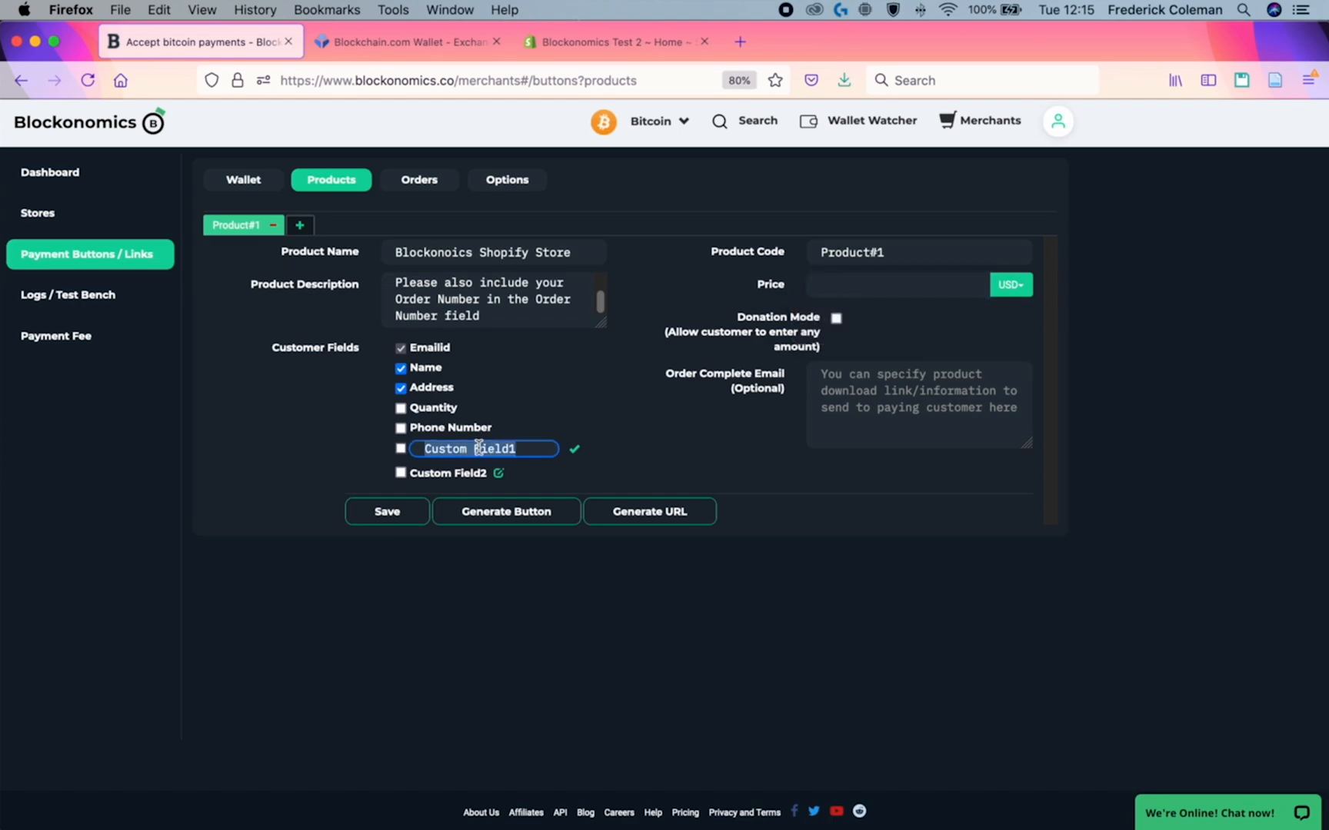
type("Order Number")
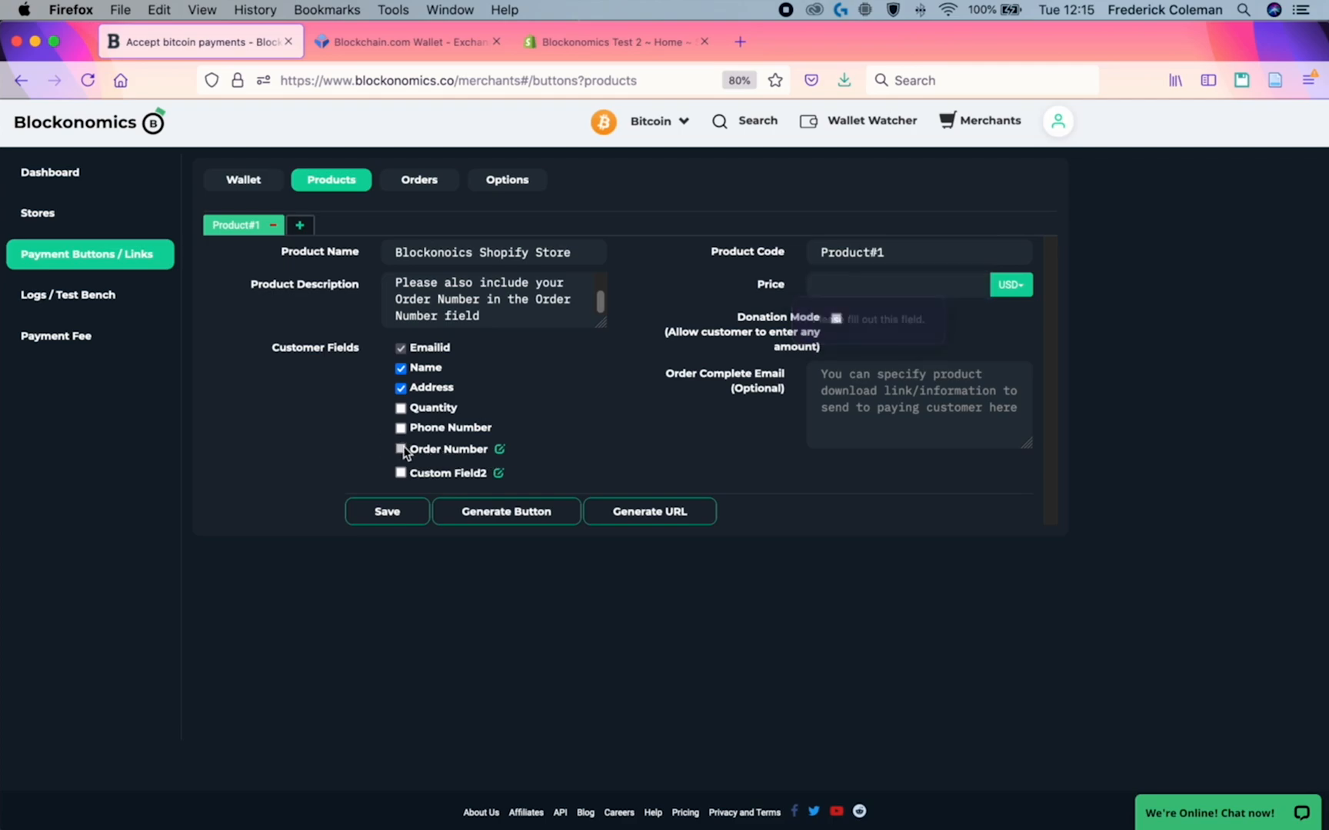
left_click(401, 449)
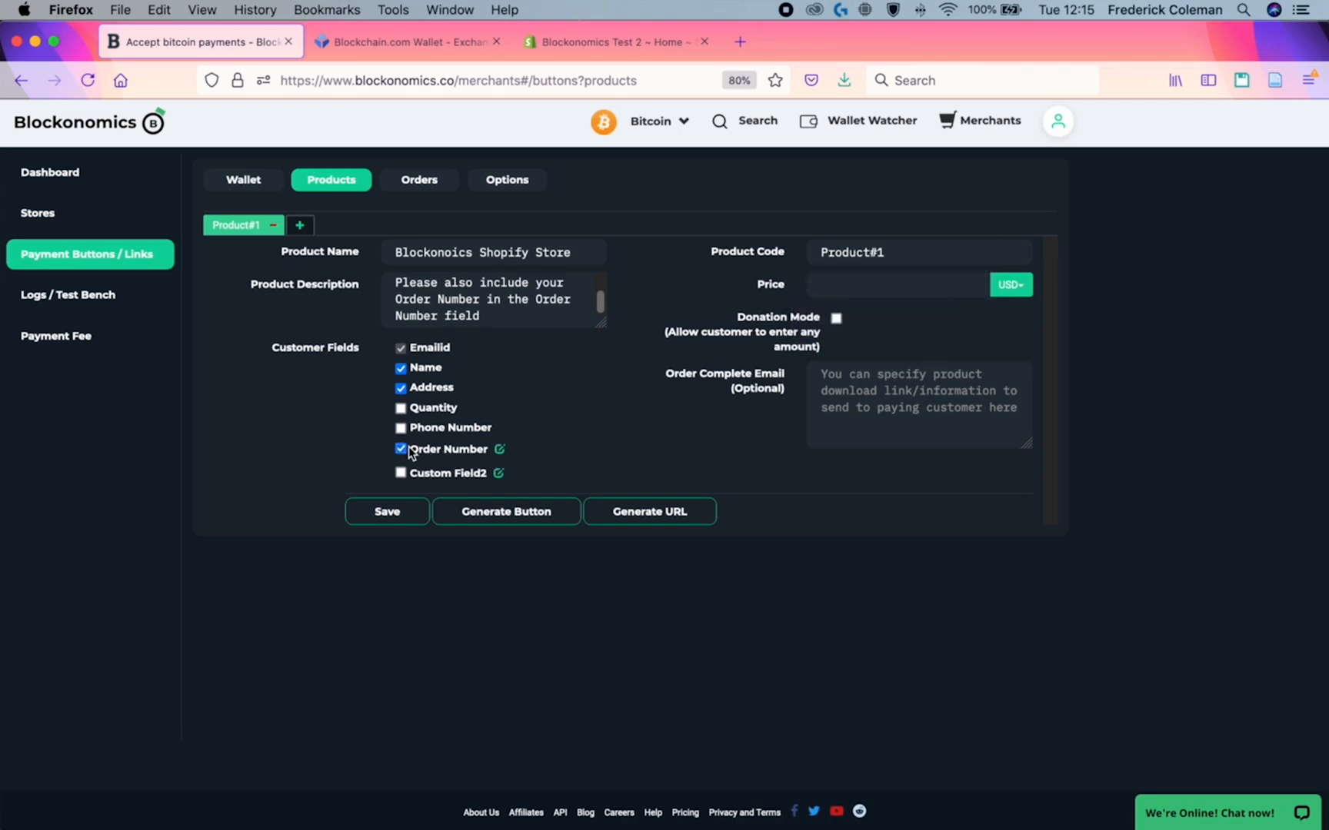
left_click(895, 283)
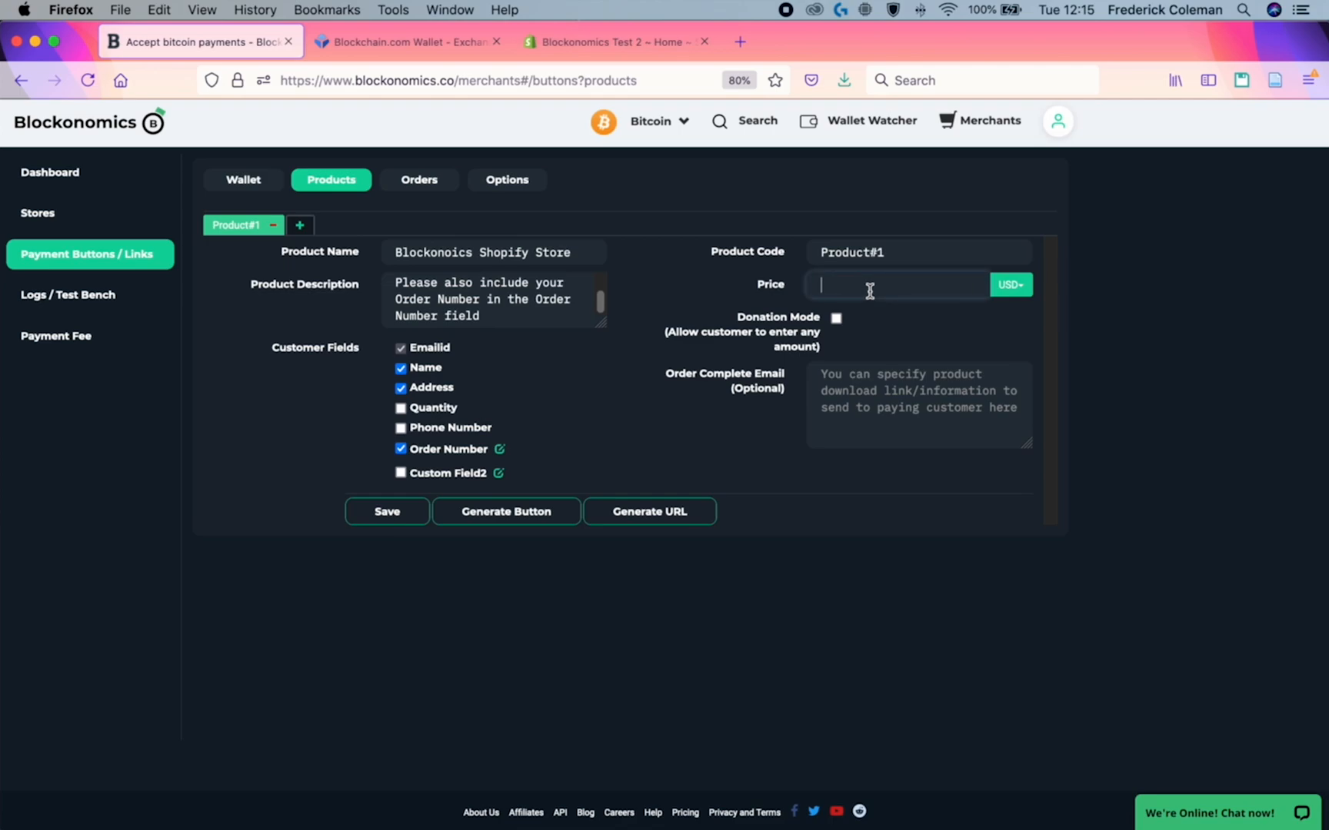
Step: Price the product at 1 USD with donation mode on, save it, and switch to Shopify
type("1")
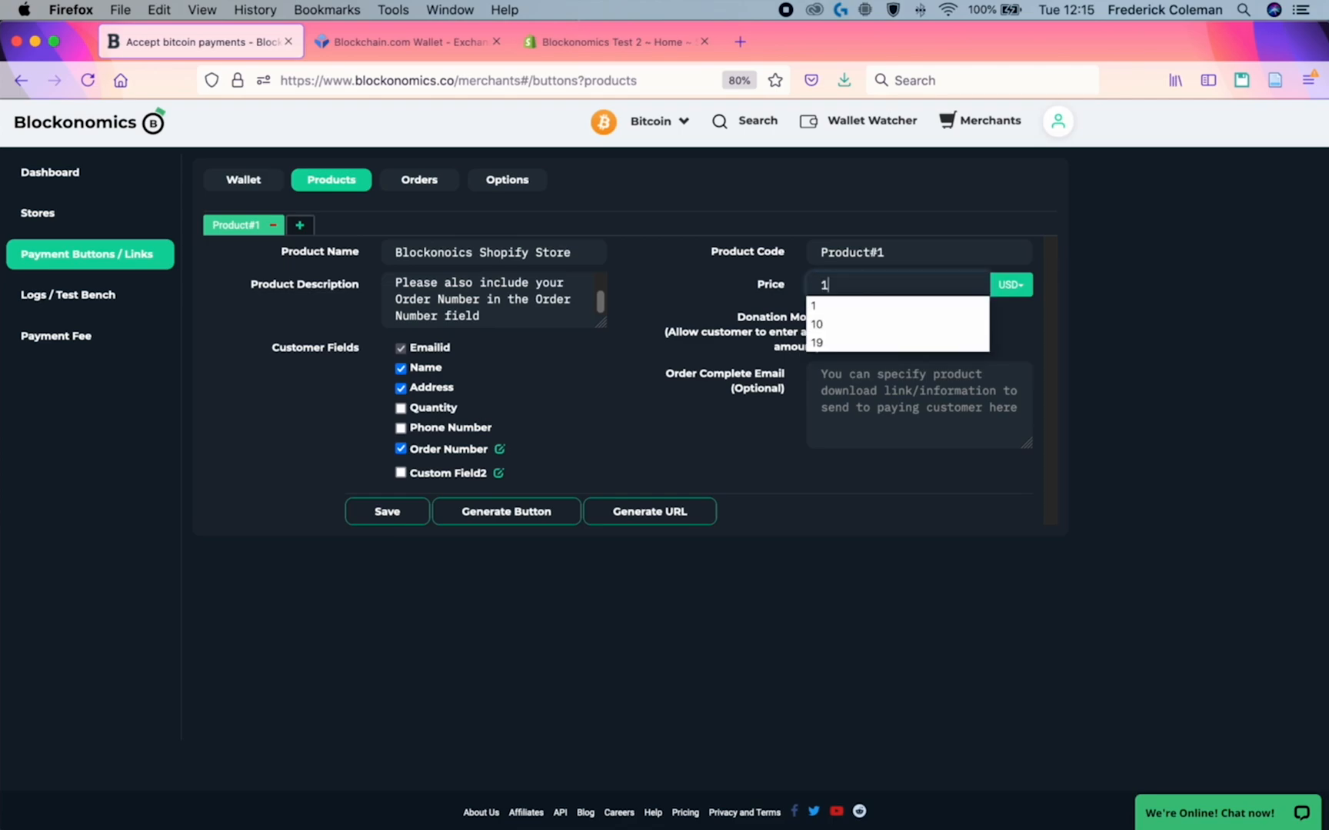
left_click(839, 323)
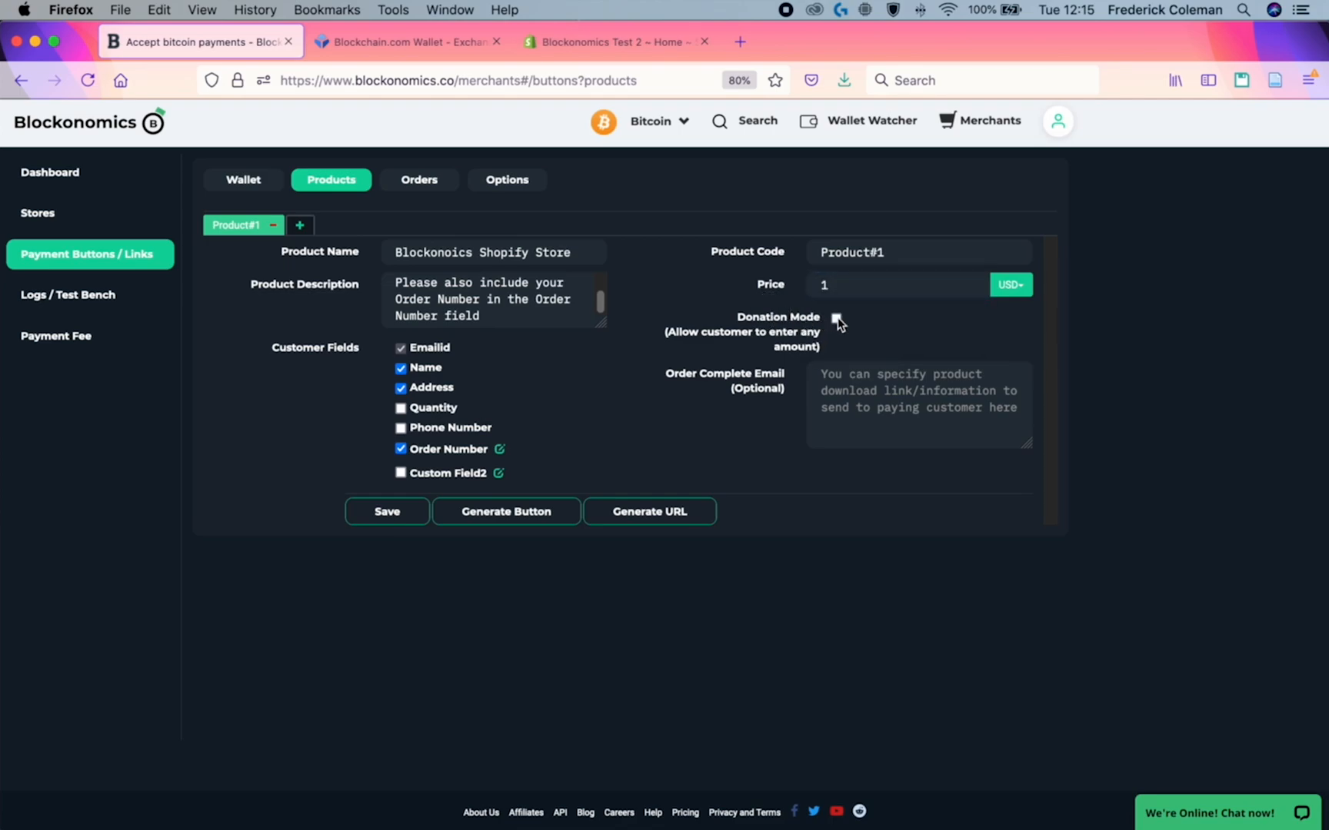
left_click(836, 318)
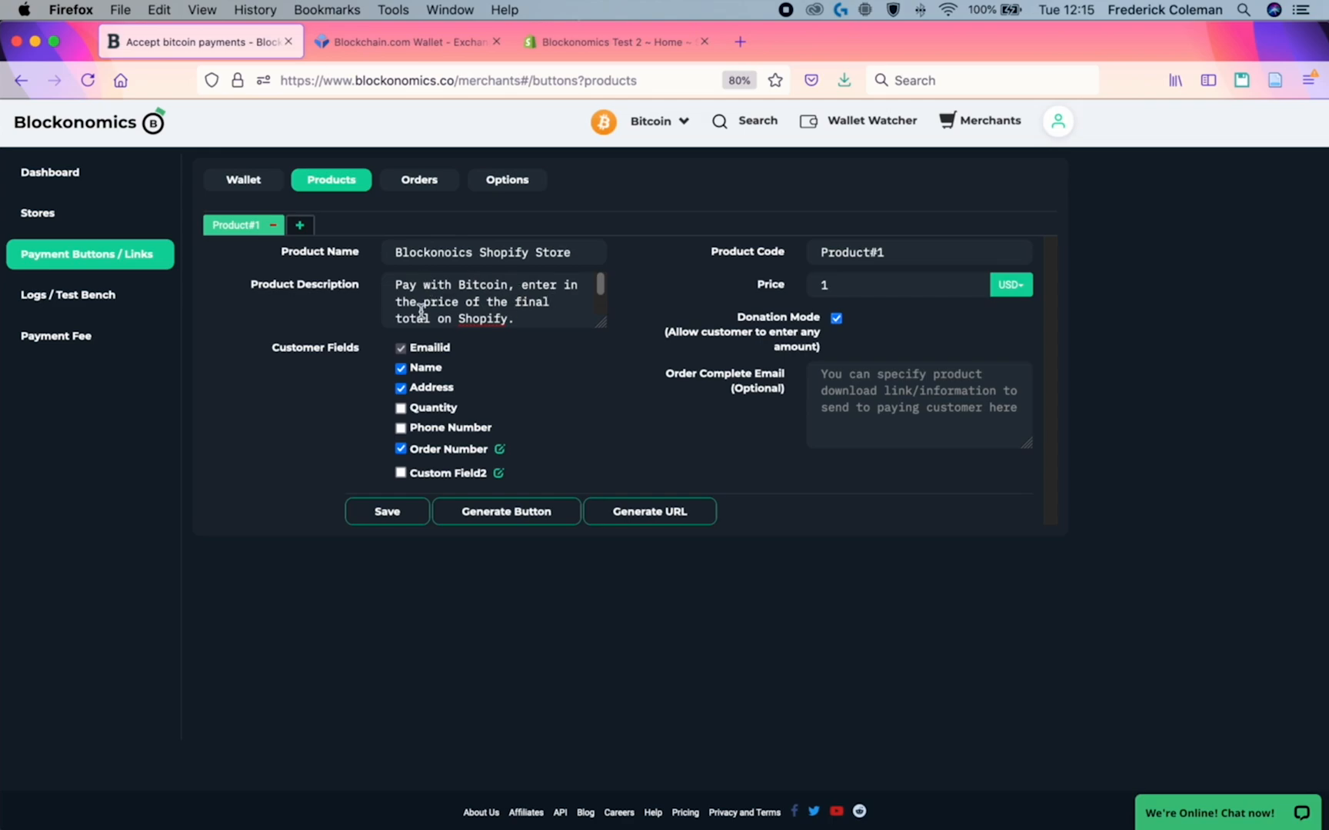
mouse_move(898, 333)
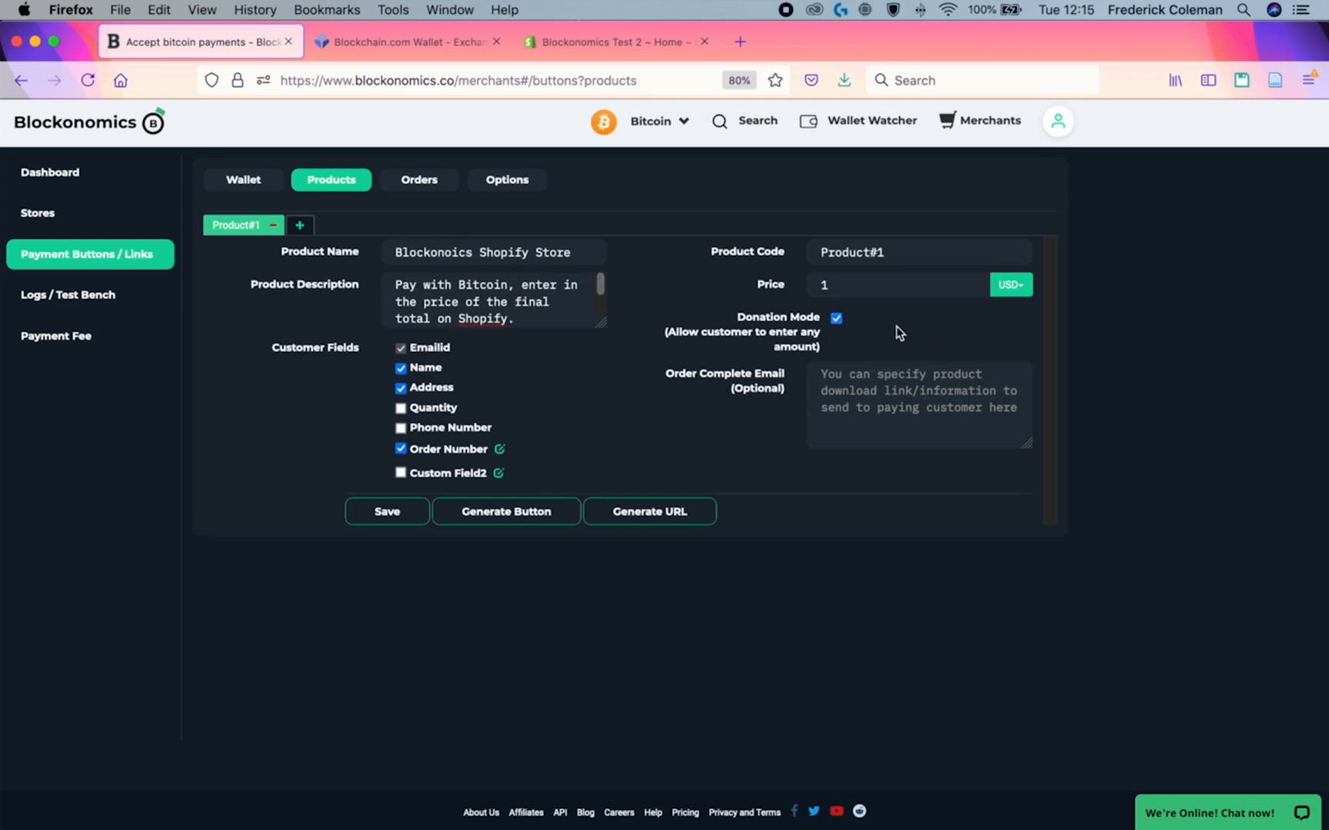
left_click(387, 511)
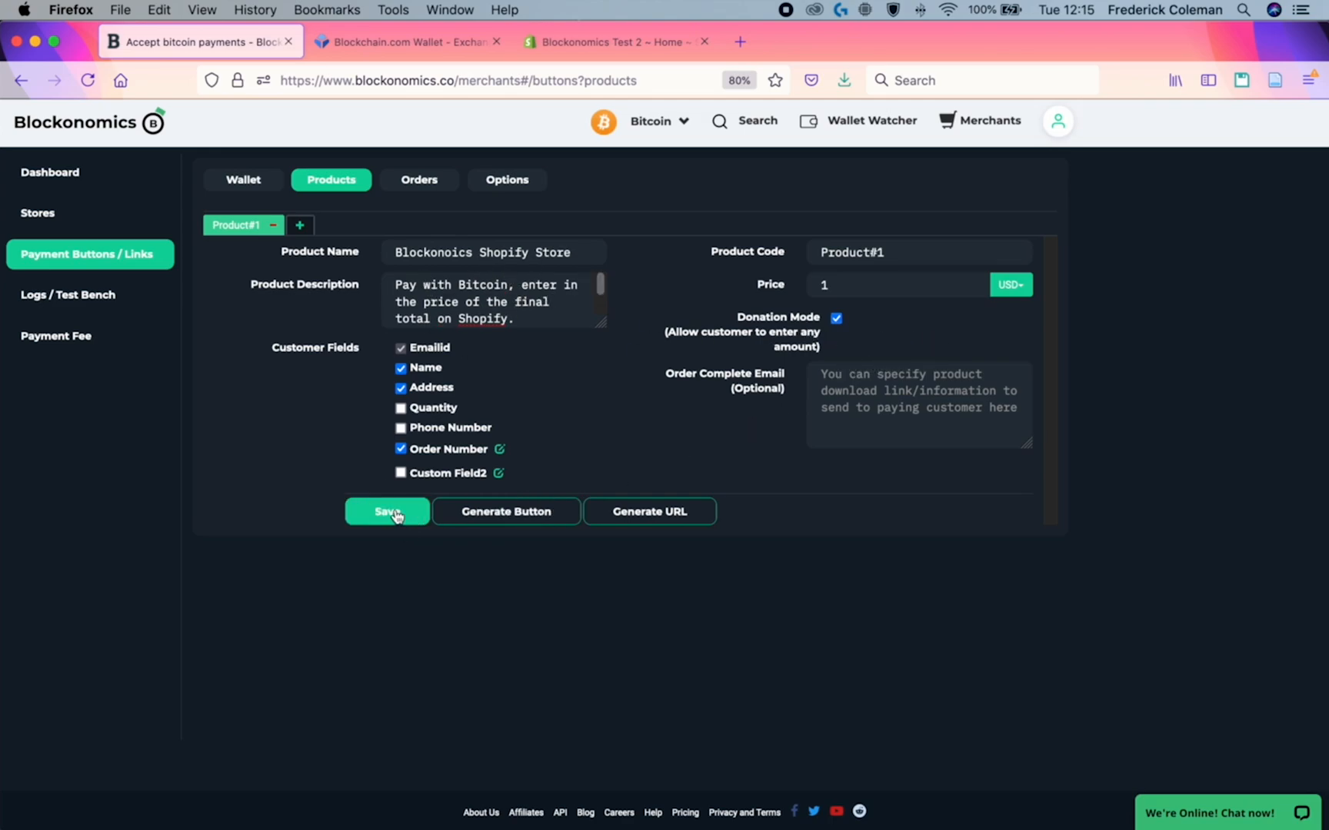
left_click(386, 511)
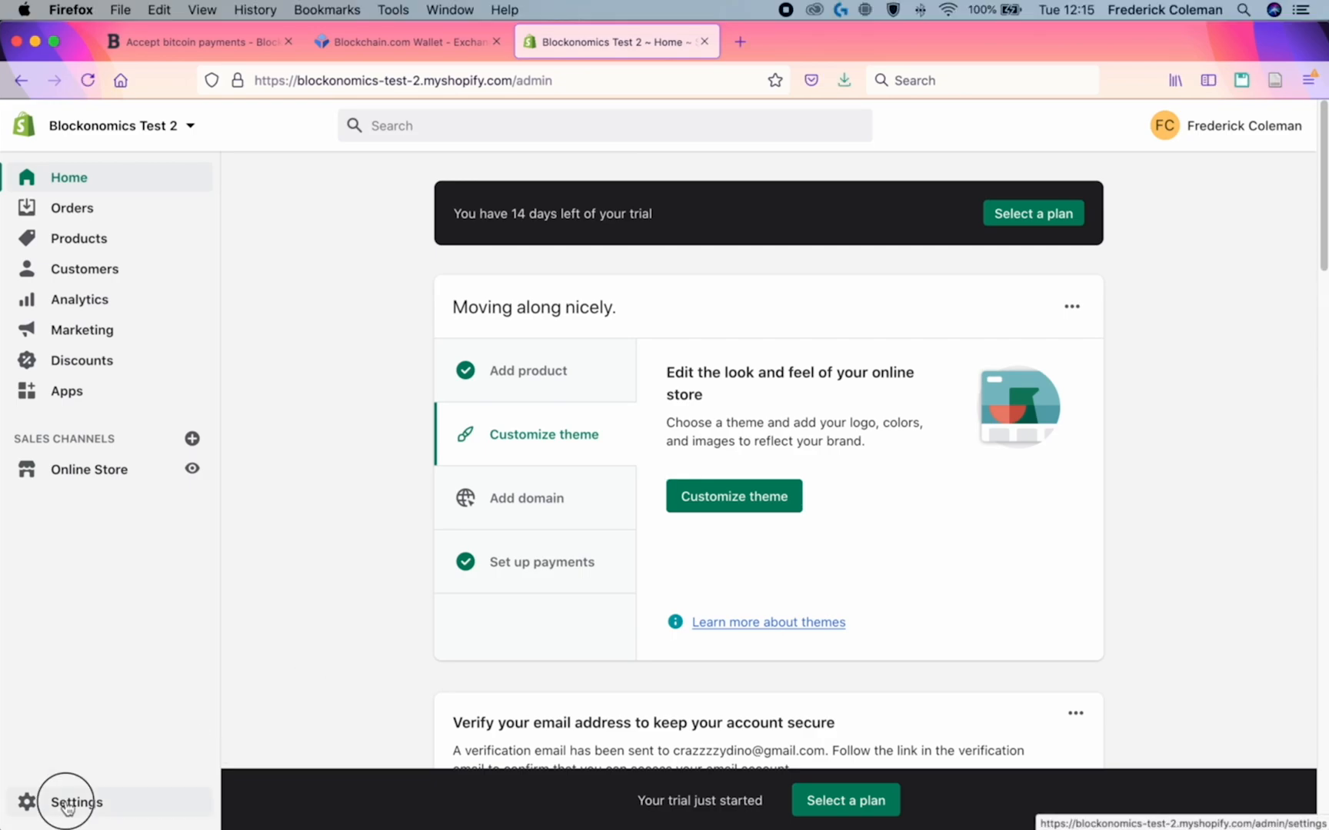
Step: In Shopify Payments settings, start creating a custom manual payment method
left_click(75, 802)
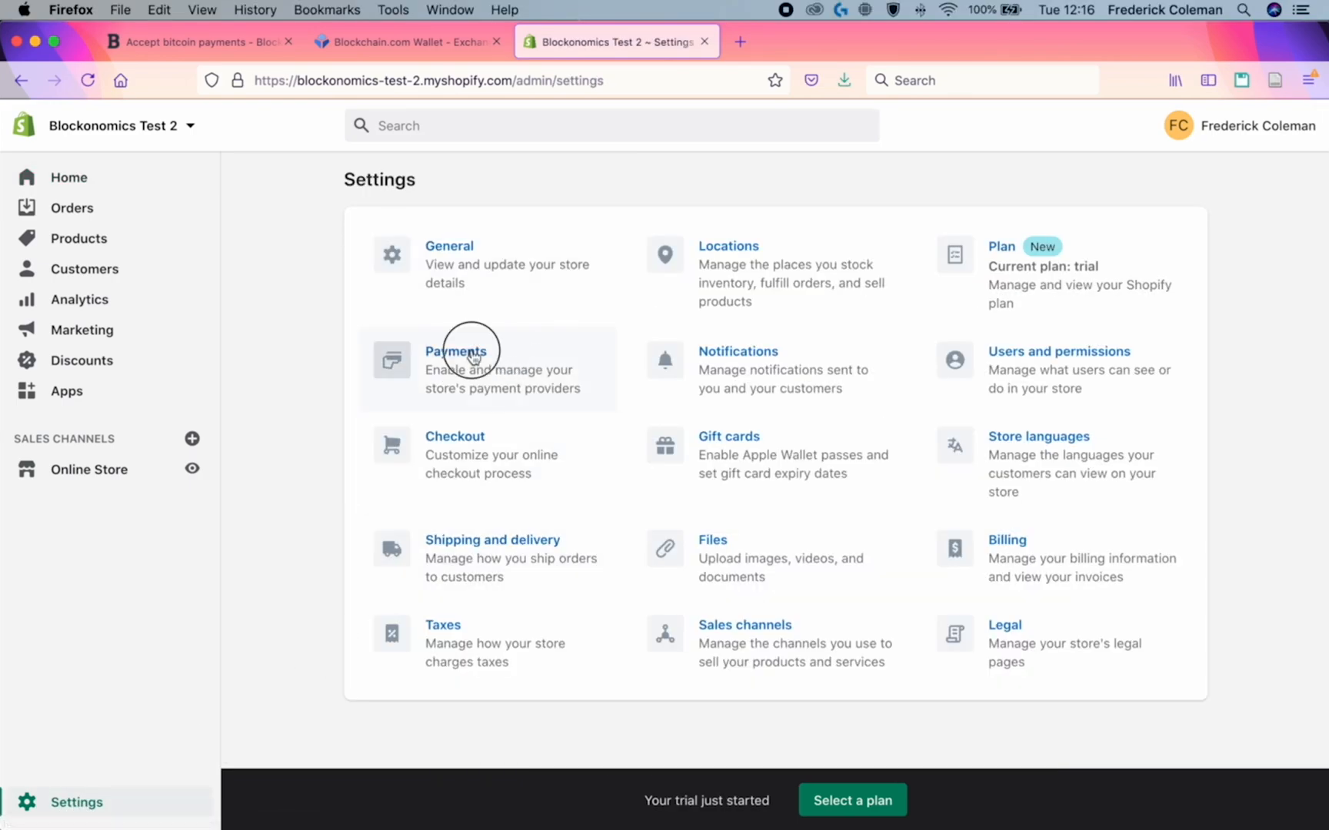
left_click(456, 351)
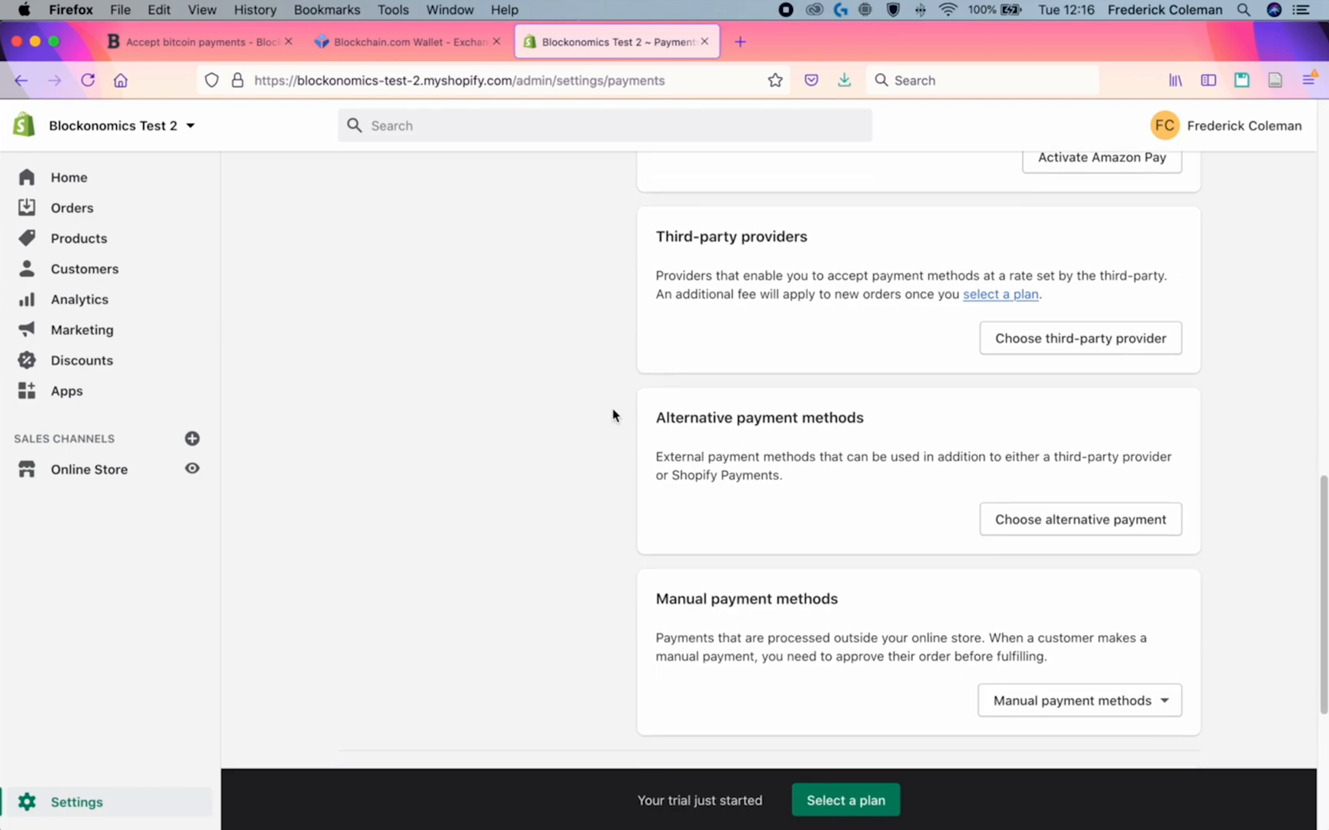
scroll("down", 3)
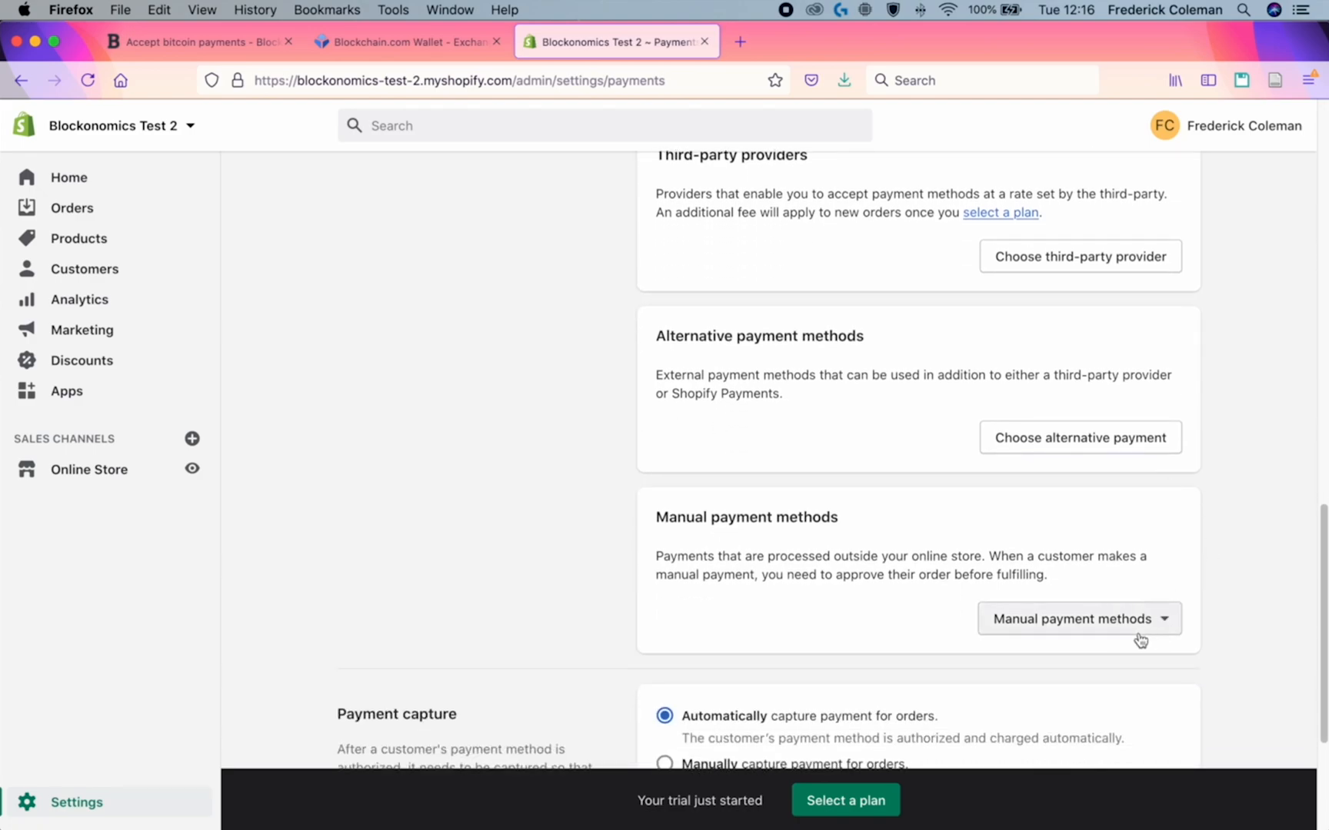
left_click(1078, 618)
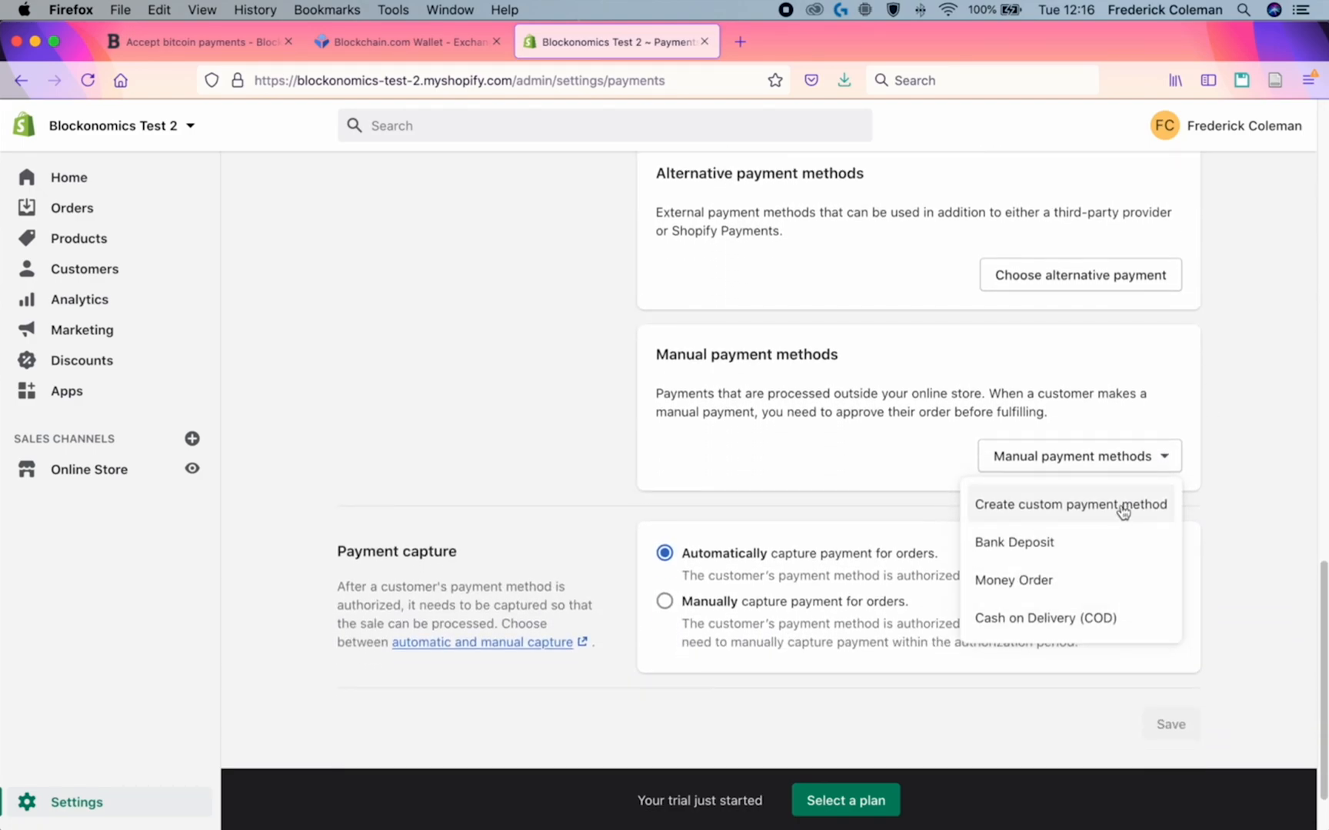
left_click(1069, 505)
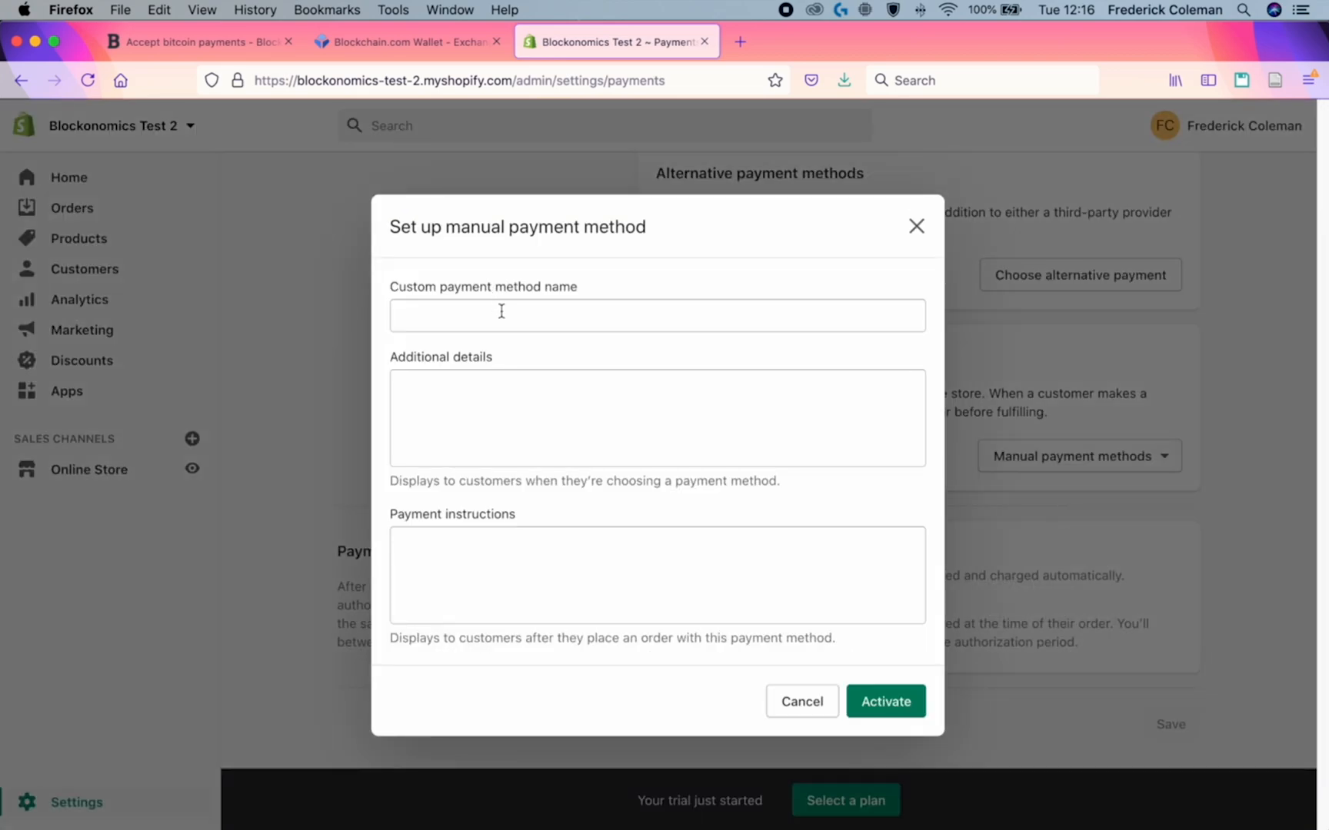
Step: Activate 'Pay with Bitcoin', whose instructions say orders ship only after Bitcoin network confirmation
left_click(656, 316)
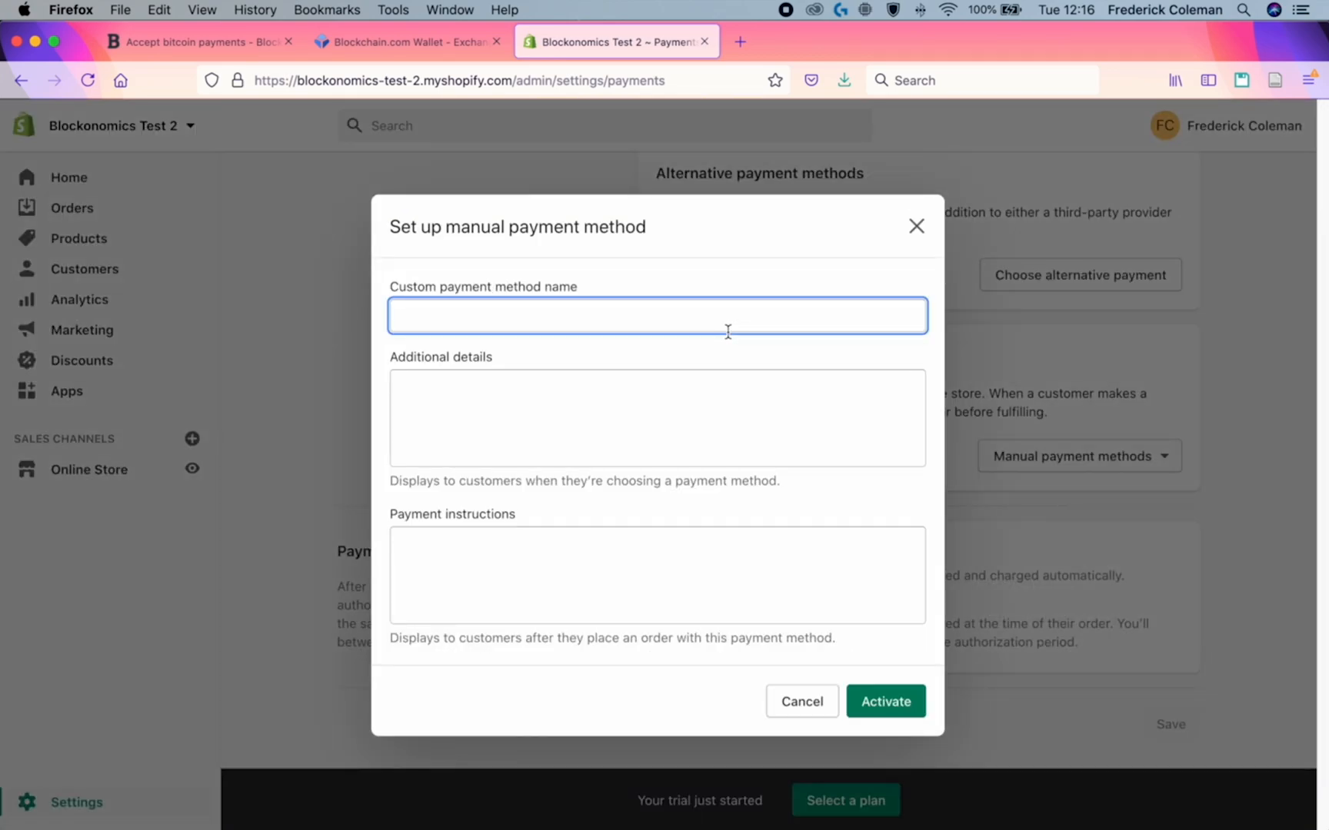
type("PAy")
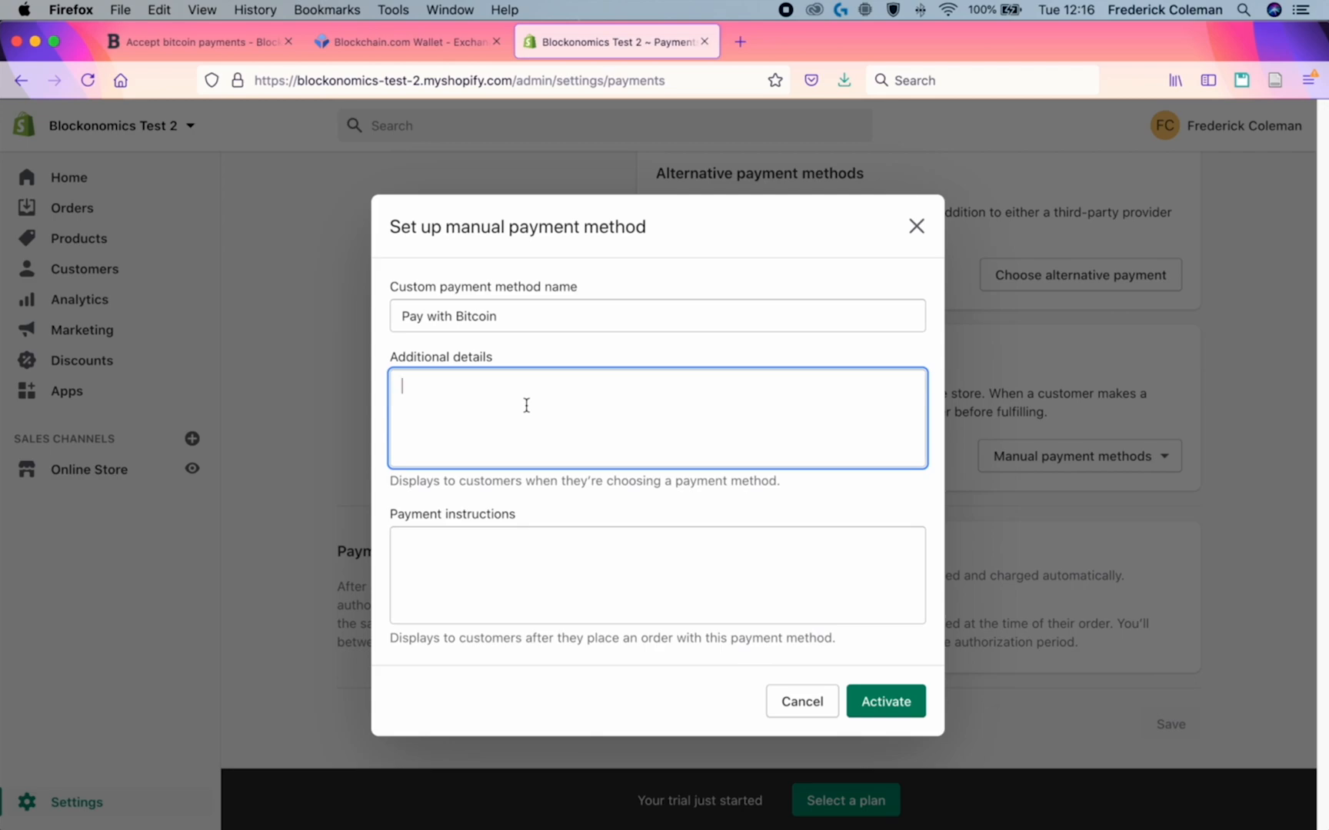
type("For Bitcoin payments, orders are shipped only on confirmation of payment by Bitcoin network.")
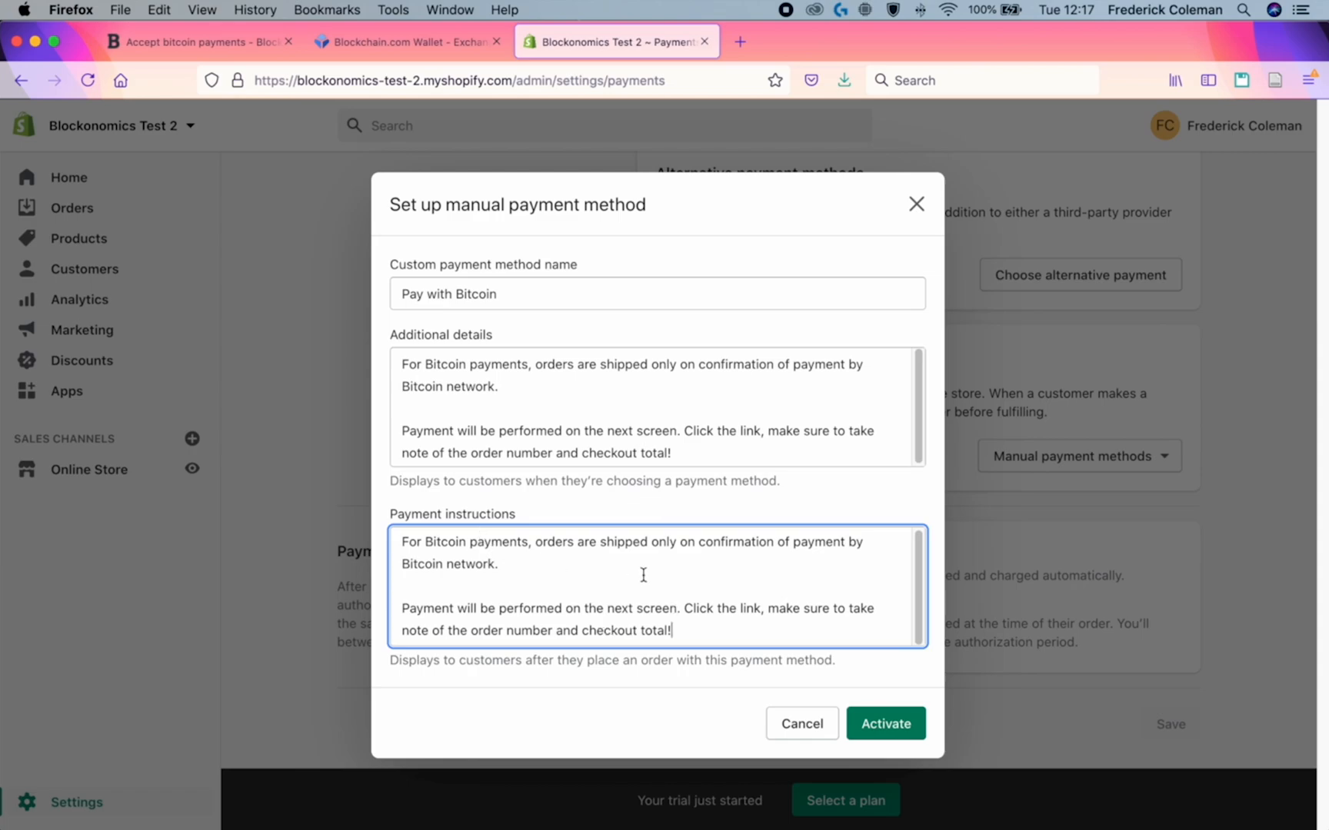
left_click_drag(537, 542, 500, 565)
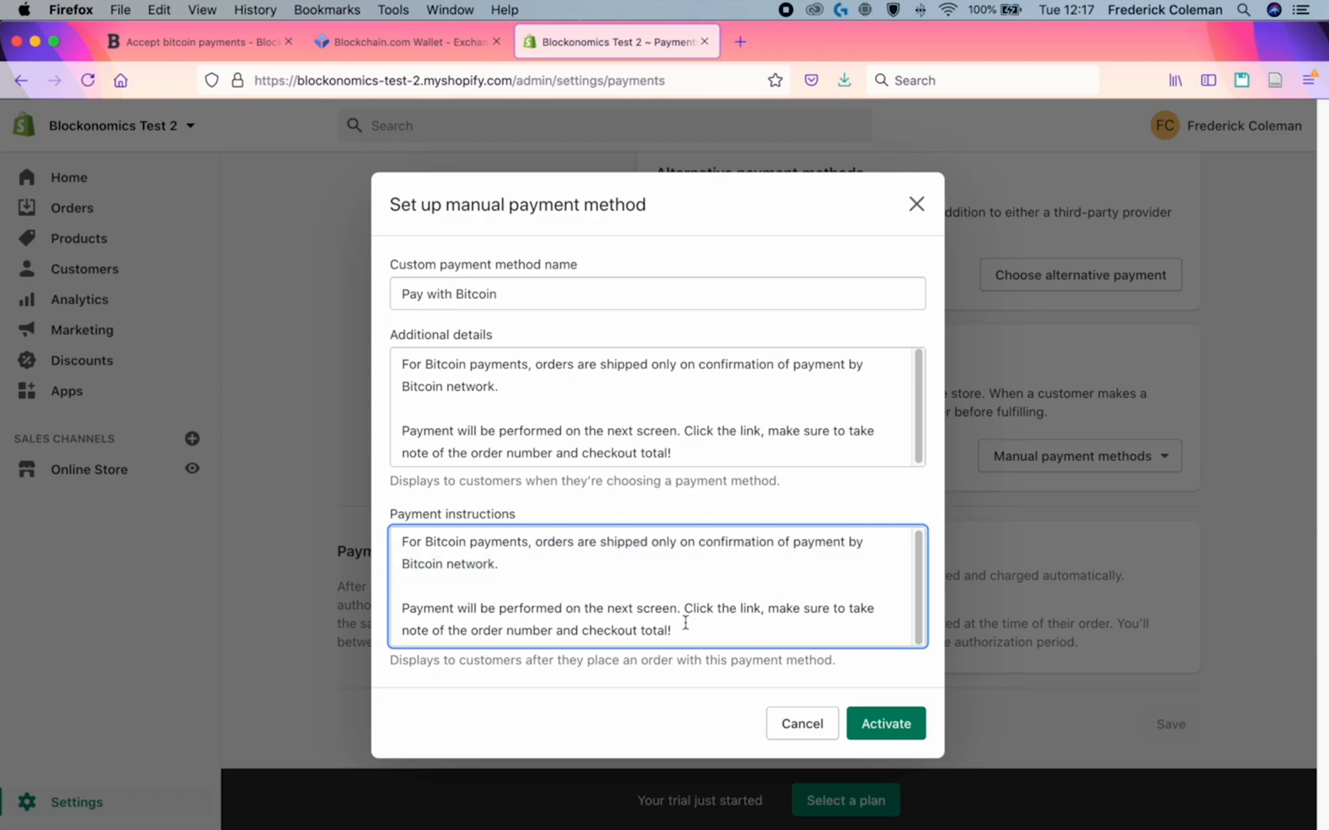
left_click_drag(684, 608, 670, 630)
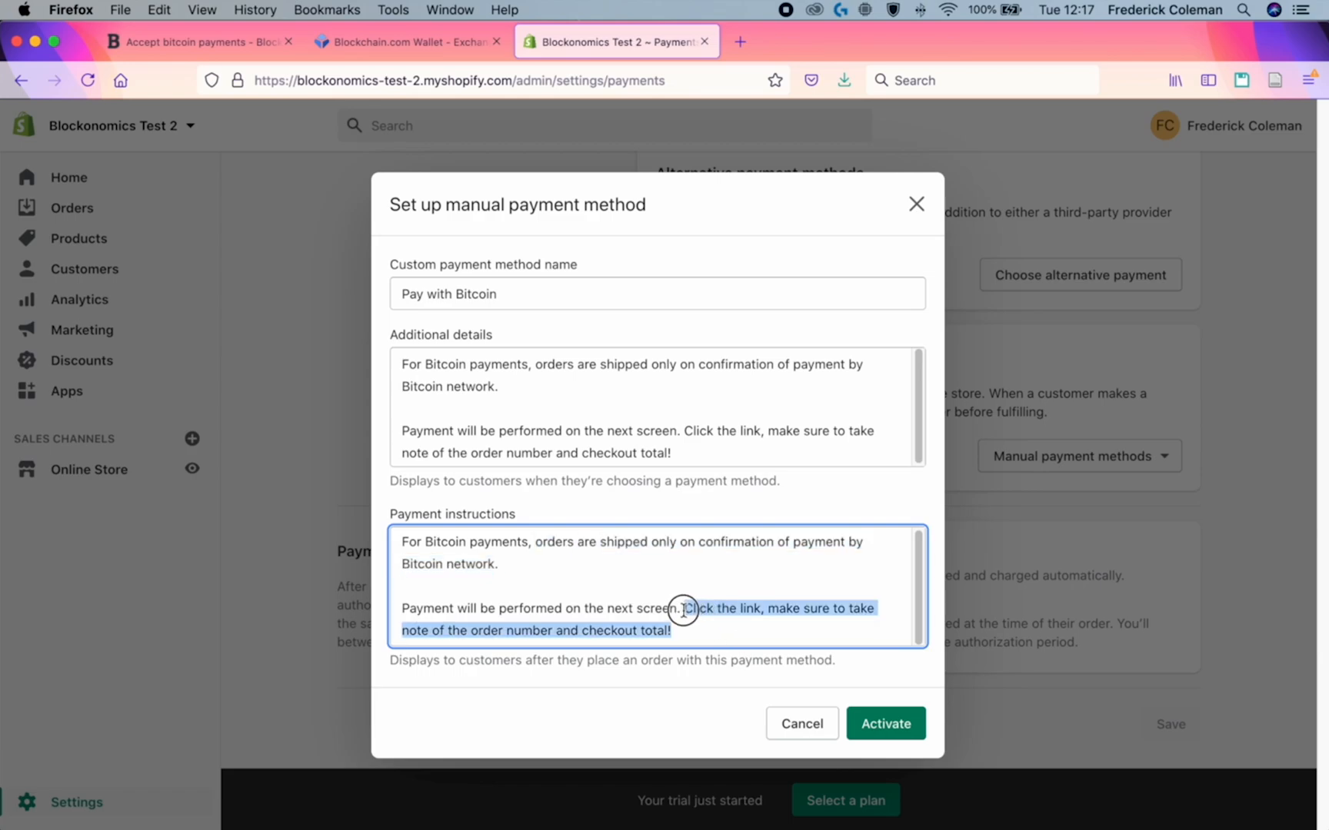
left_click(607, 632)
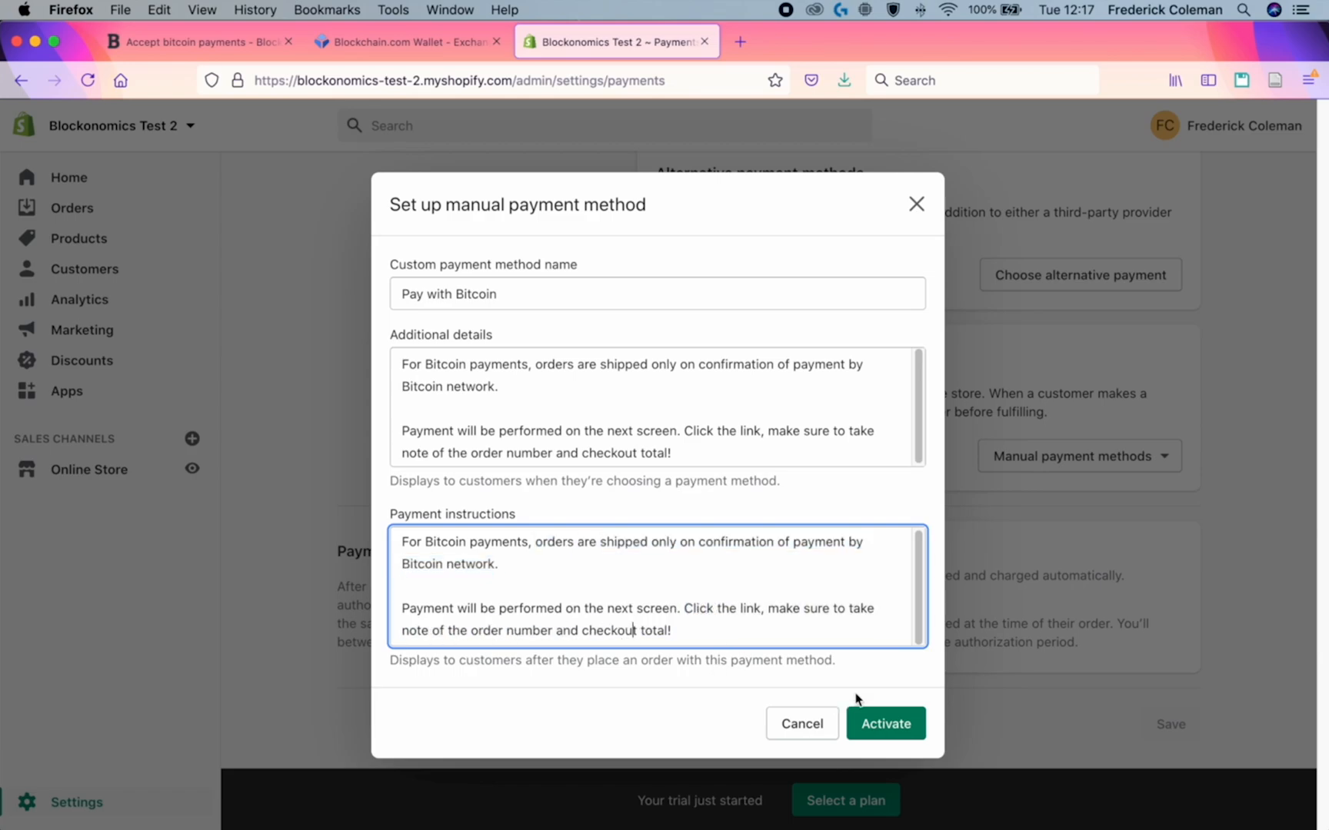
left_click(885, 724)
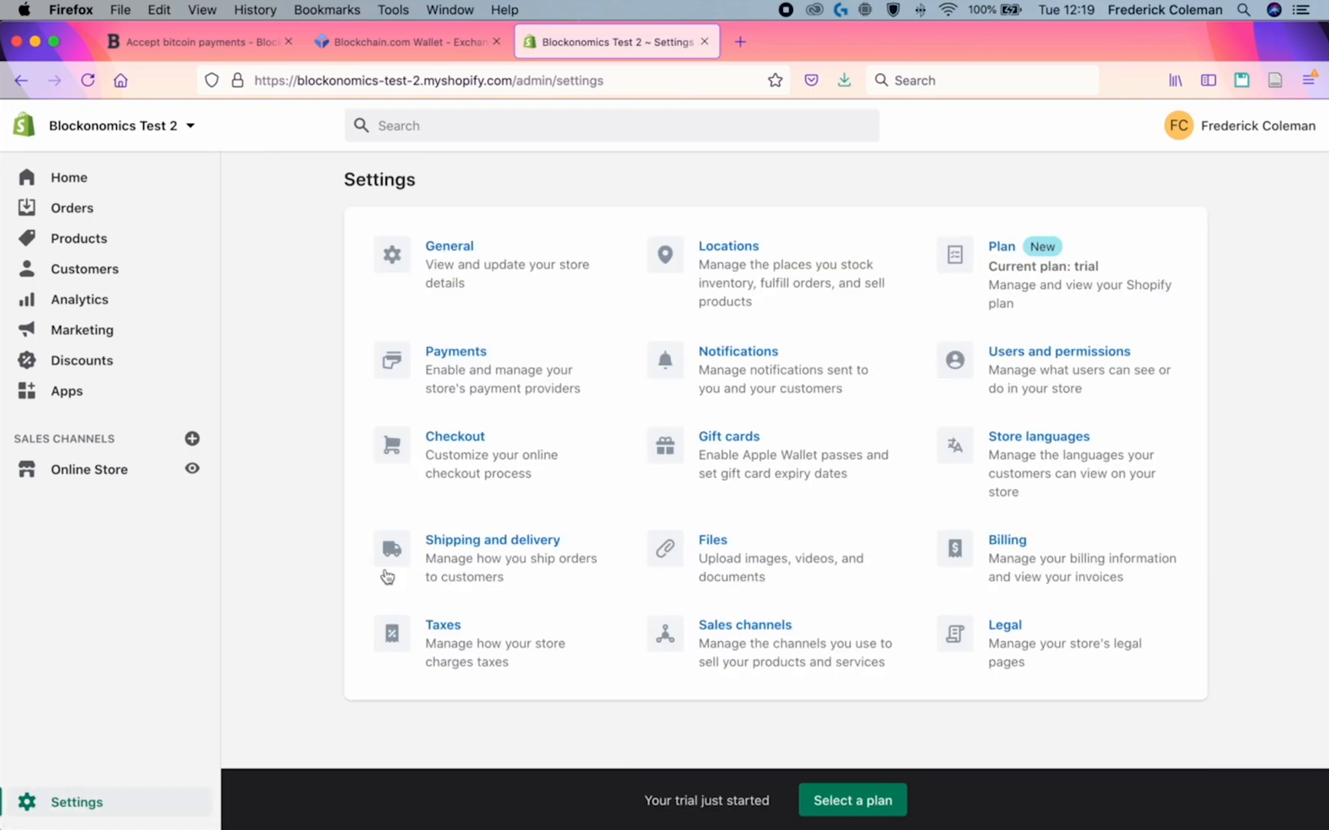
Step: Paste the Pay with Bitcoin click-here link HTML into checkout Additional scripts and select PAYMENT URL HERE
left_click(455, 435)
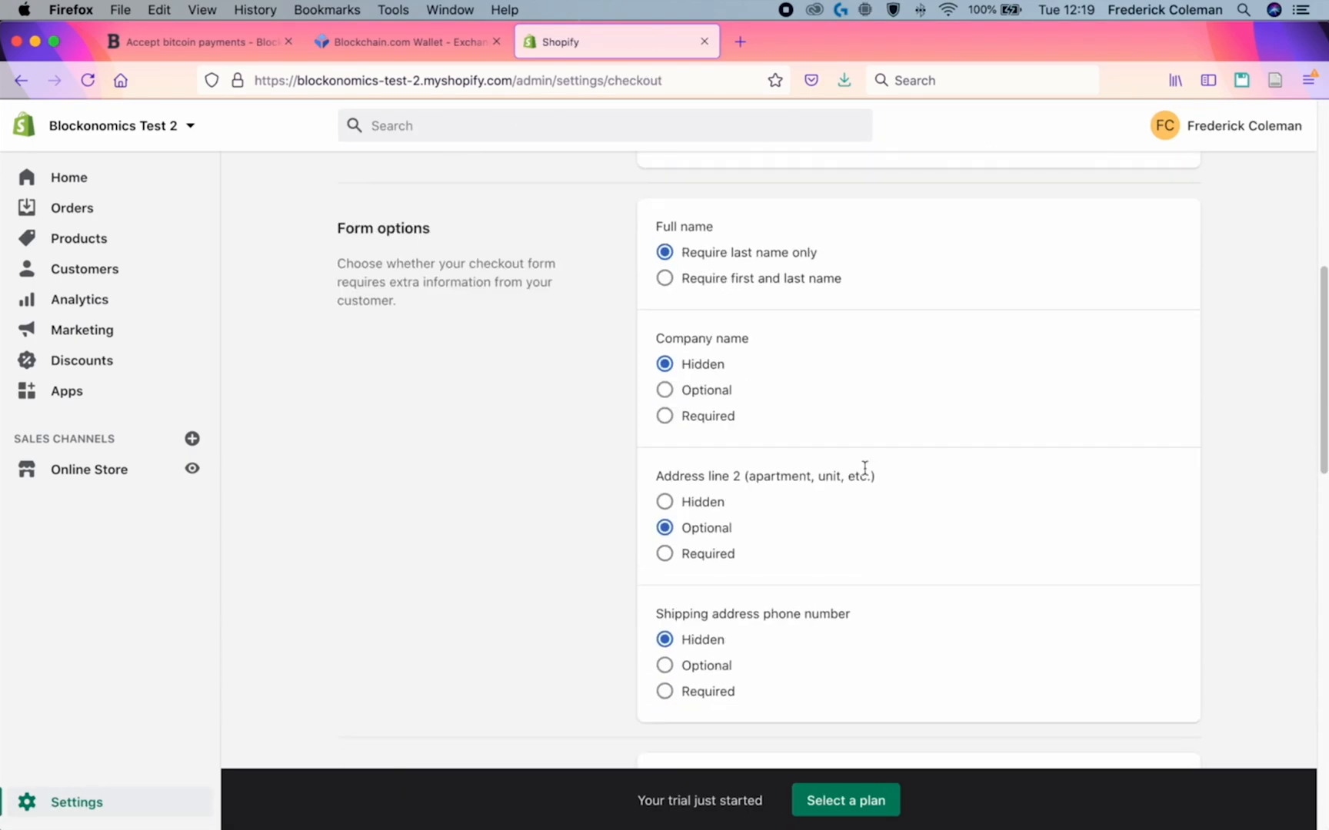
scroll("down", 3)
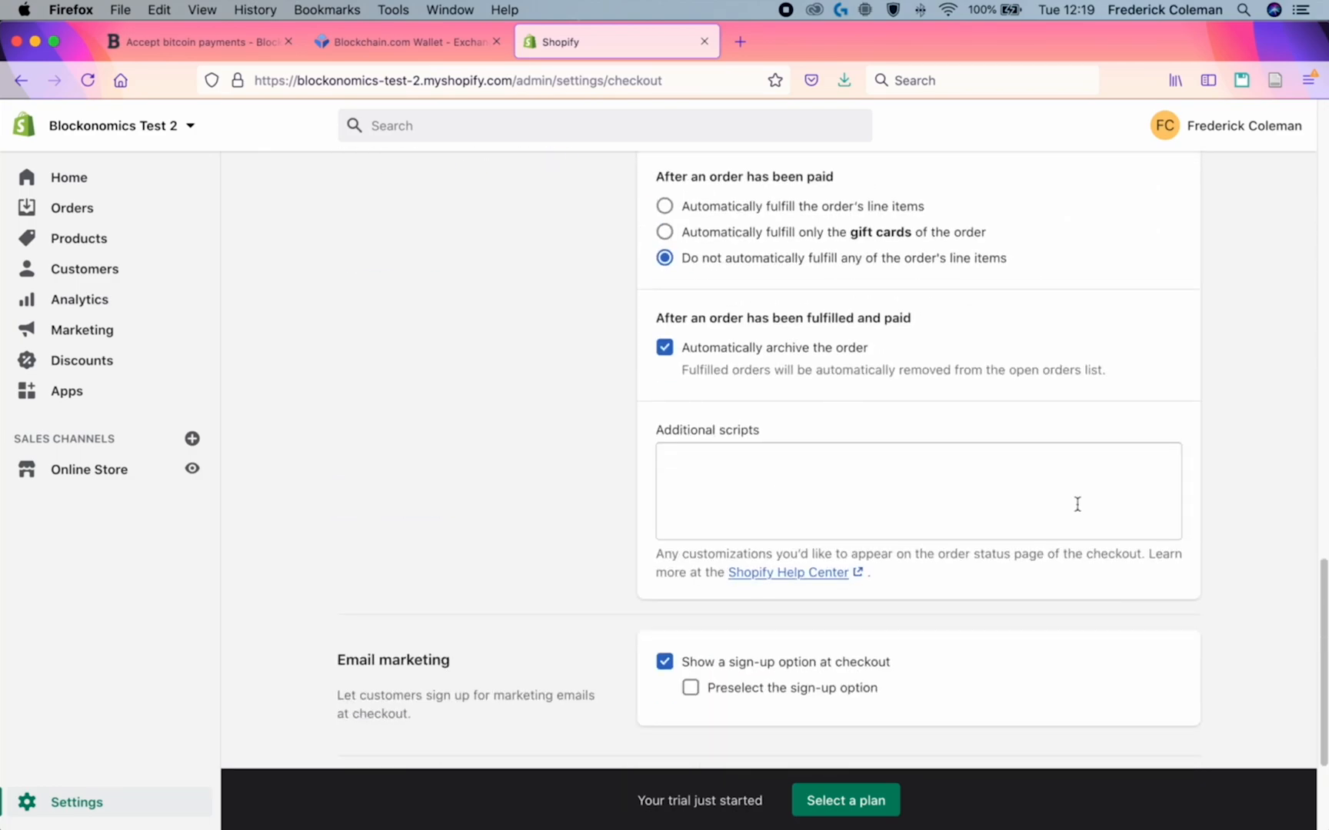
left_click(915, 491)
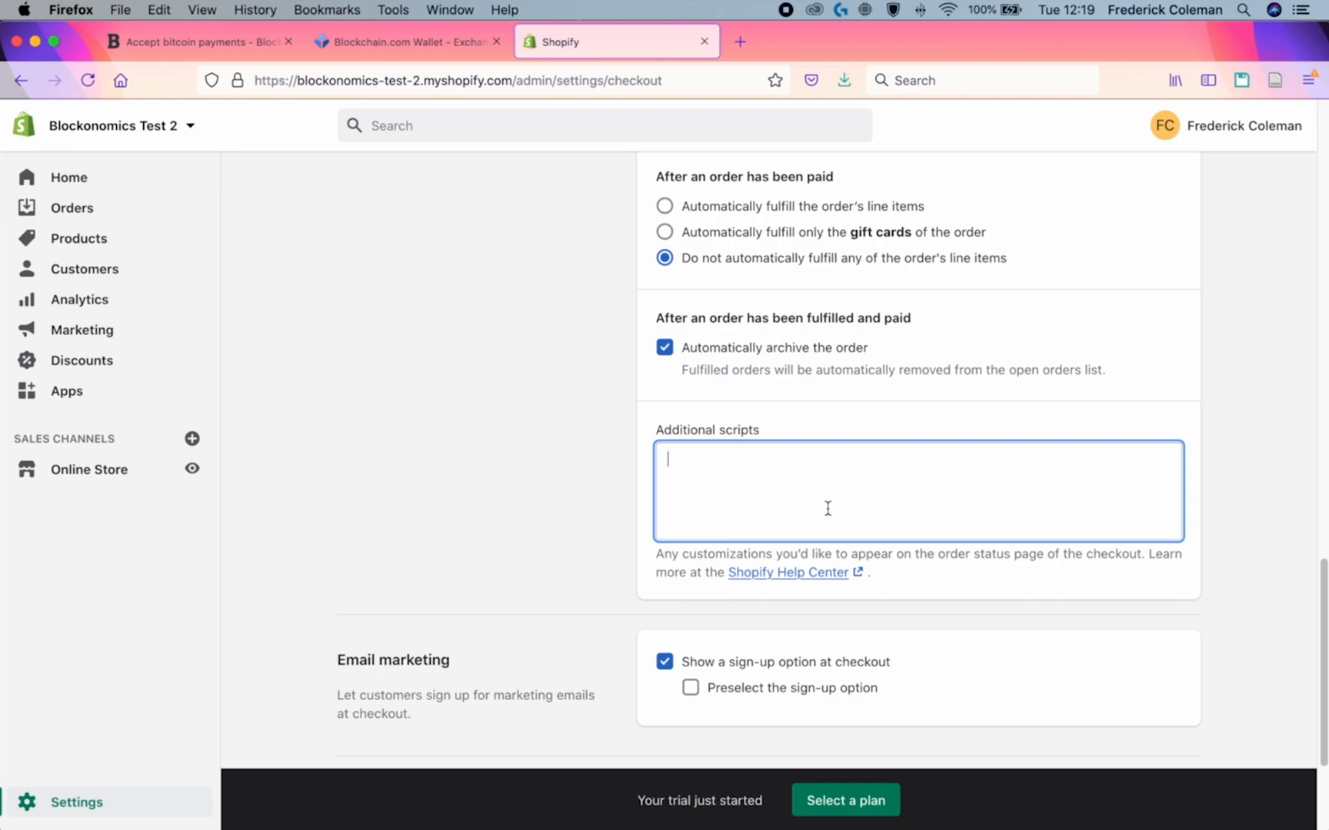
type("</br><h2>Pay with Bitcoin</h2>To pay with BTC, <a href=\"PAYMENT URL HERE\">click here</a>")
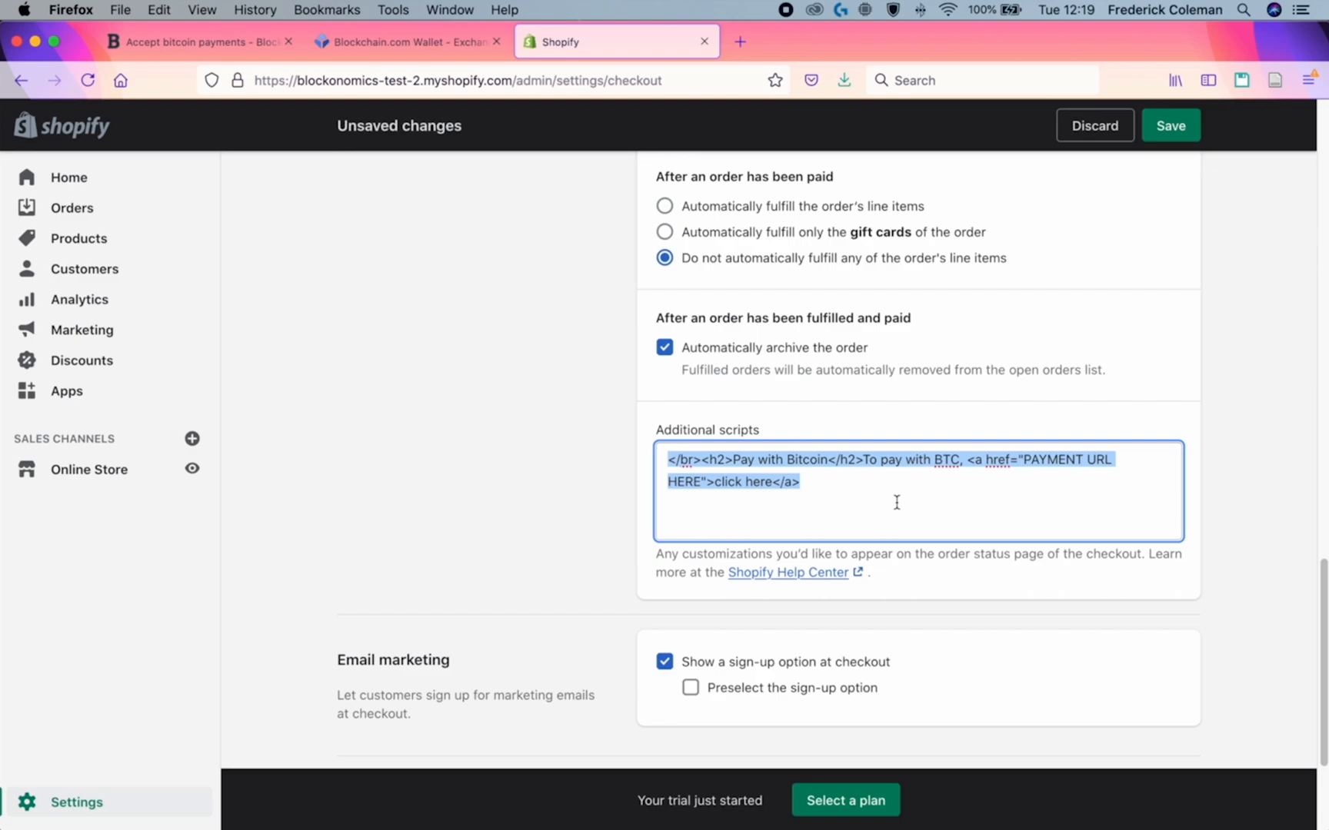
left_click(1028, 459)
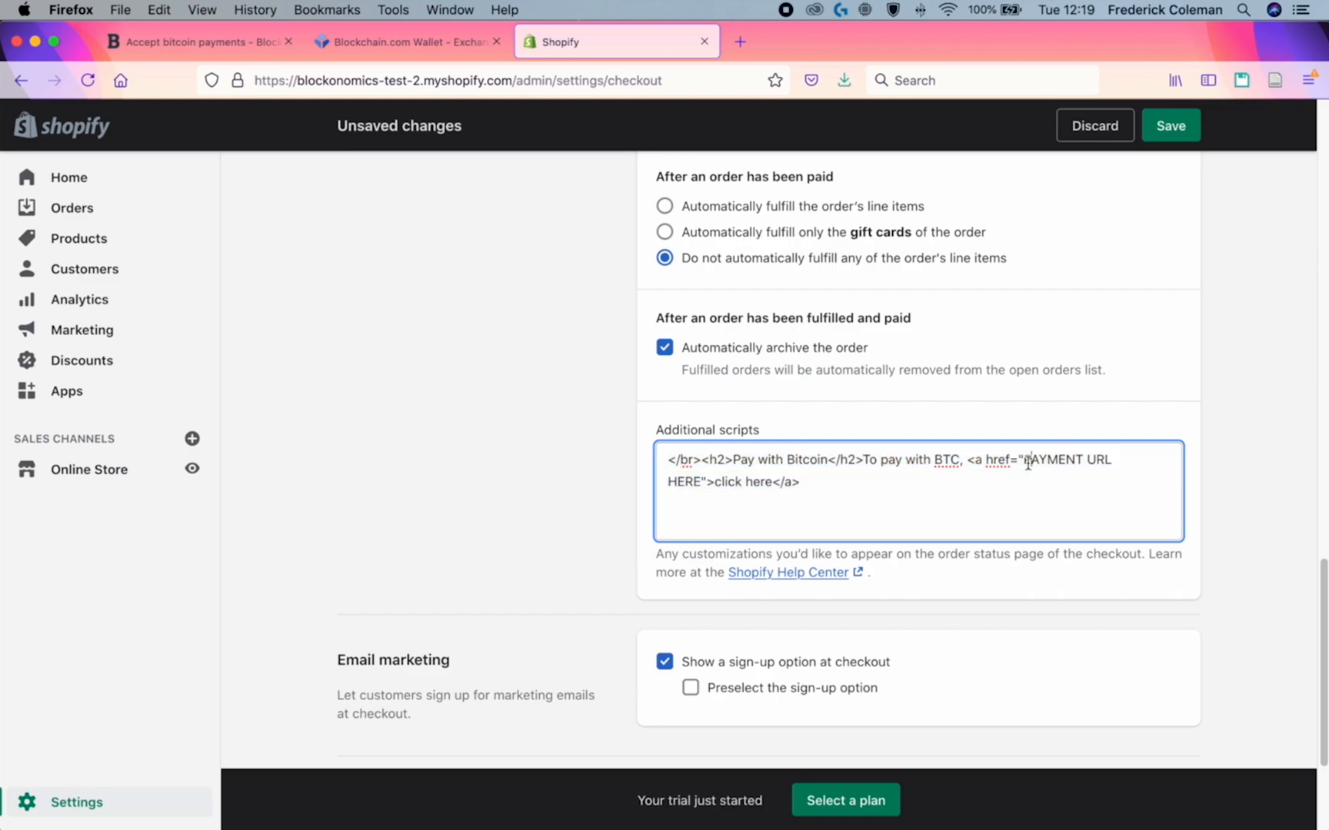
left_click_drag(1030, 459, 702, 482)
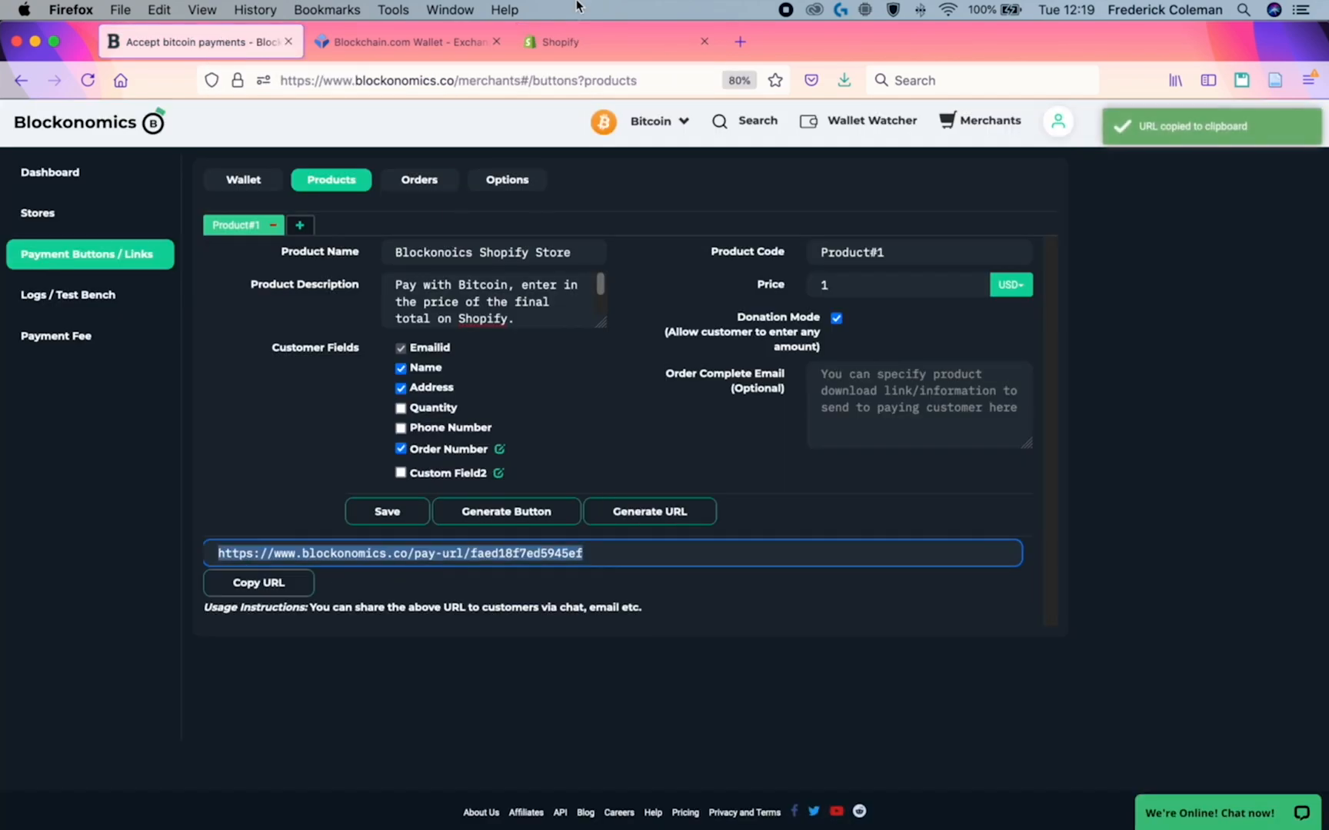
left_click(616, 41)
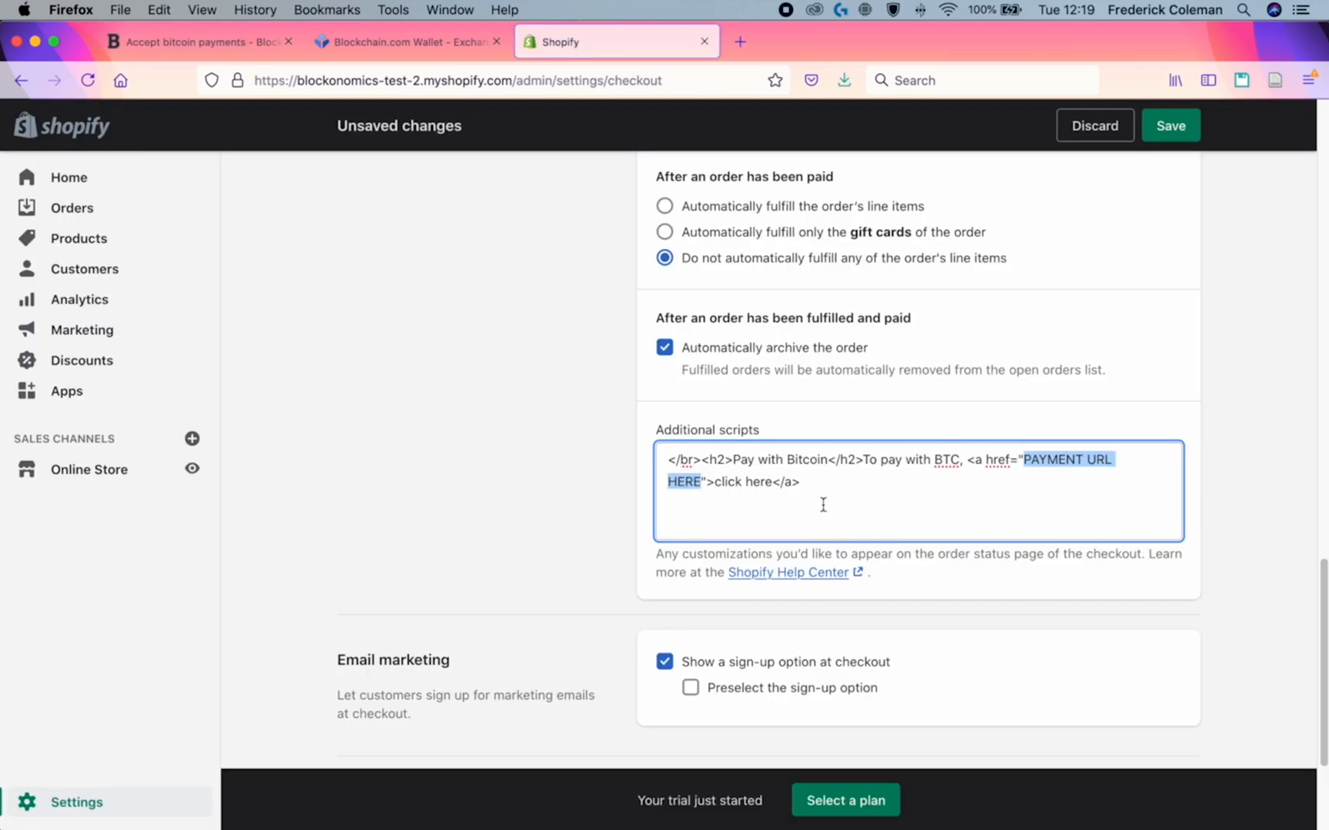
type("https://www.blockonomics.co/pay-url/faed18f7ed5945ef")
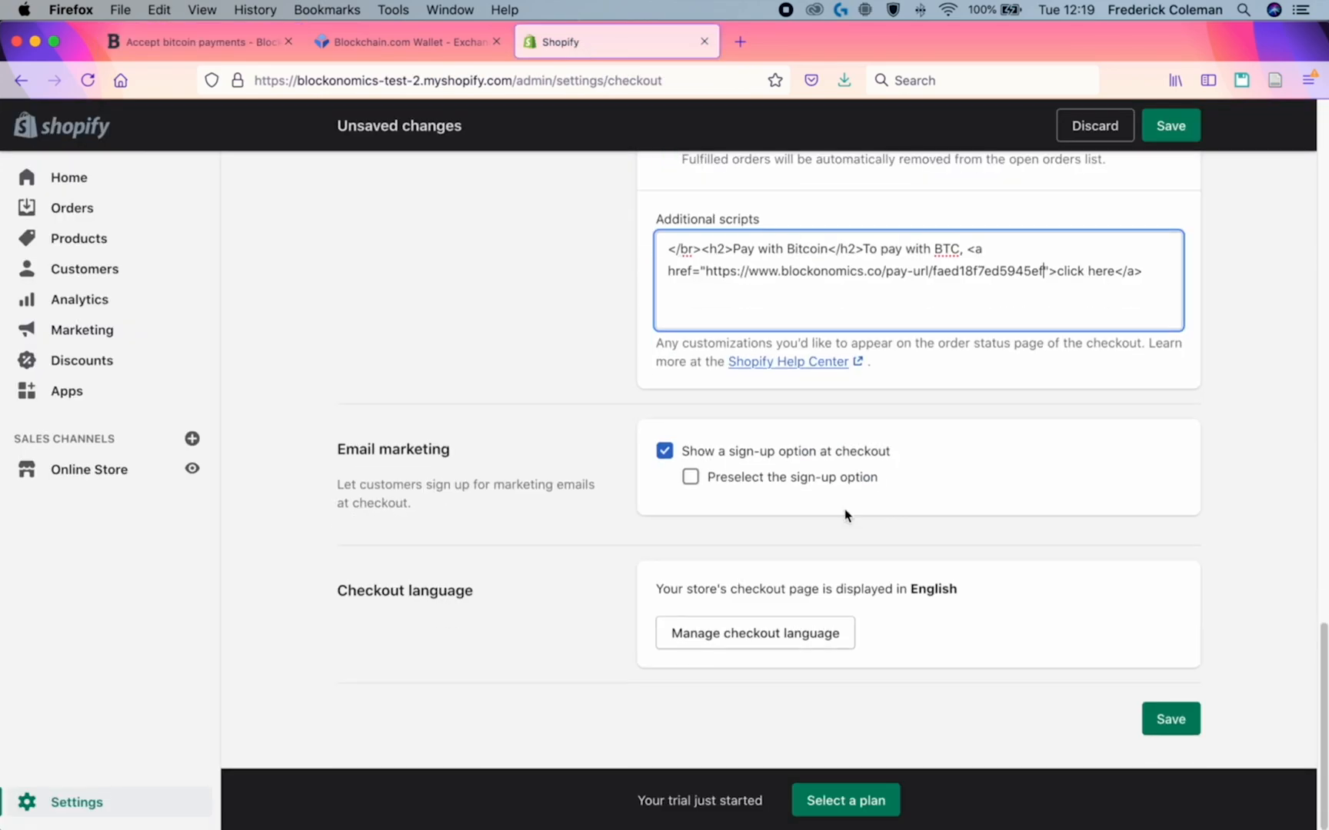
left_click(1171, 126)
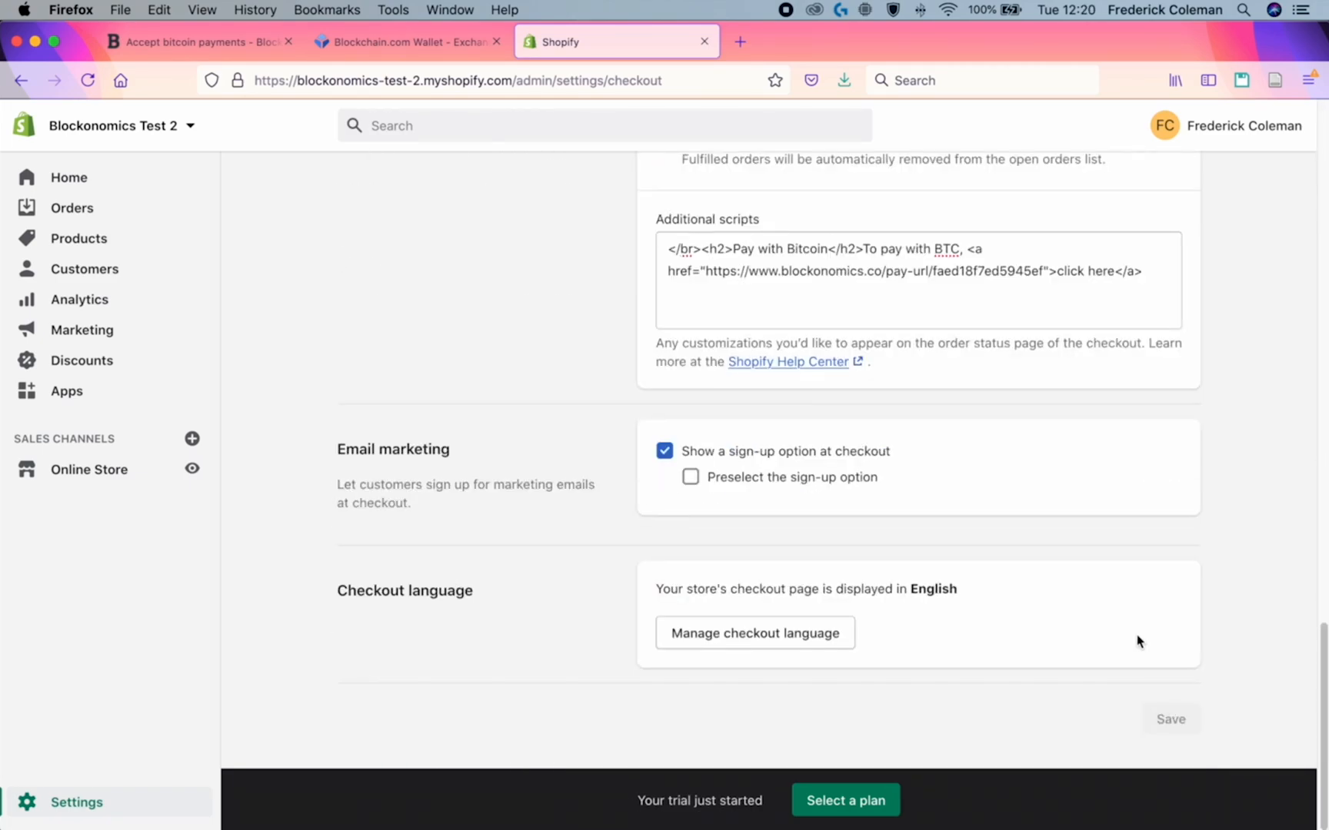
scroll("up", 3)
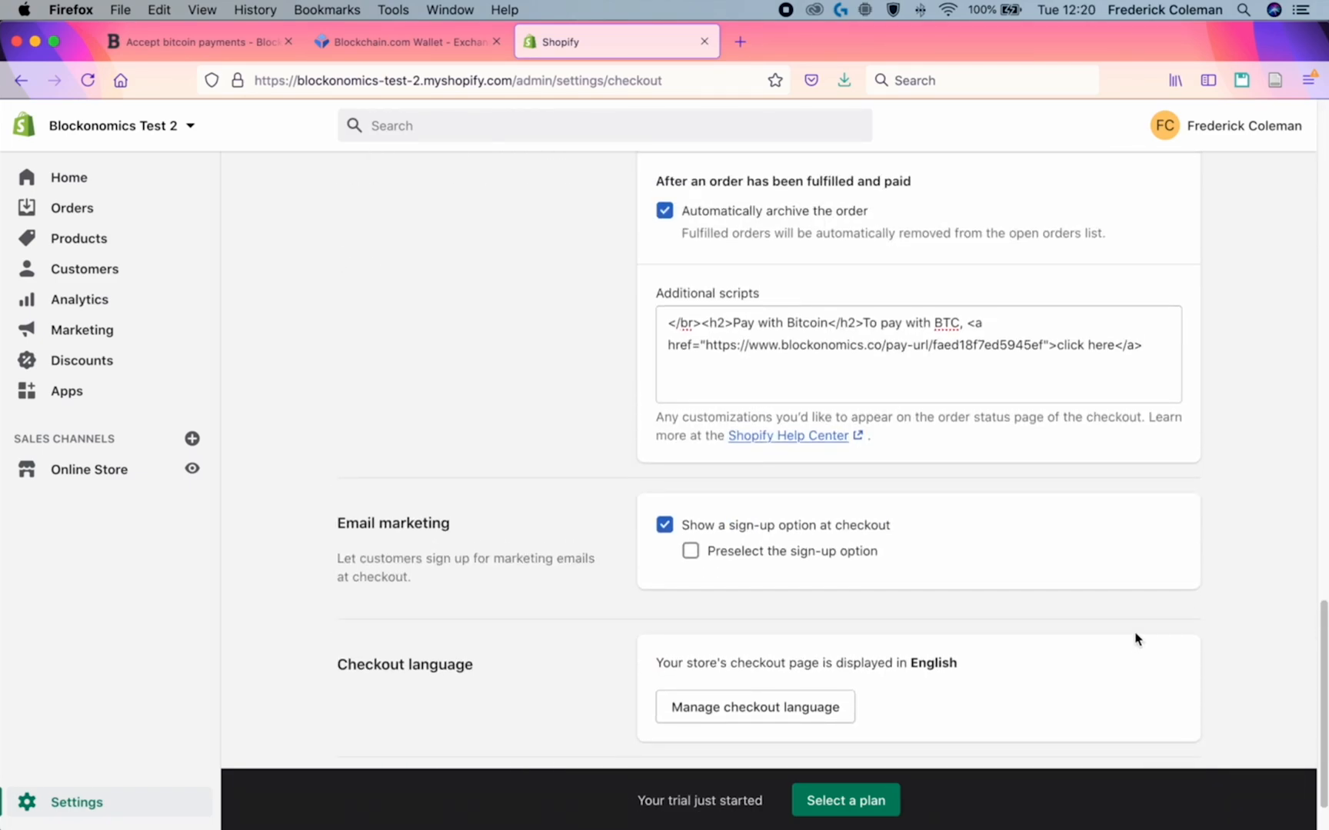
mouse_move(1134, 634)
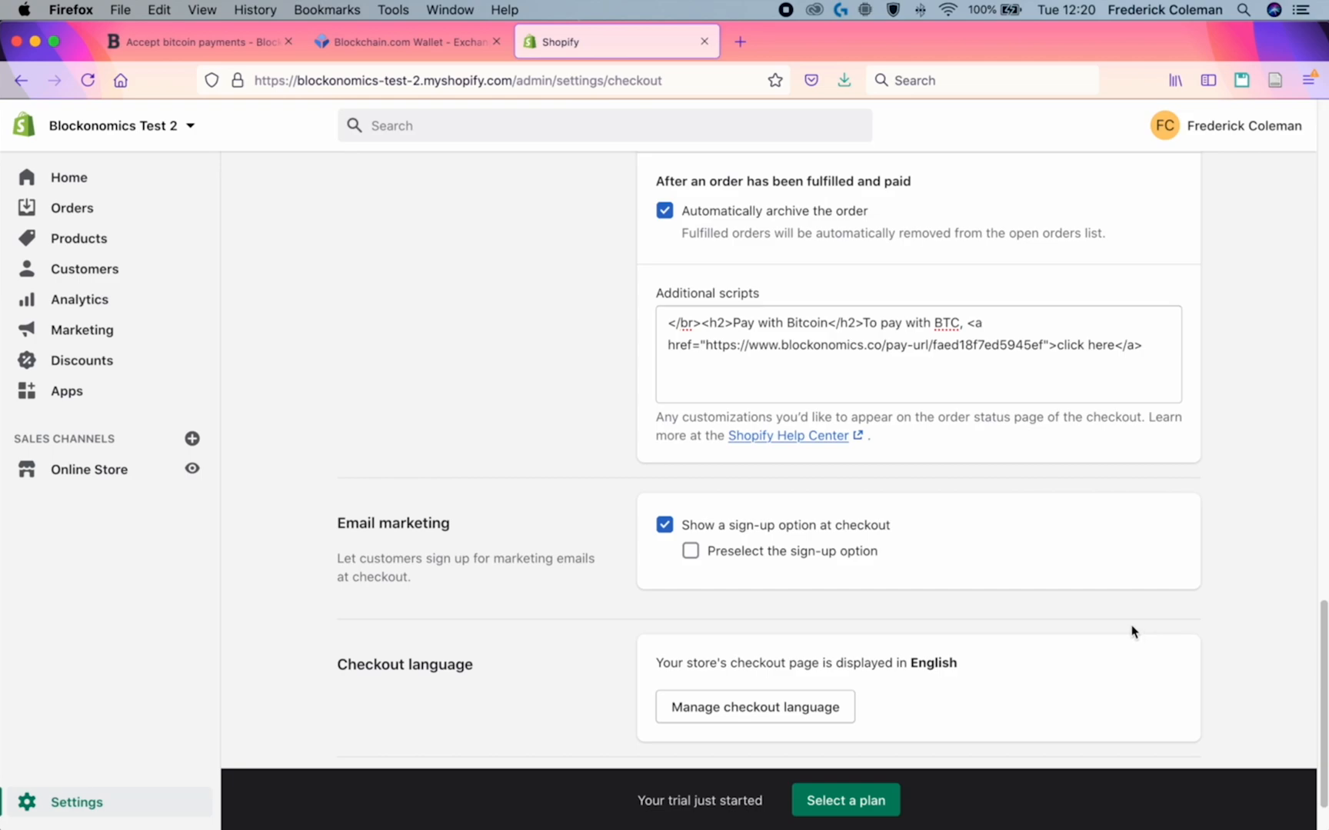
mouse_move(1129, 625)
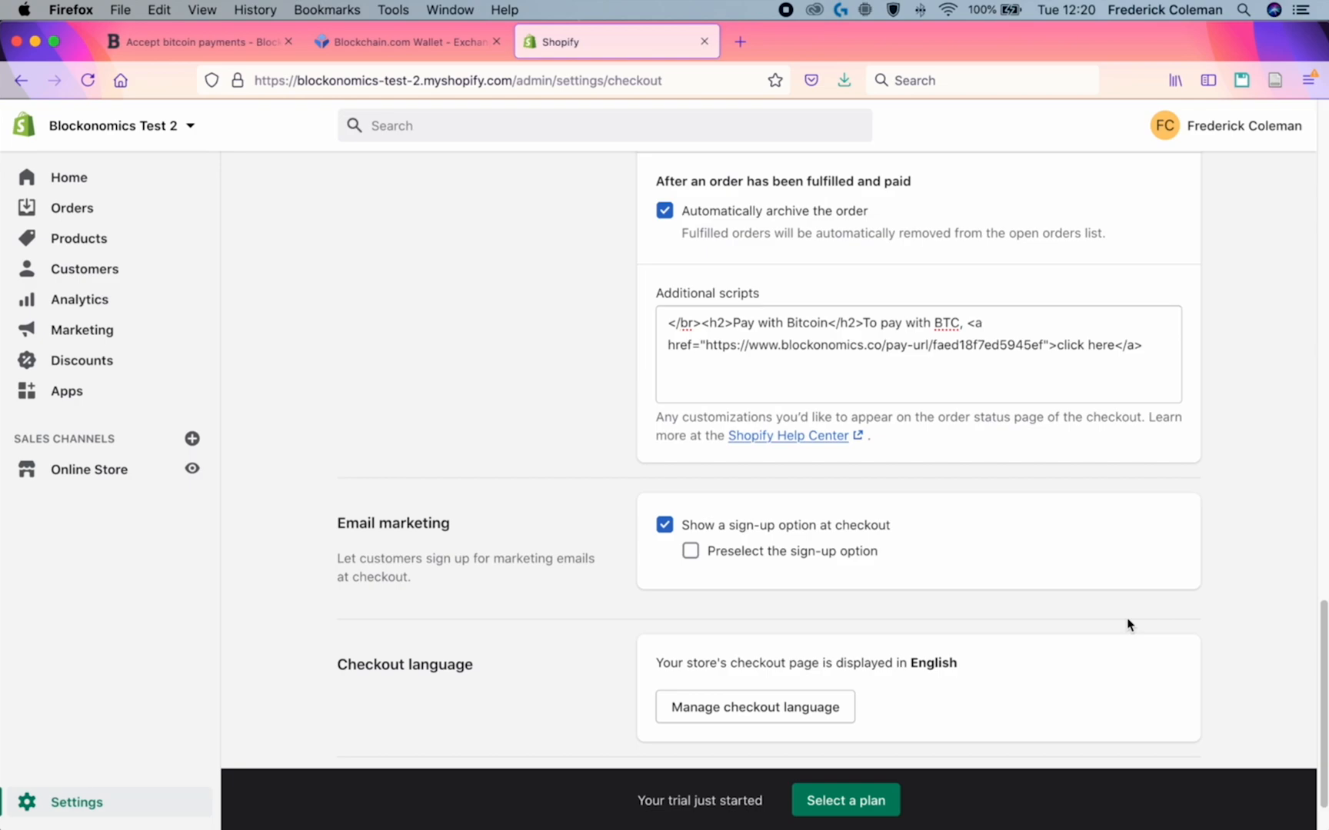
mouse_move(1142, 547)
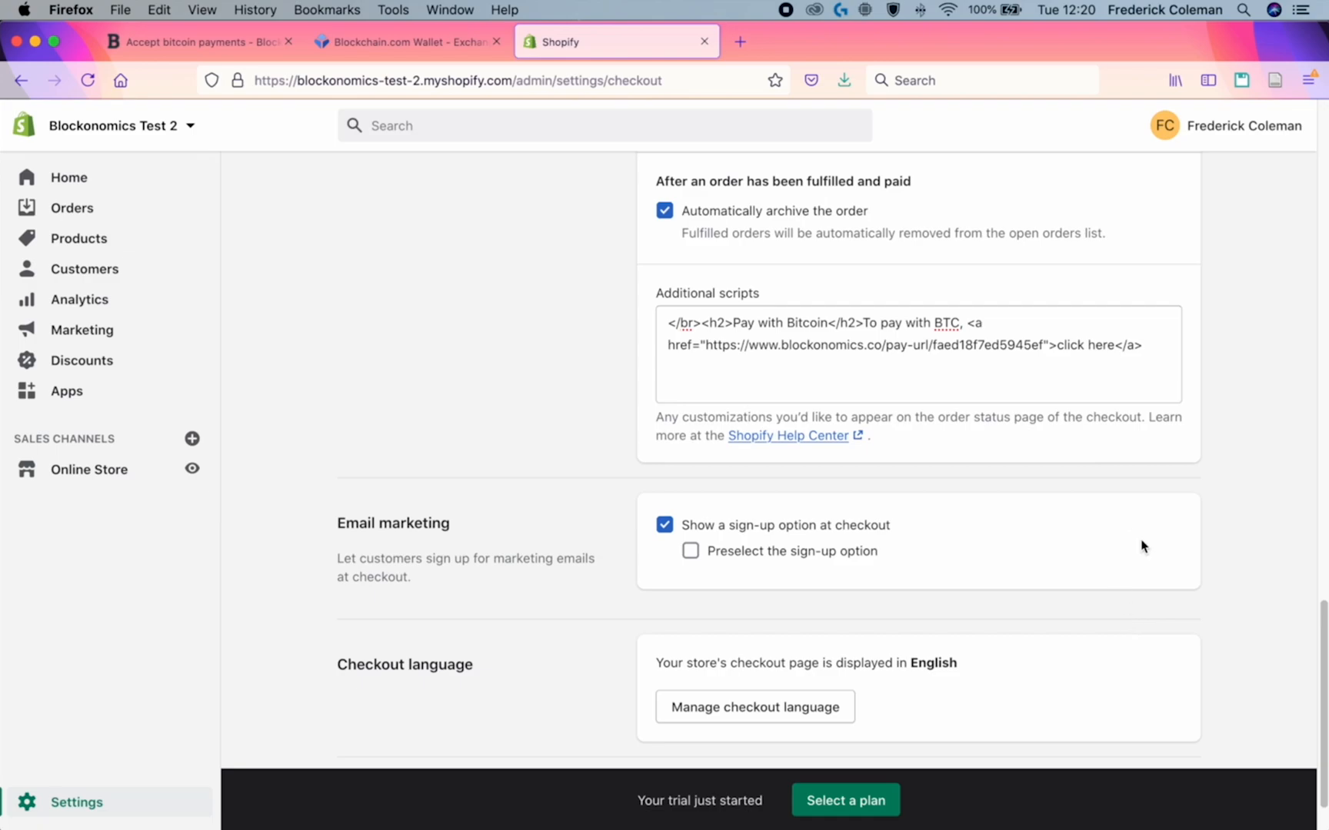